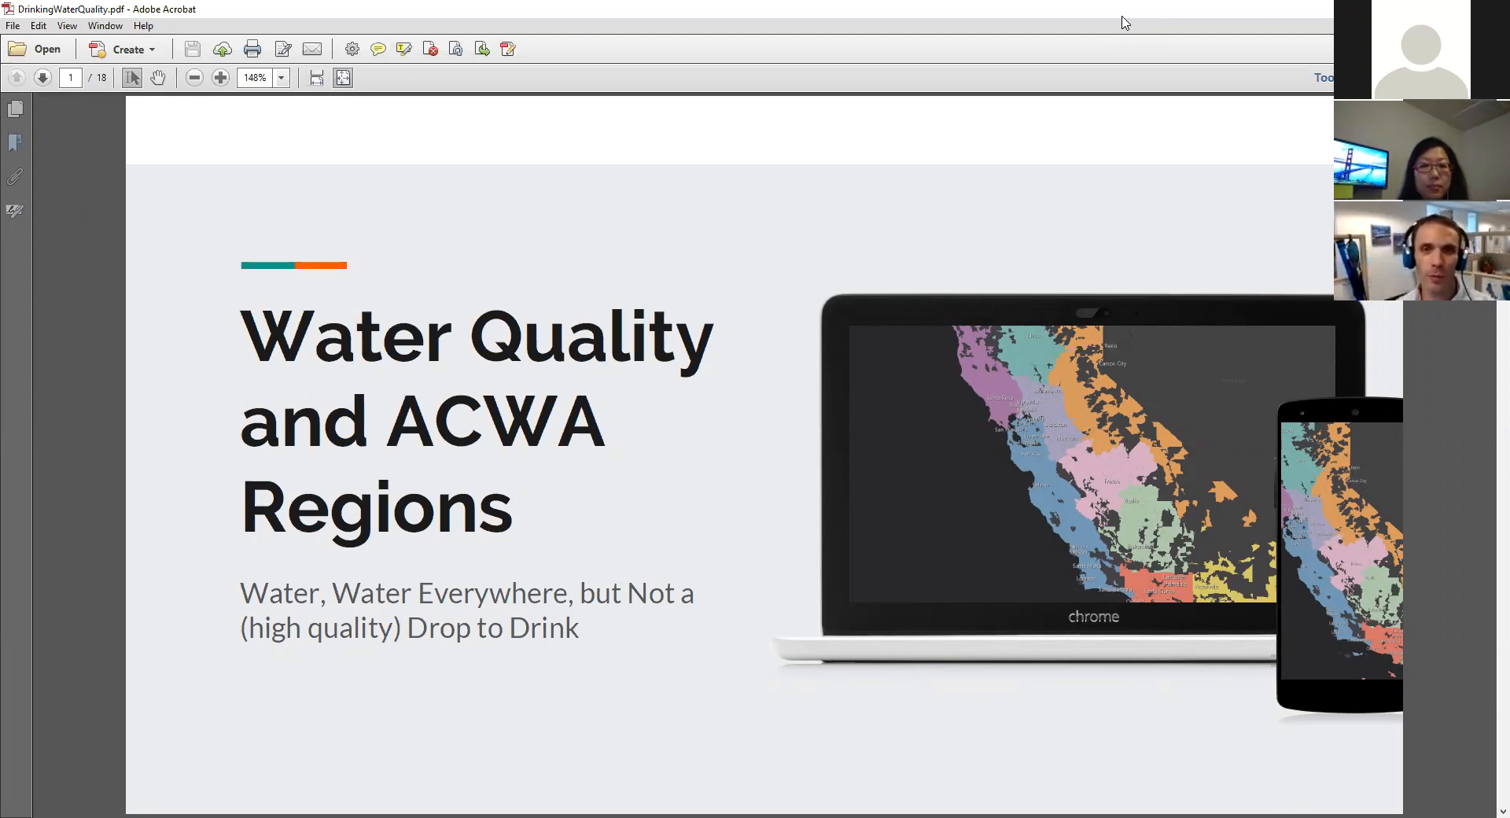
mouse_move(1117, 145)
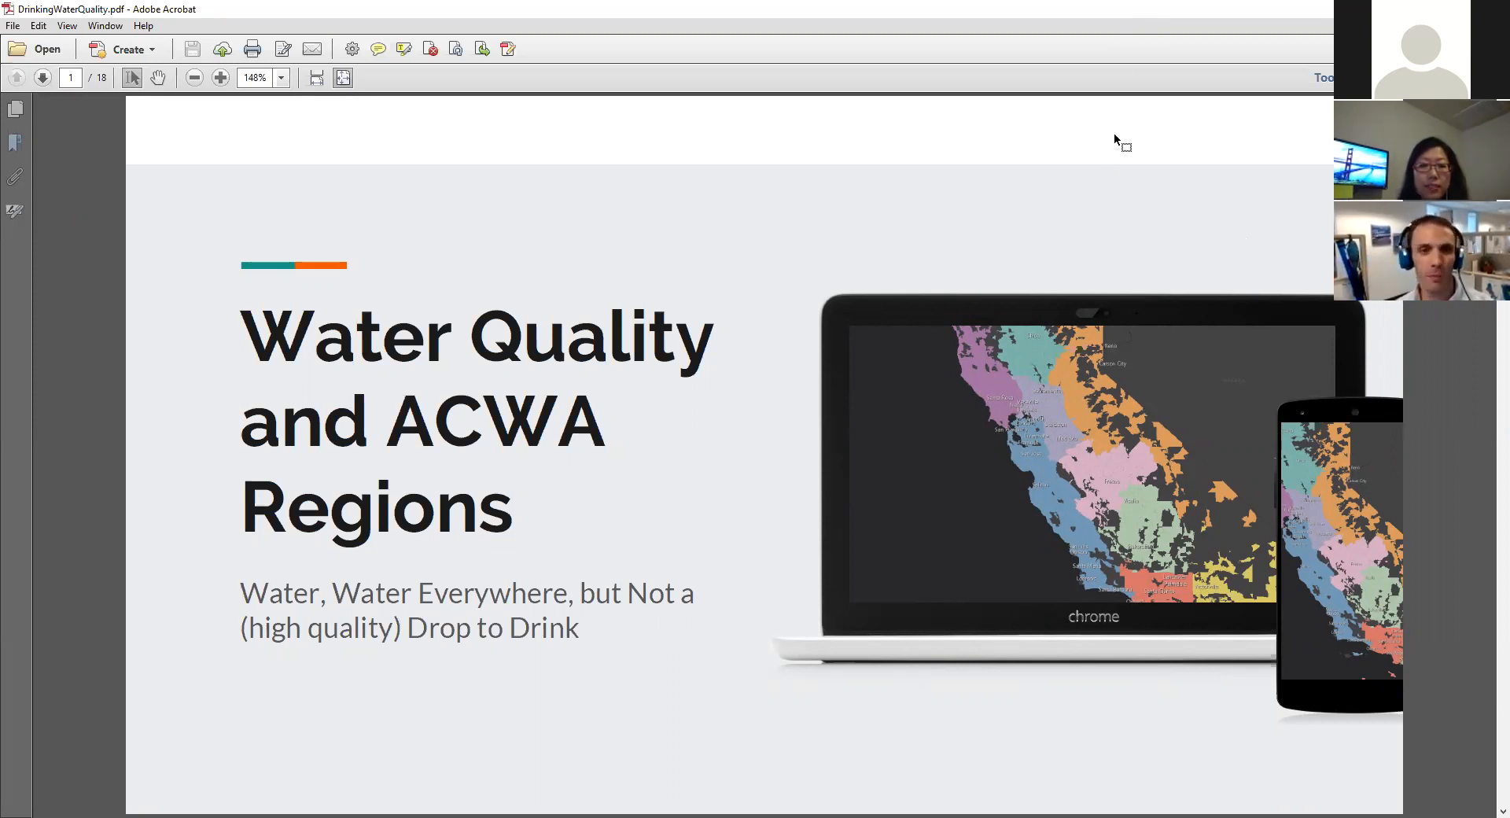
mouse_move(1119, 160)
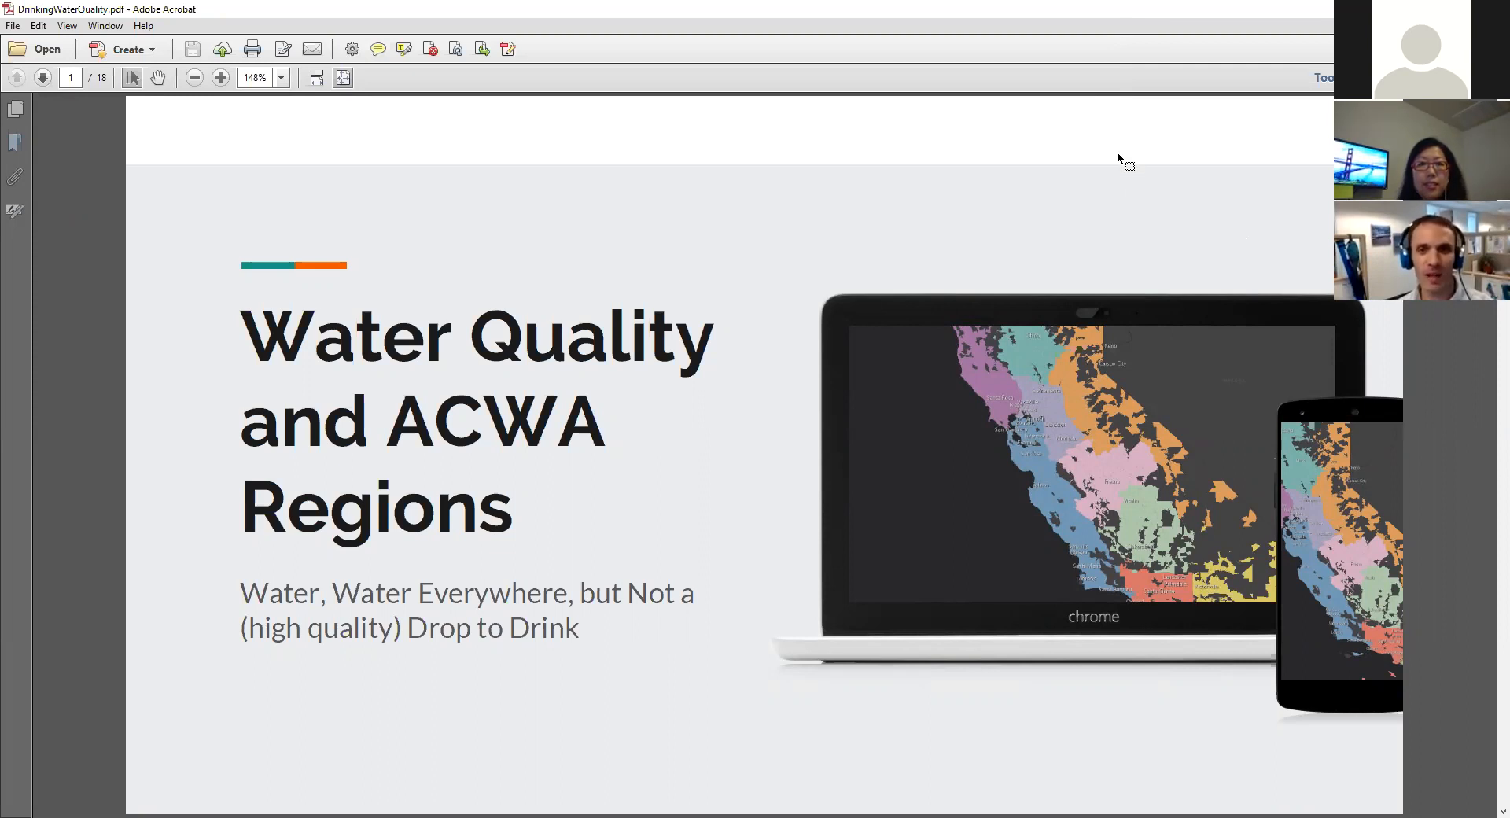
mouse_move(954, 280)
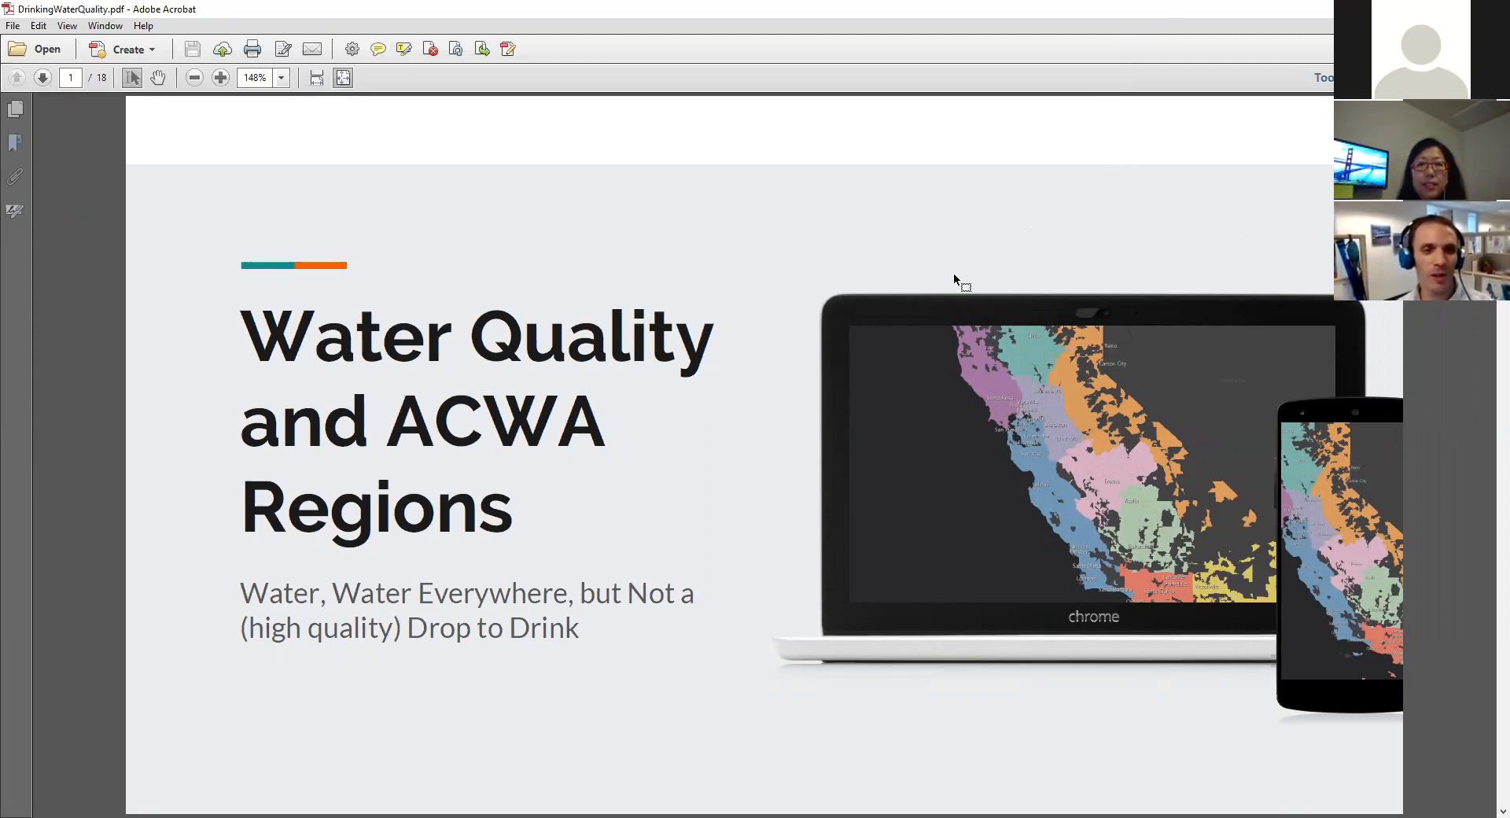
mouse_move(943, 288)
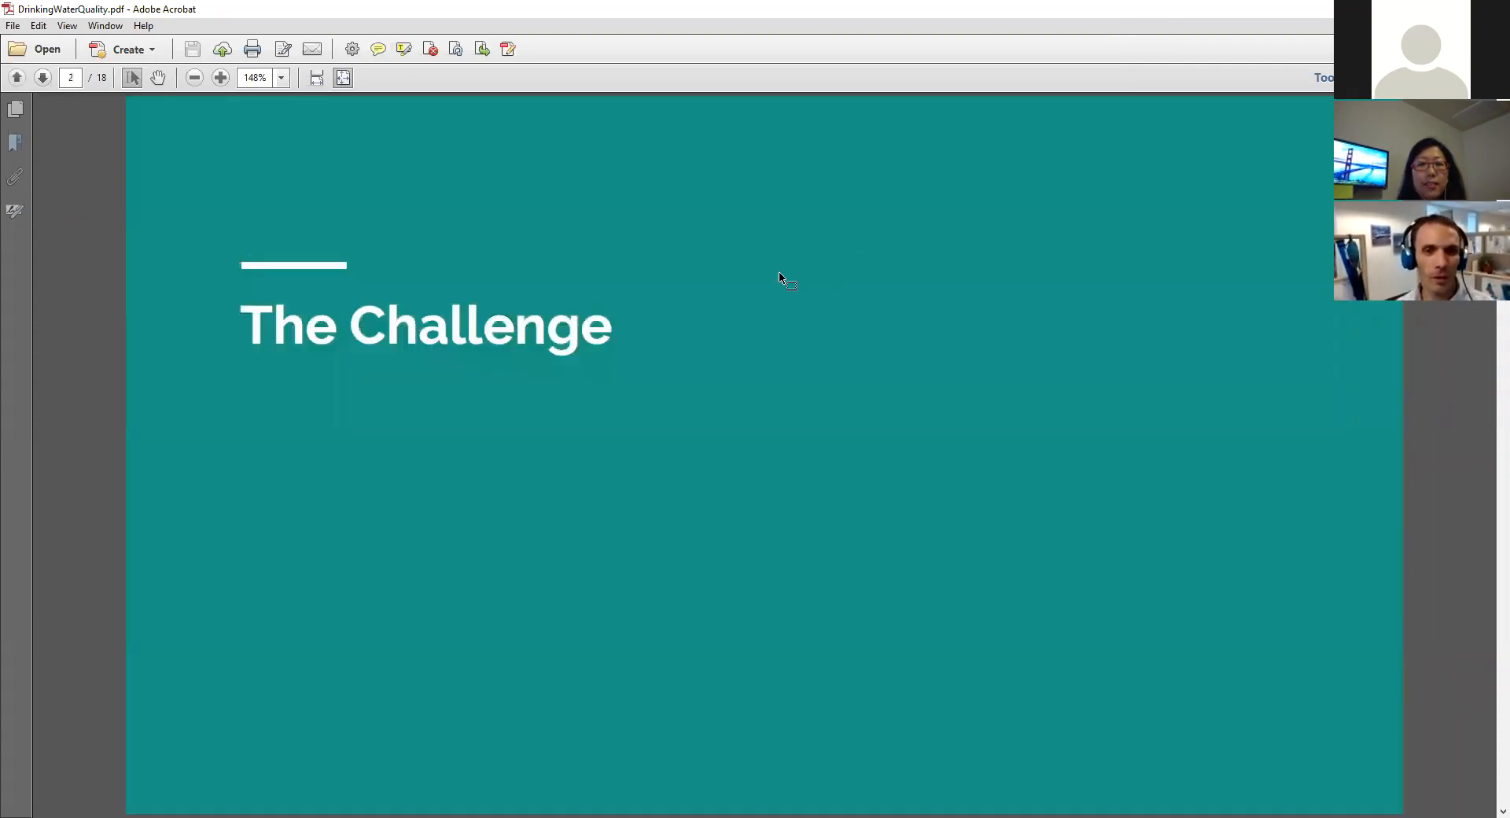
- Scroll to page 3, the Challenge slide on communicating water quality and district contacts
scroll("down", 3)
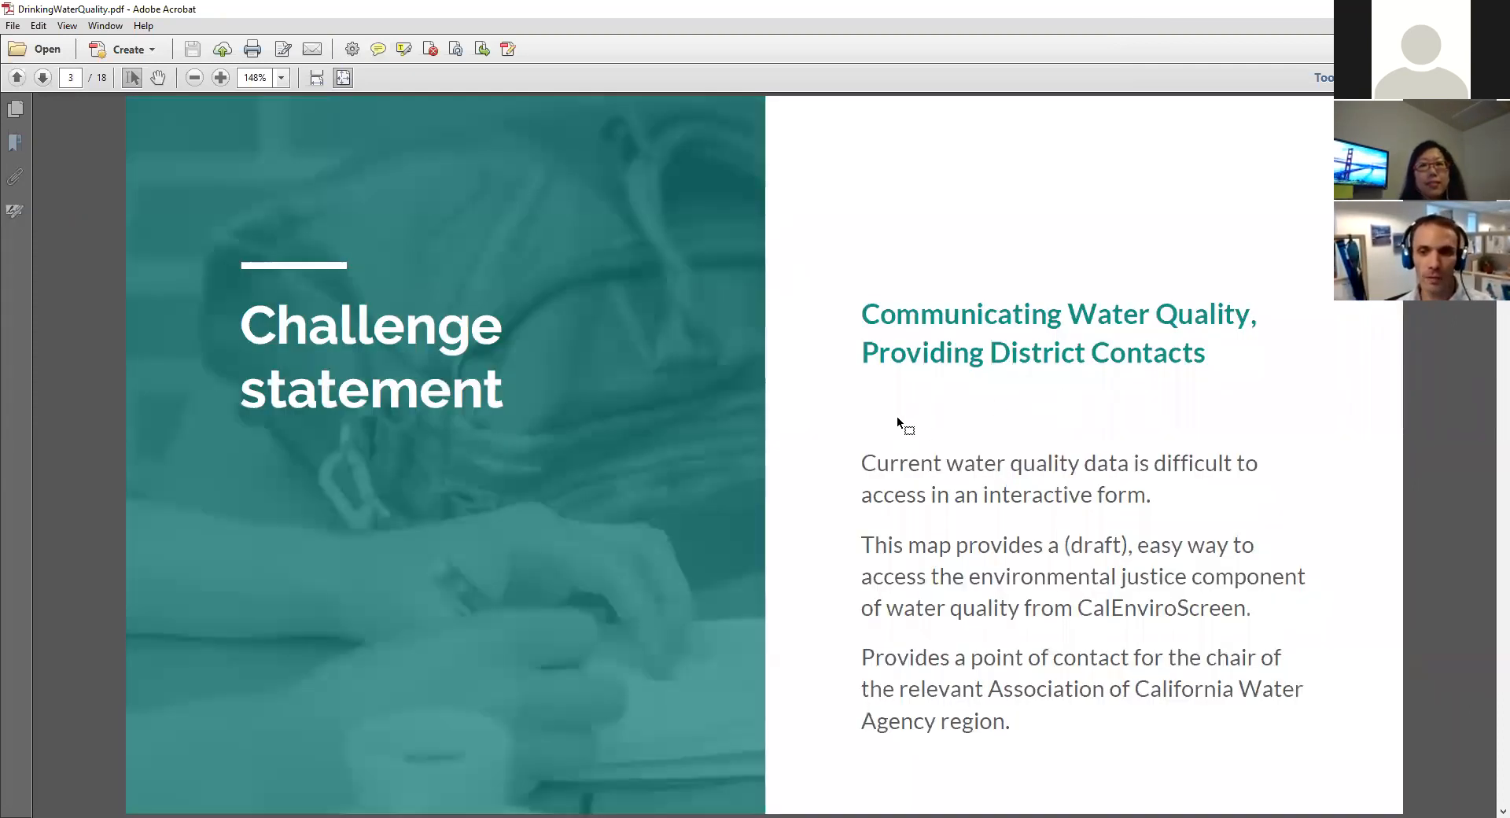
mouse_move(1102, 520)
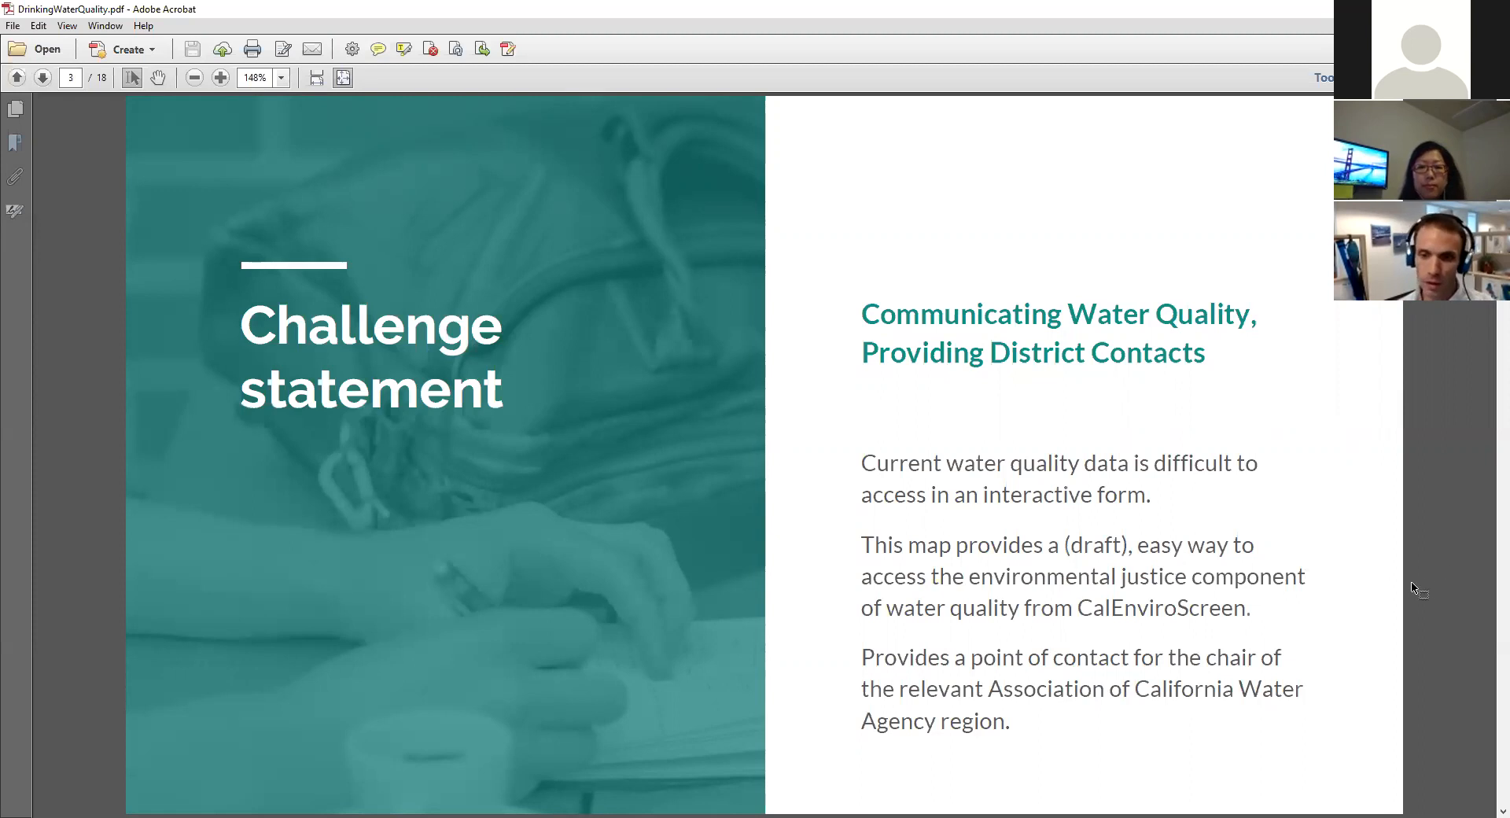
mouse_move(1371, 574)
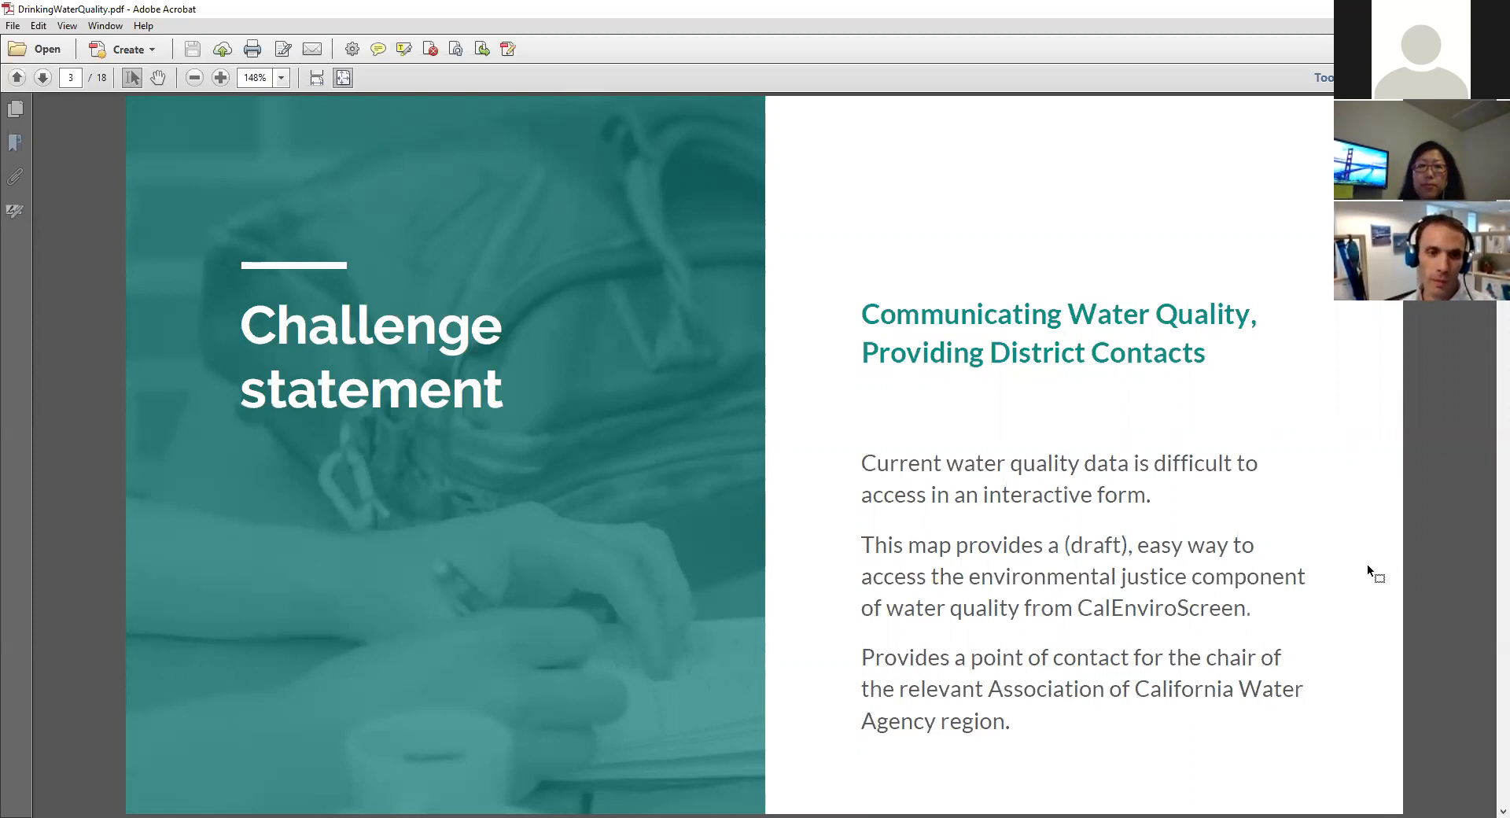
- Advance through the page 4 Background slide to page 5, the Solution Proposal title
left_click(42, 78)
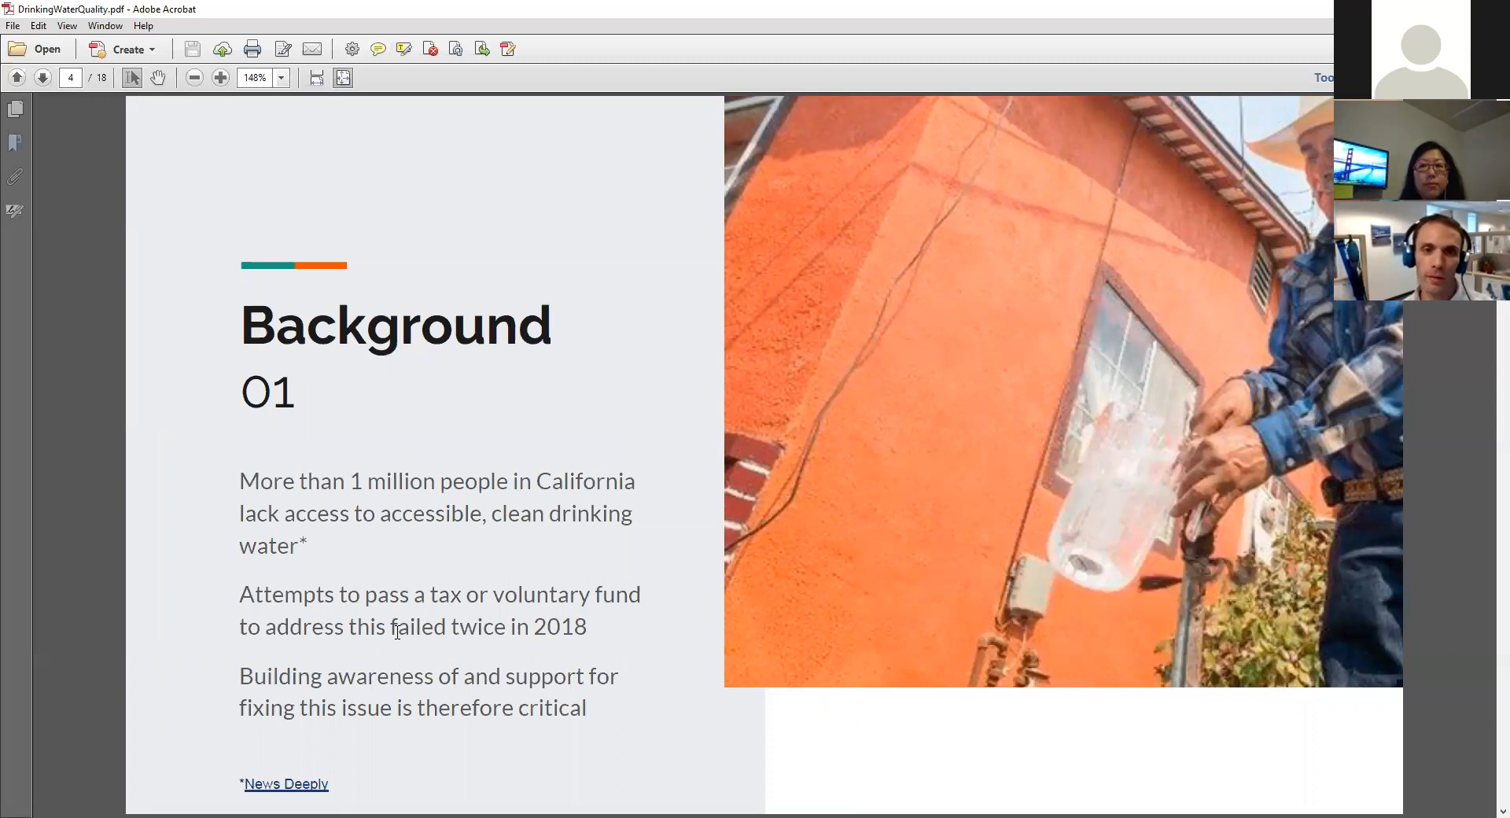
mouse_move(398, 638)
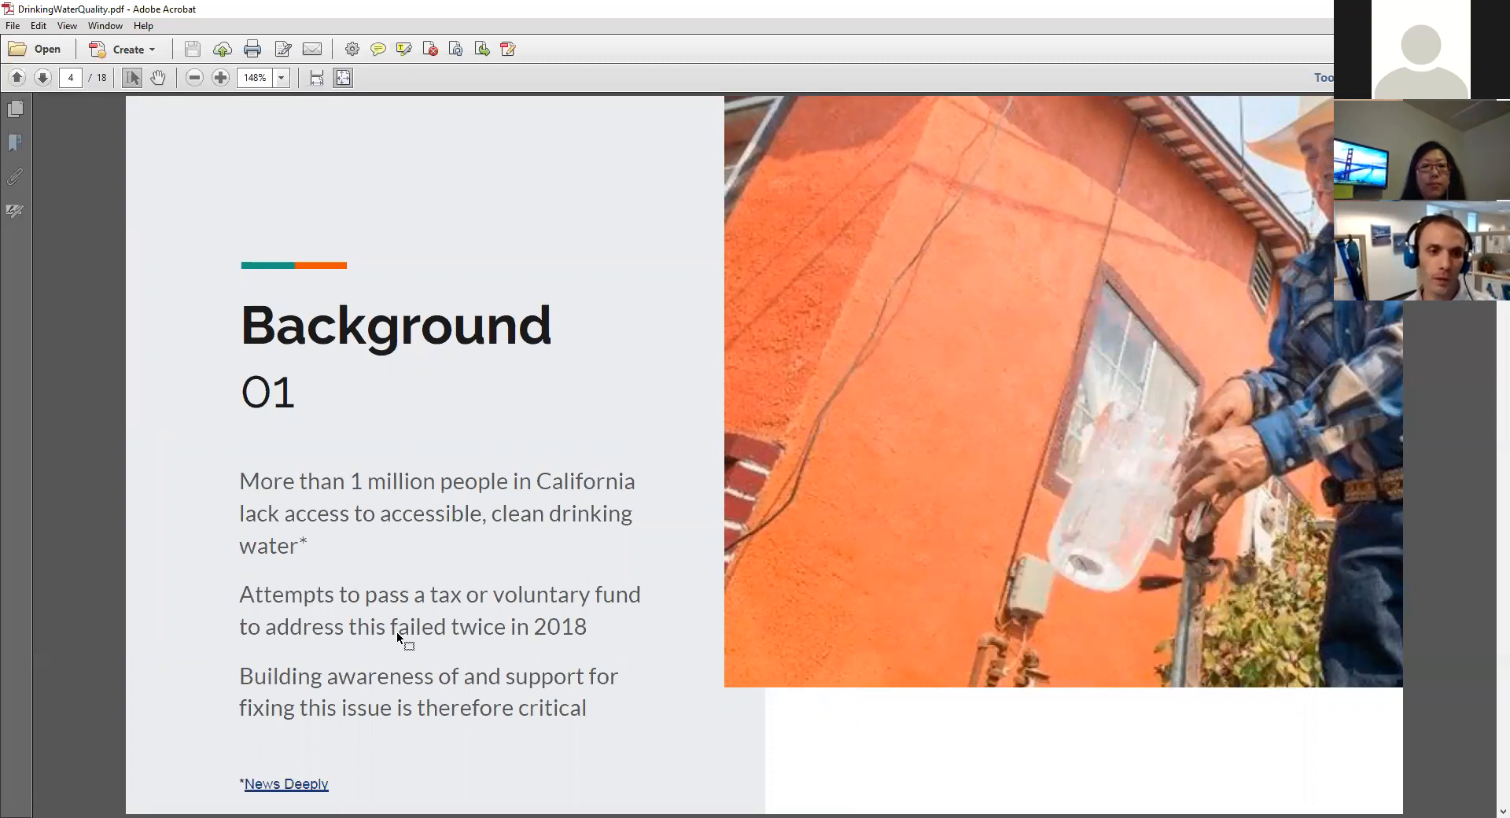
left_click(43, 77)
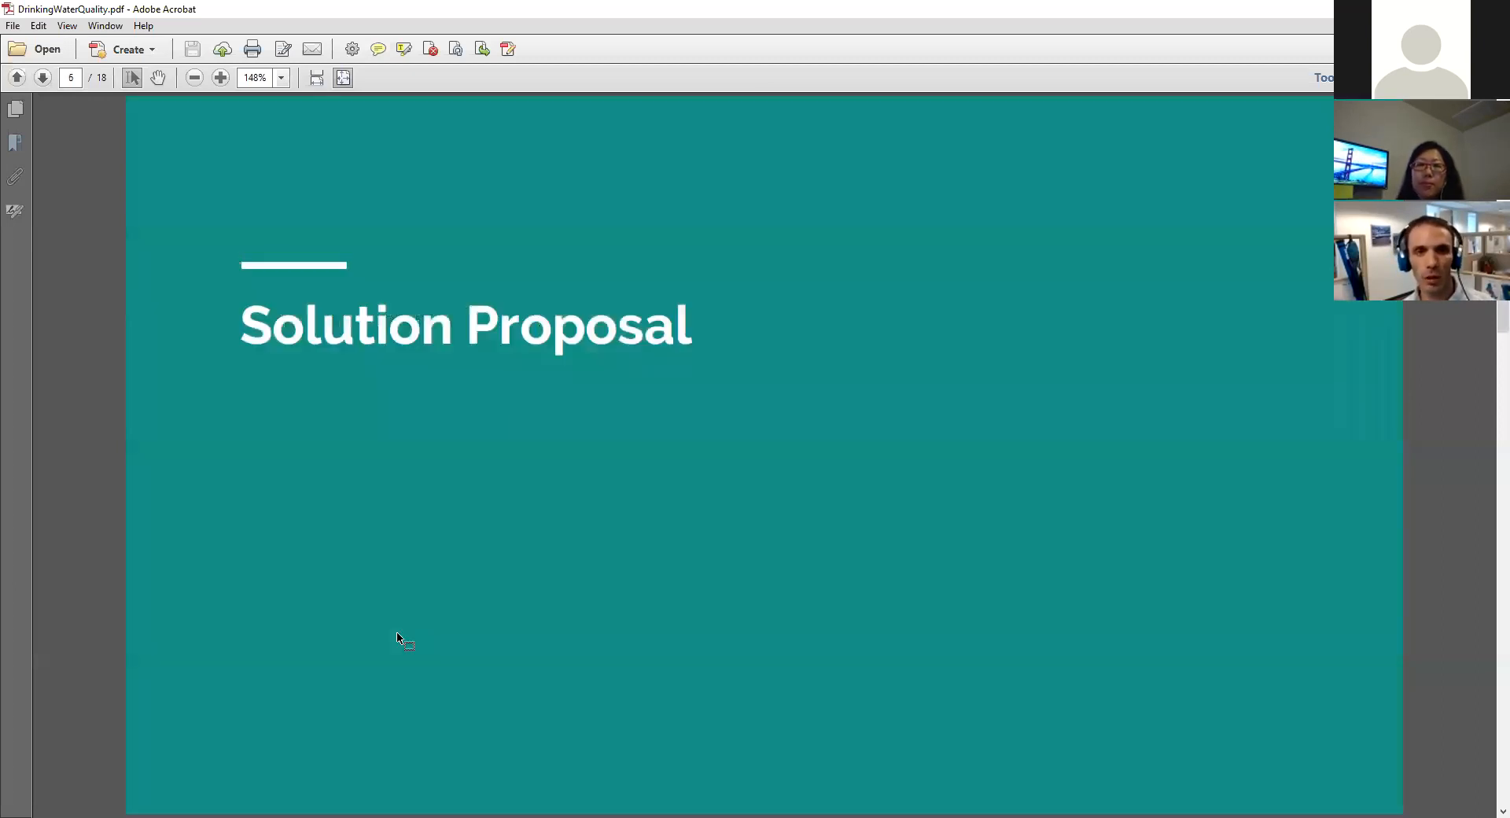
- Scroll ahead to page 8, the Approach slide describing the accessible water-quality map
scroll("down", 3)
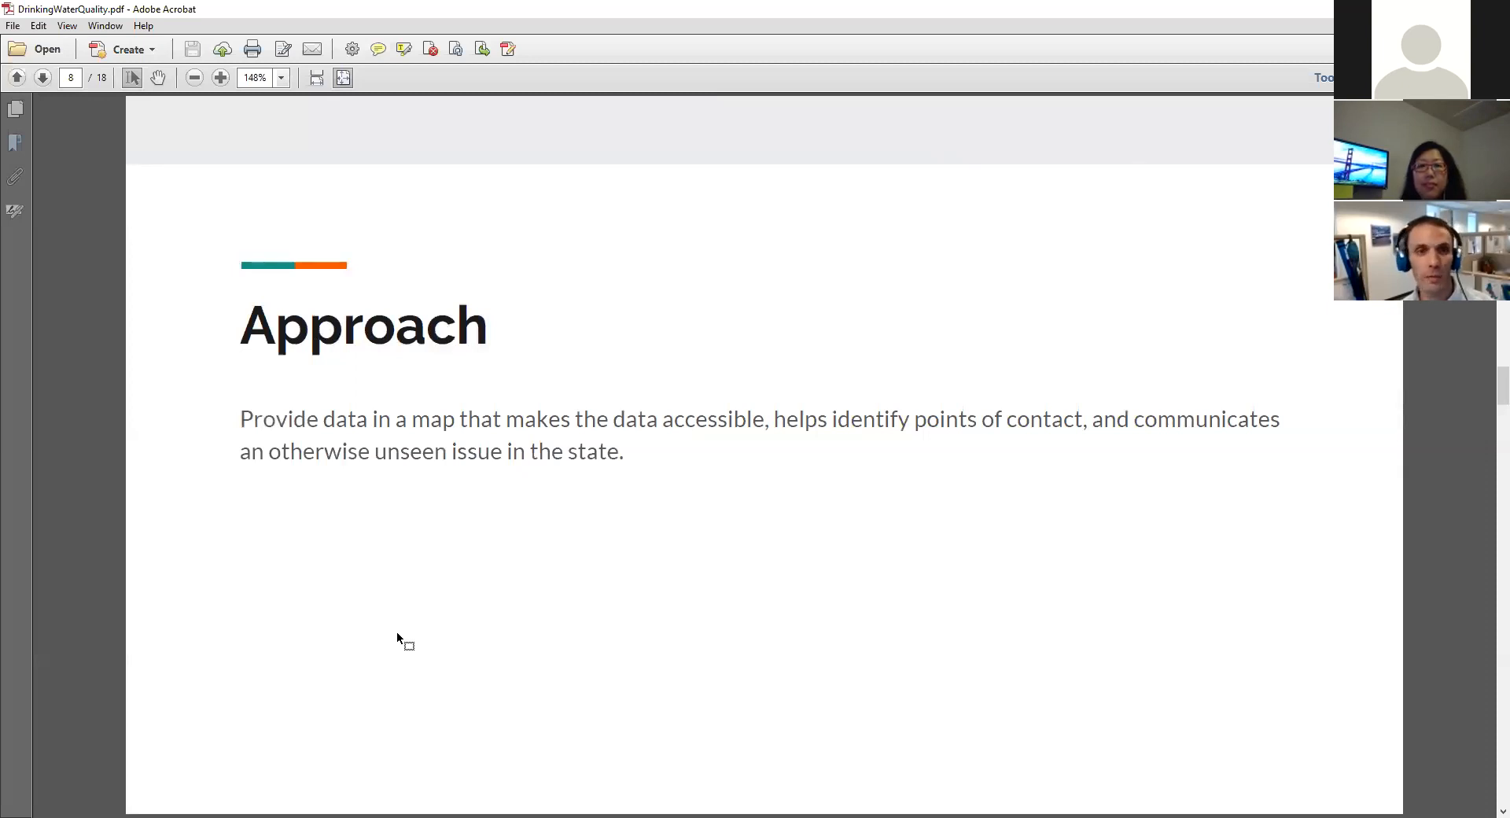
- Advance through the page 9 Main Site slide to page 10, the Map slide
left_click(43, 78)
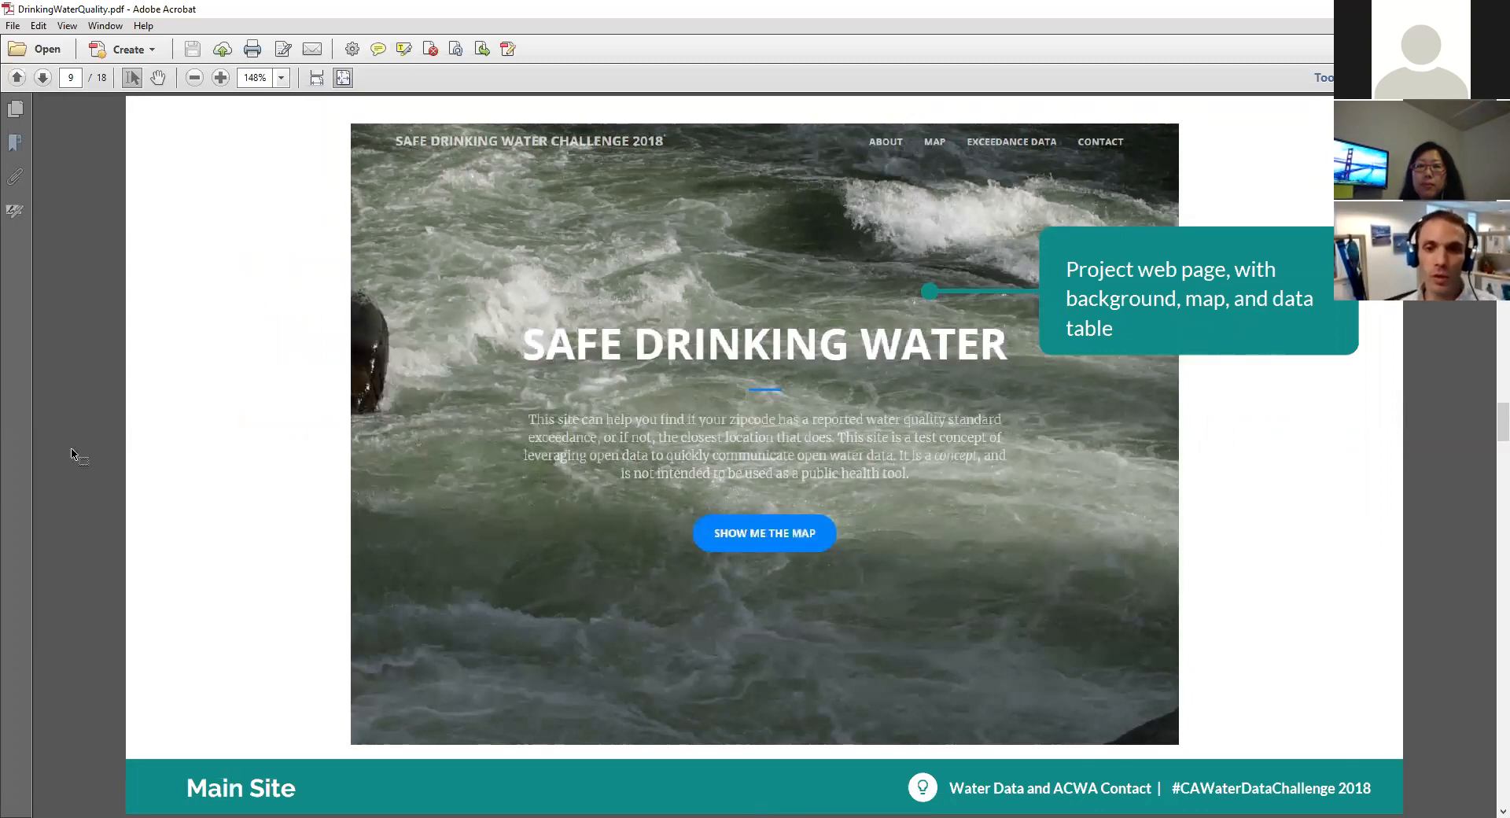
mouse_move(145, 451)
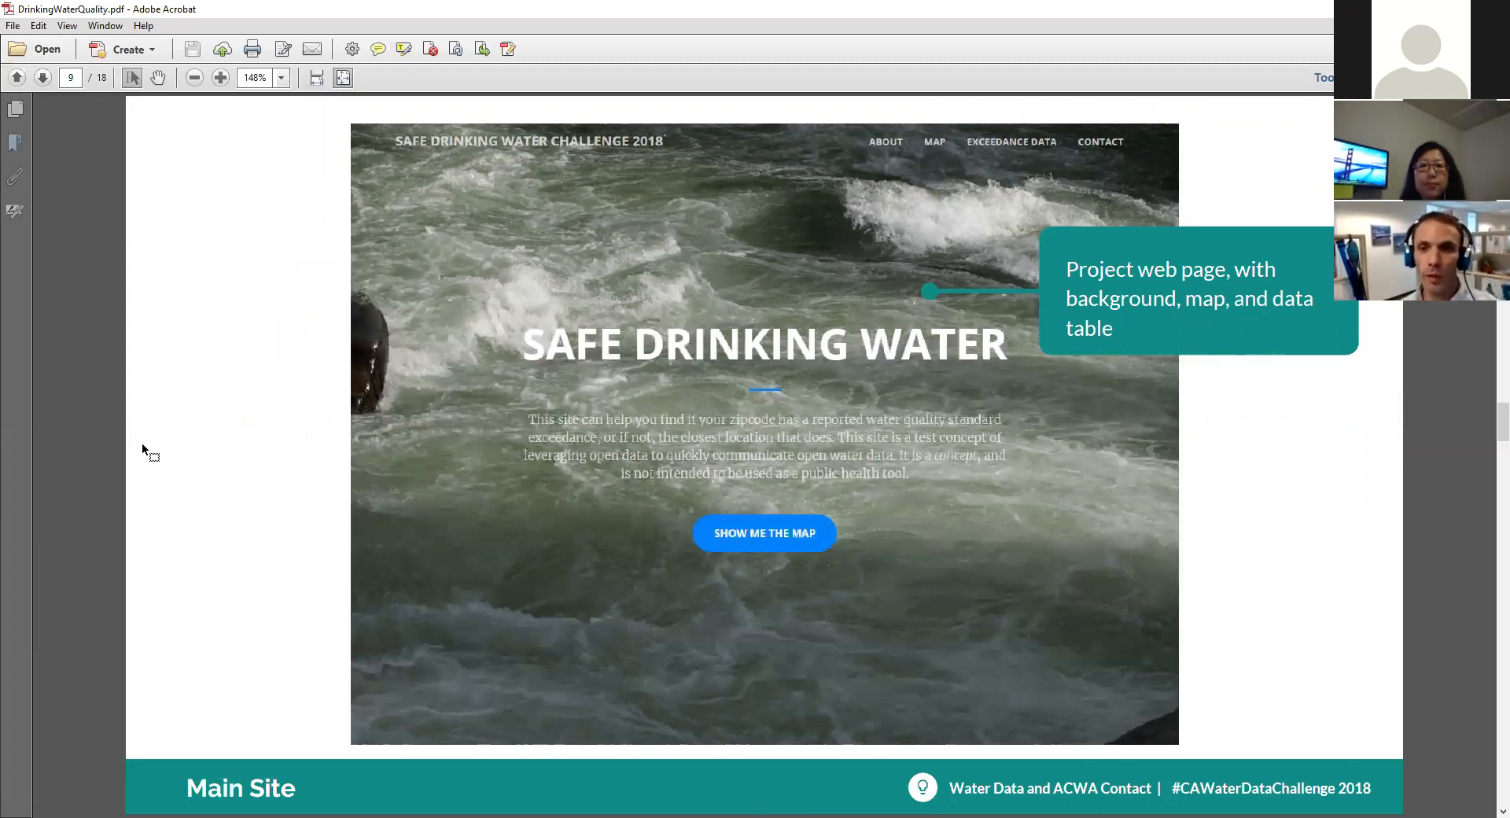
mouse_move(152, 470)
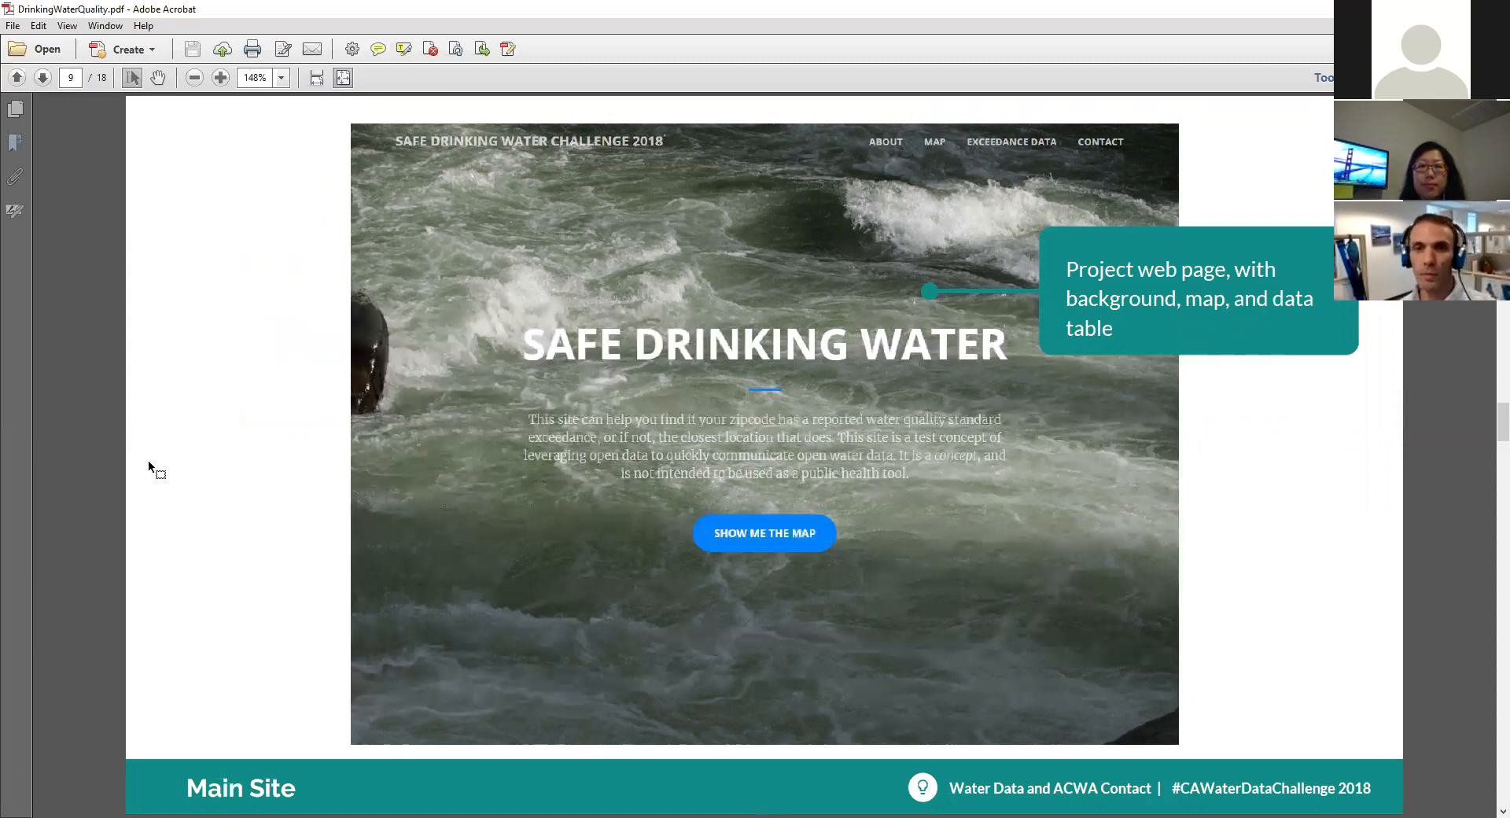
mouse_move(161, 462)
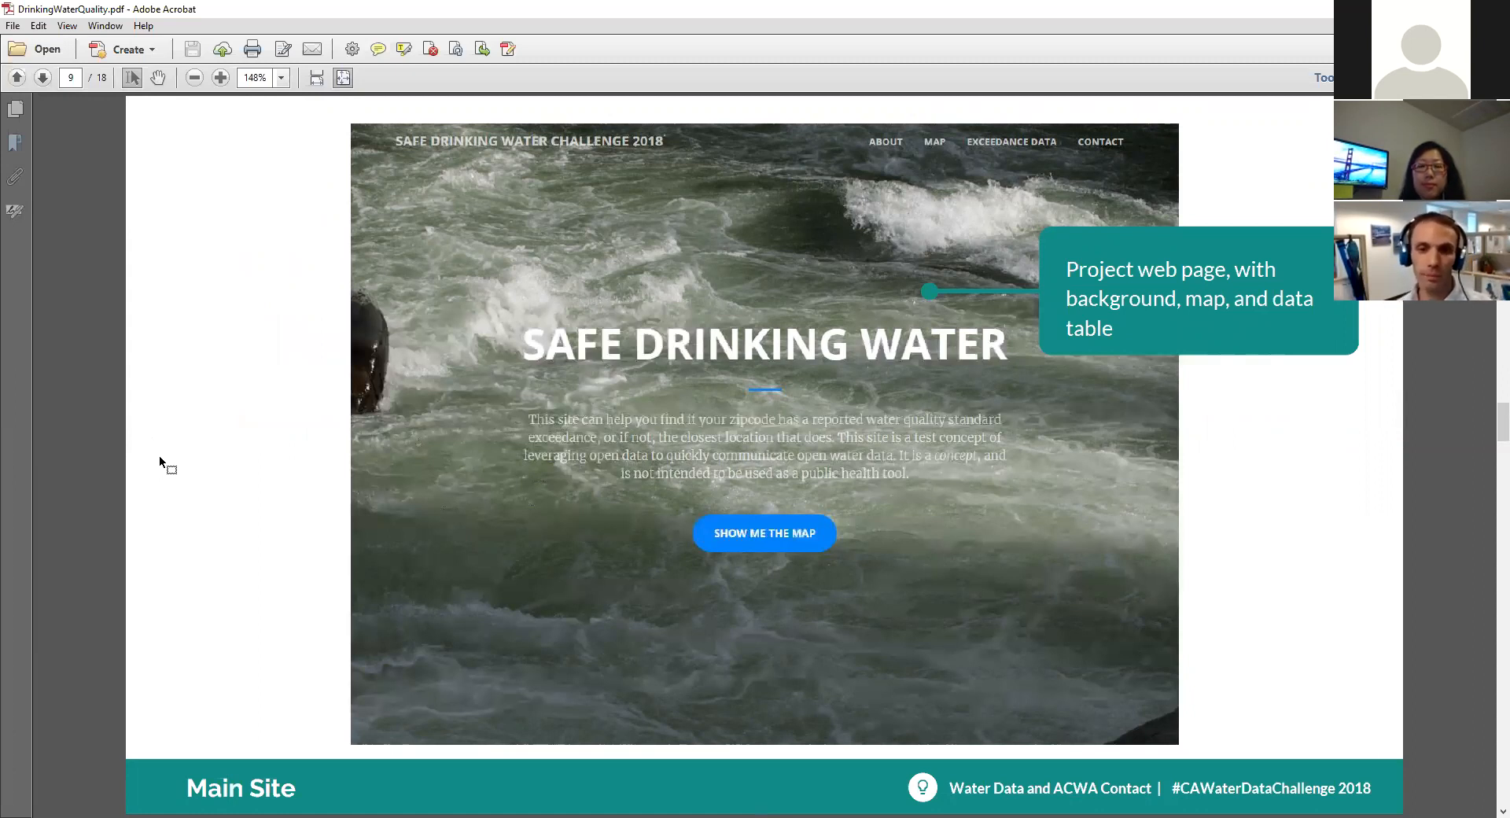
mouse_move(193, 472)
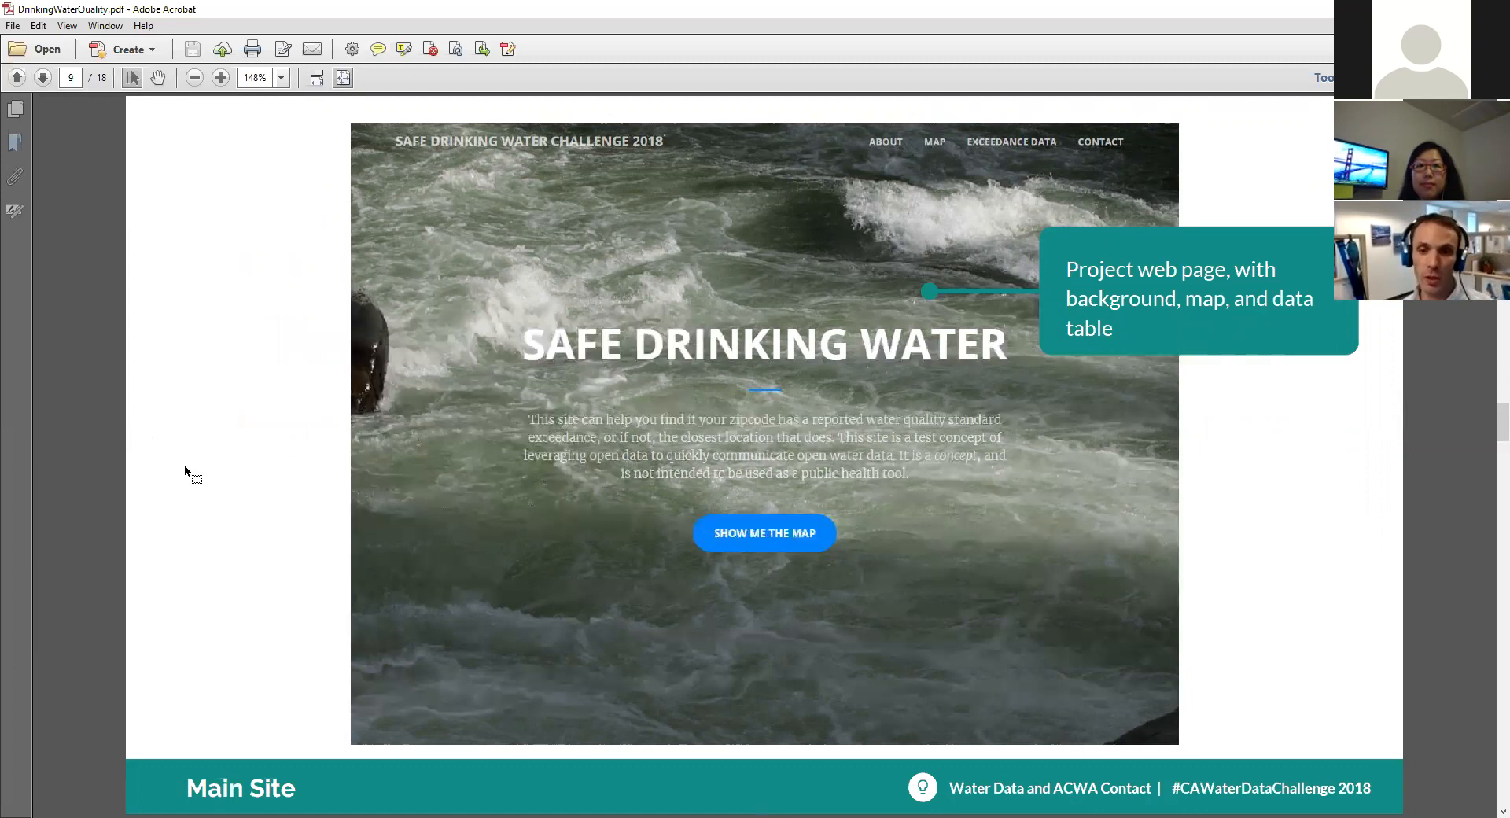
mouse_move(531, 289)
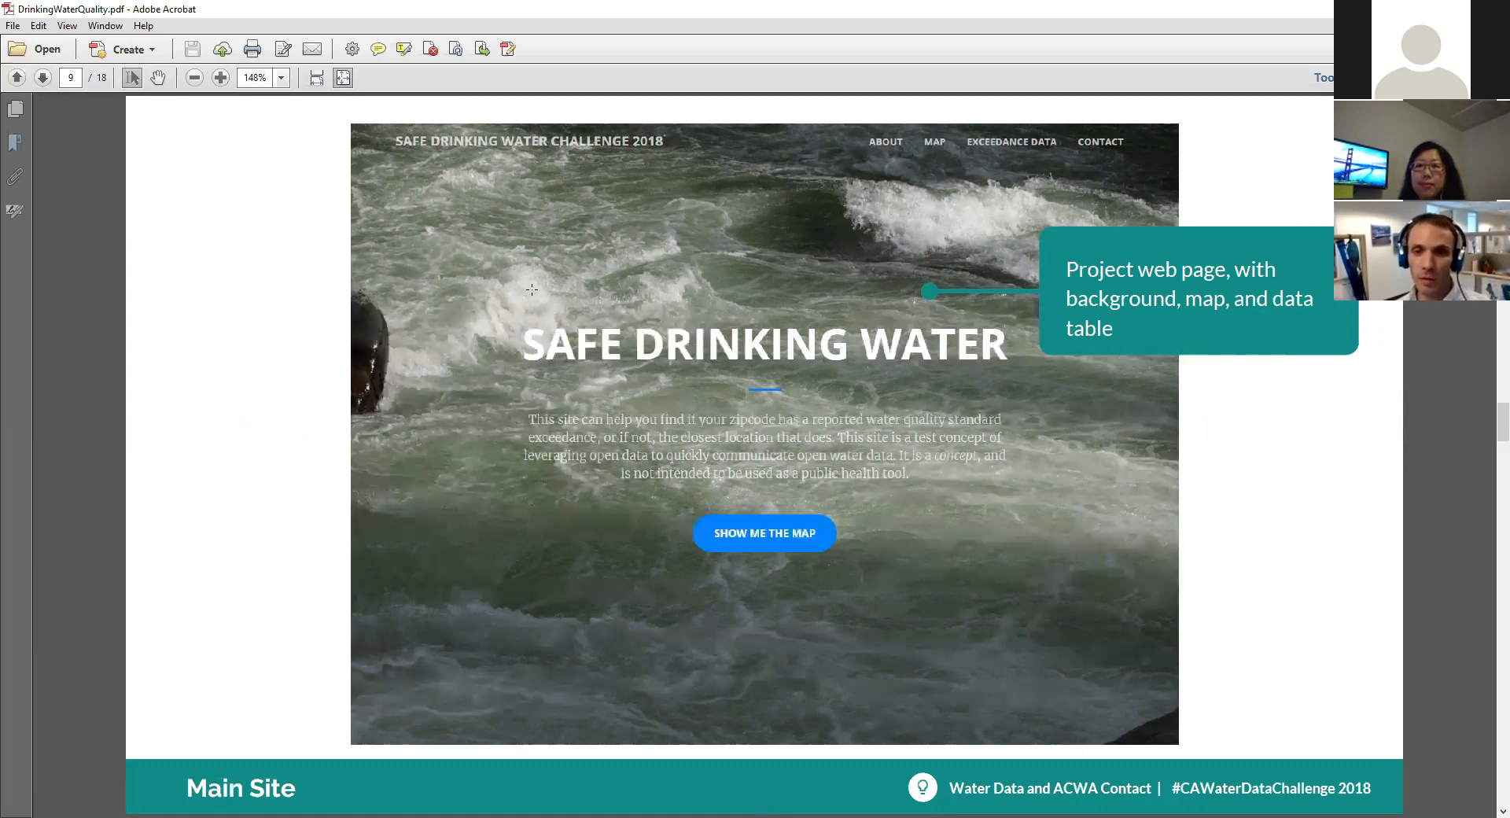
mouse_move(134, 347)
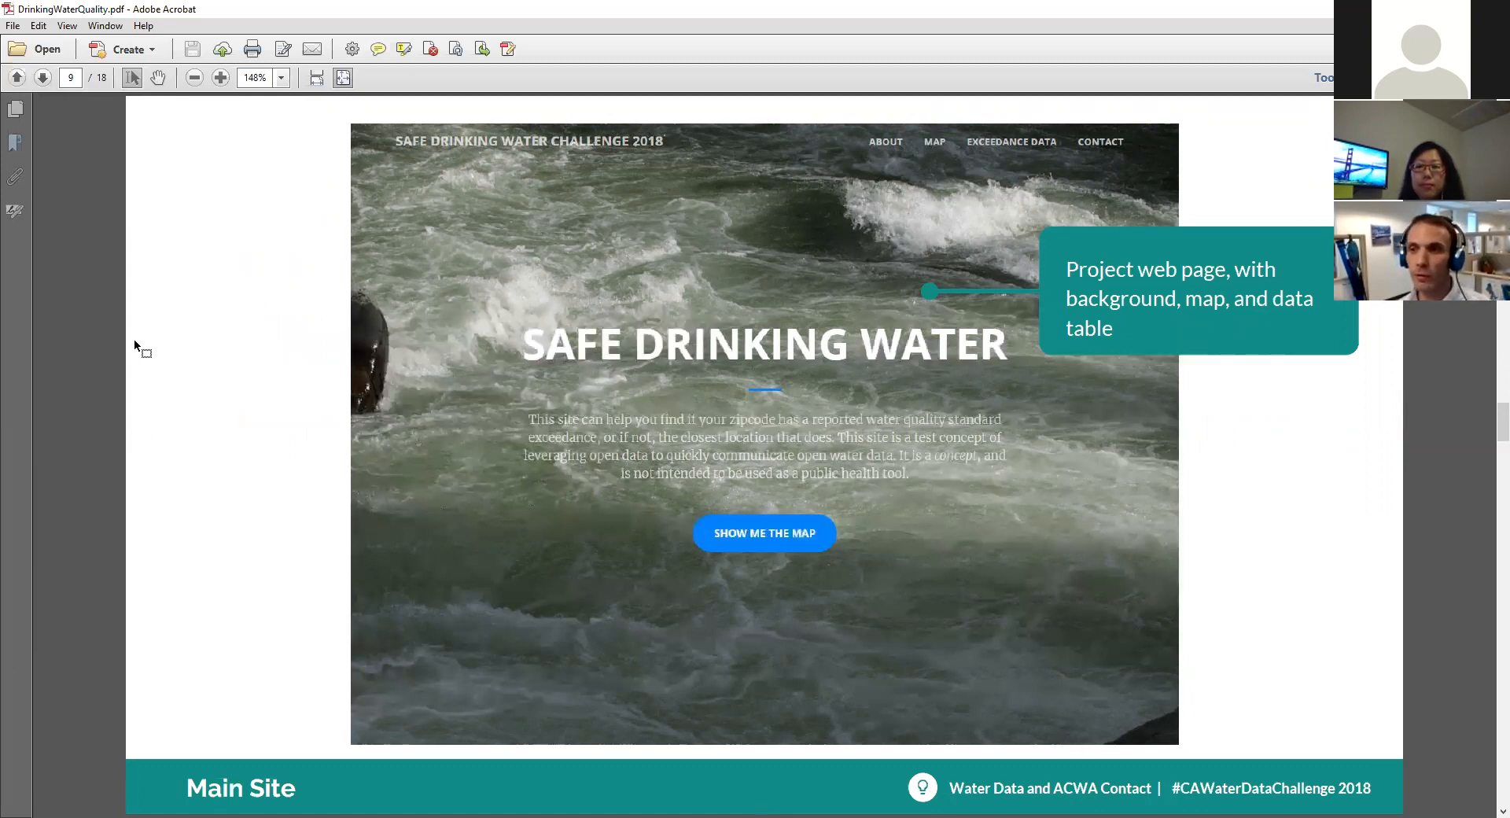
left_click(42, 78)
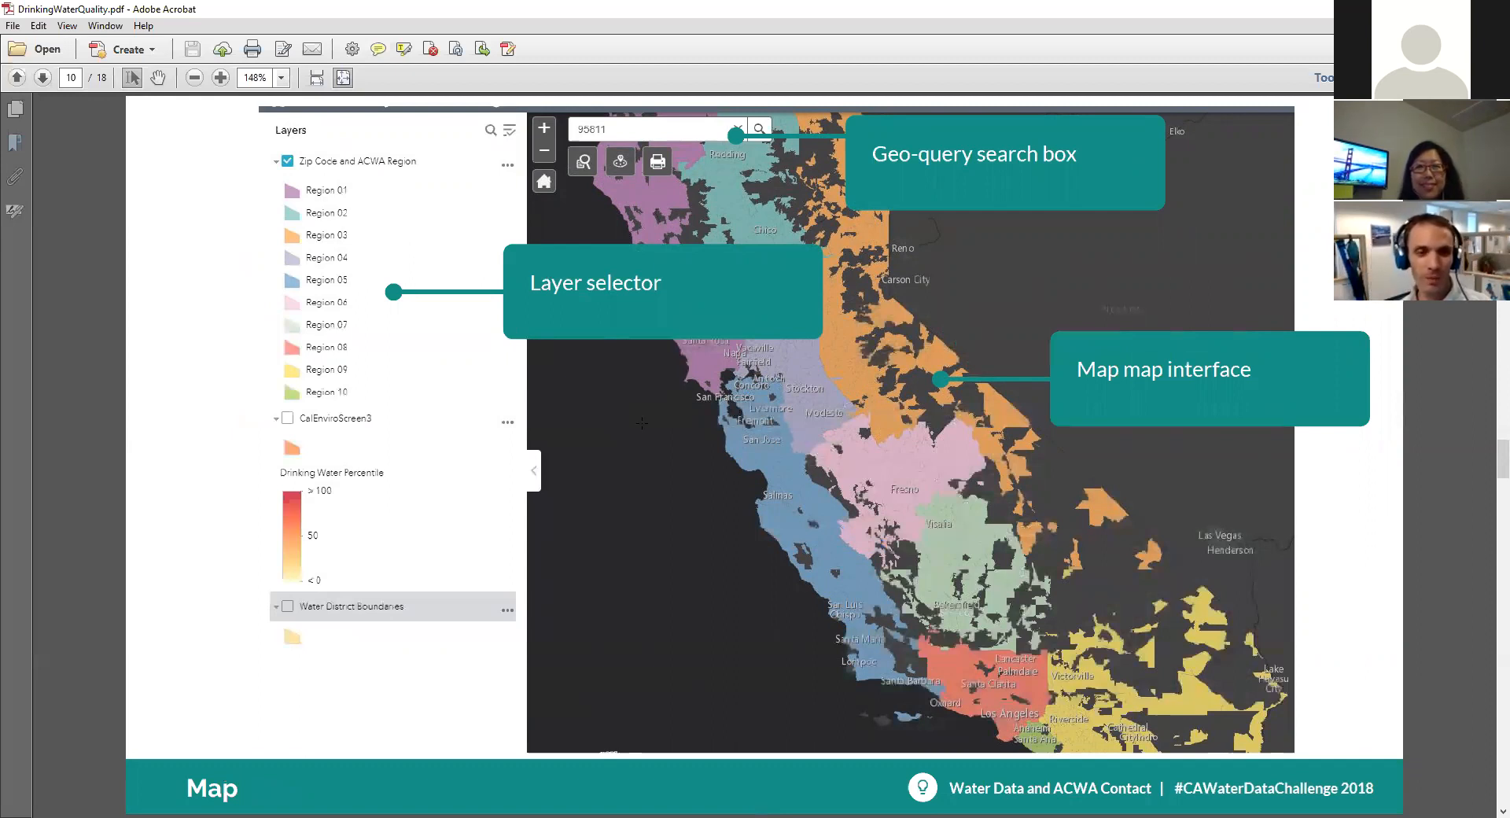
left_click(42, 77)
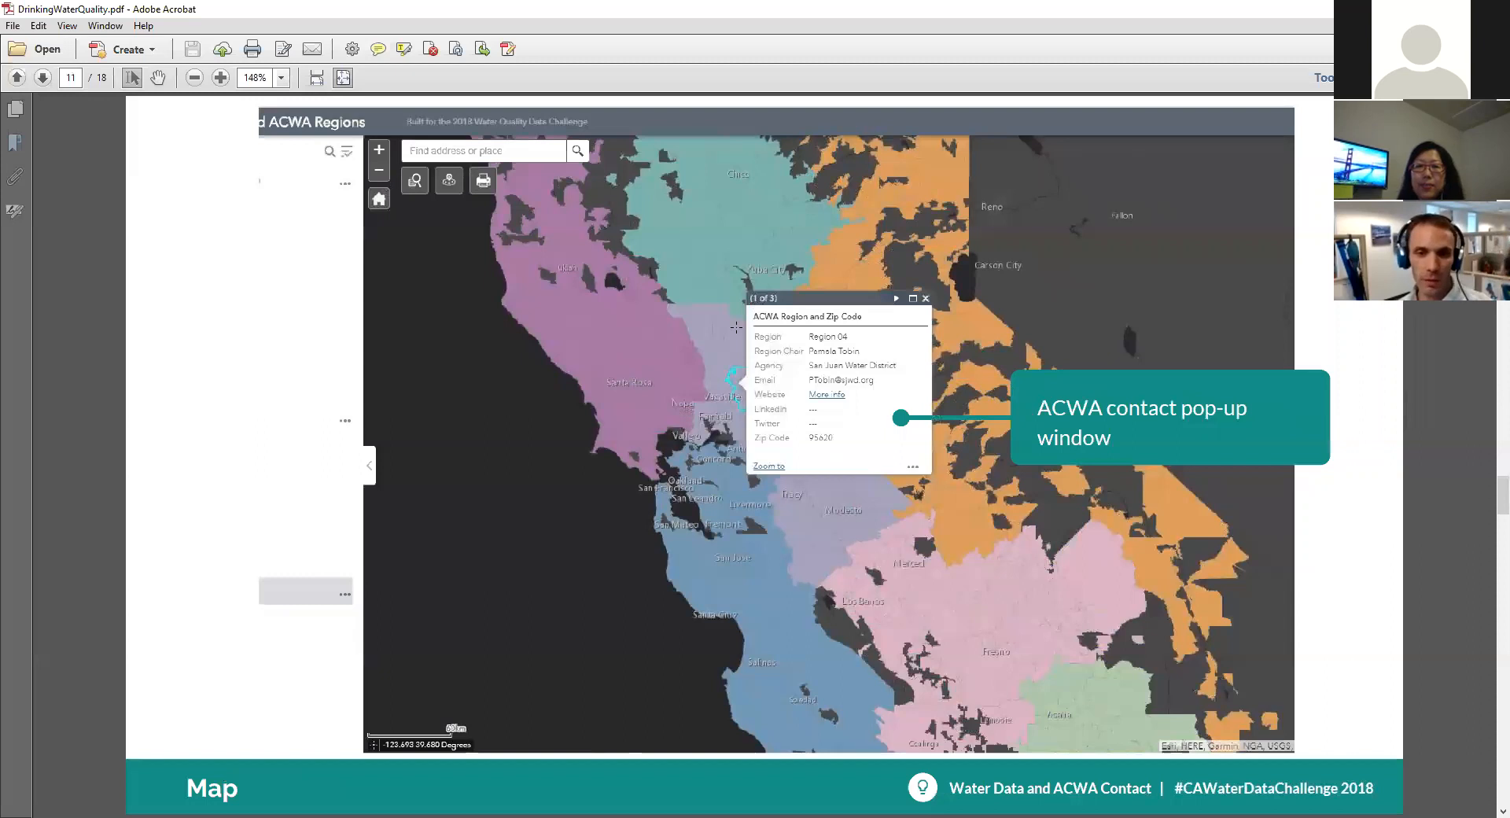
left_click(17, 77)
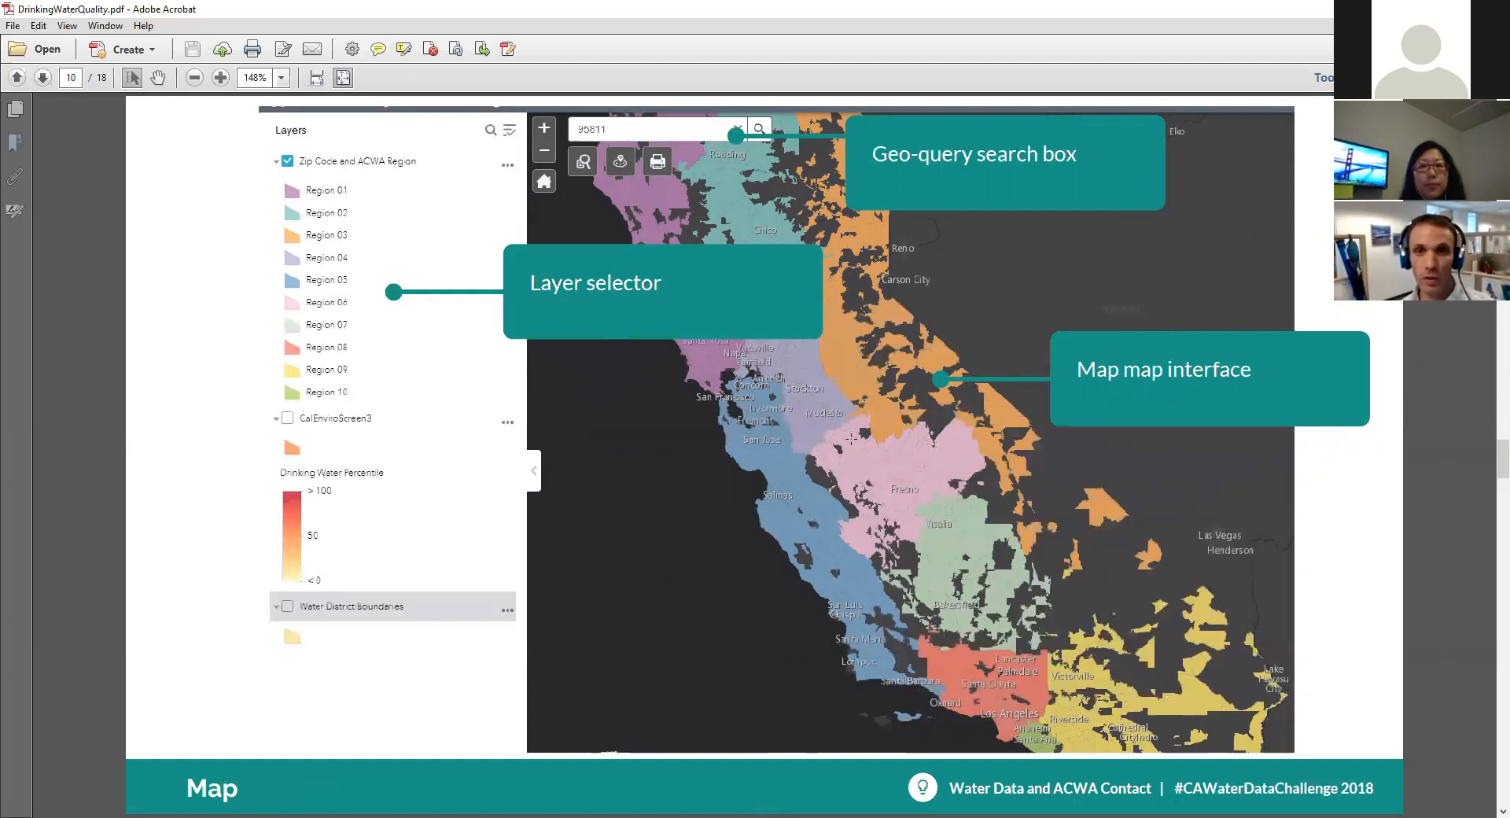
mouse_move(837, 337)
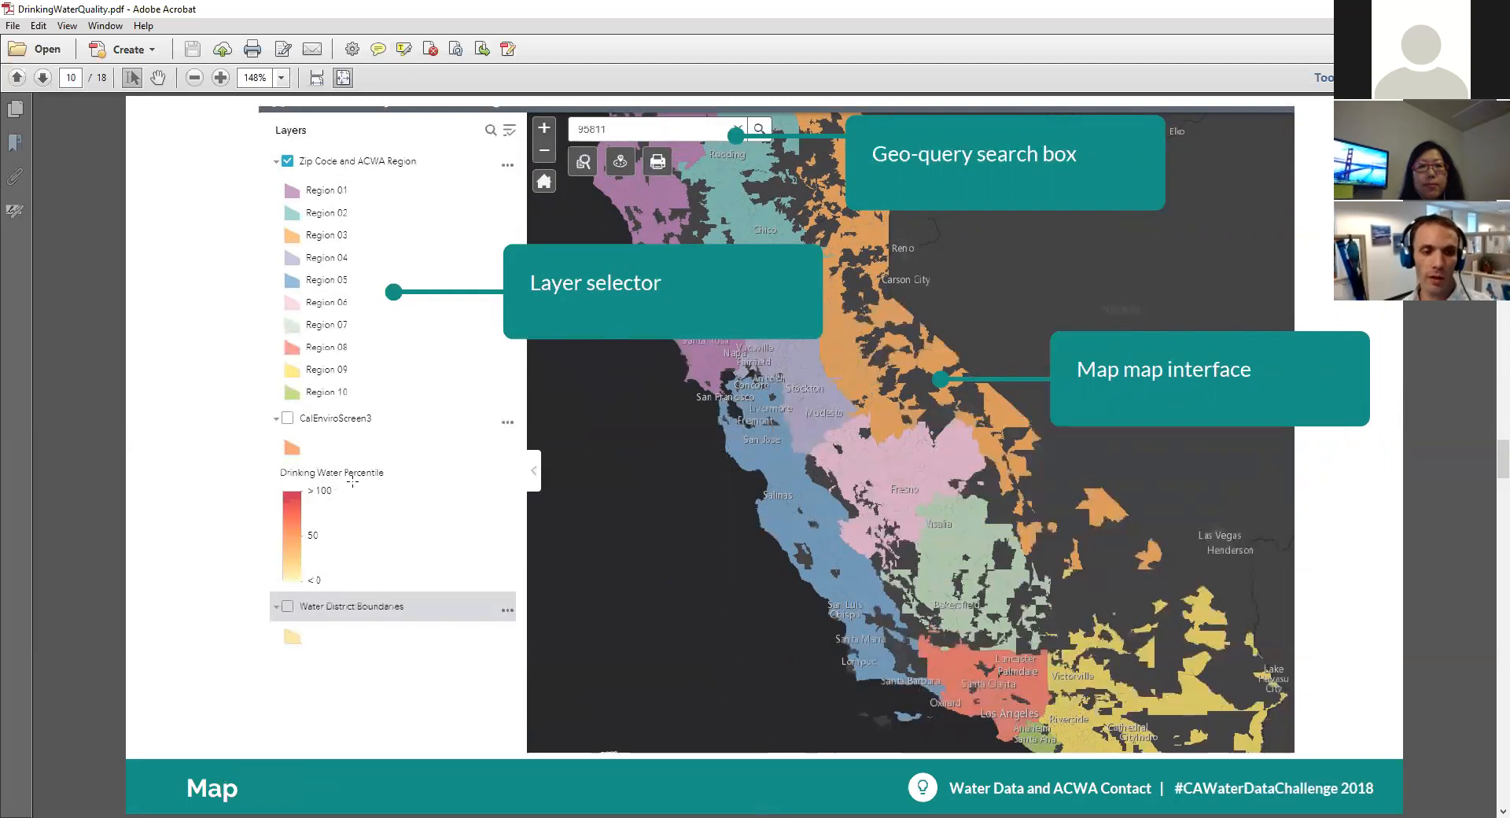
mouse_move(397, 609)
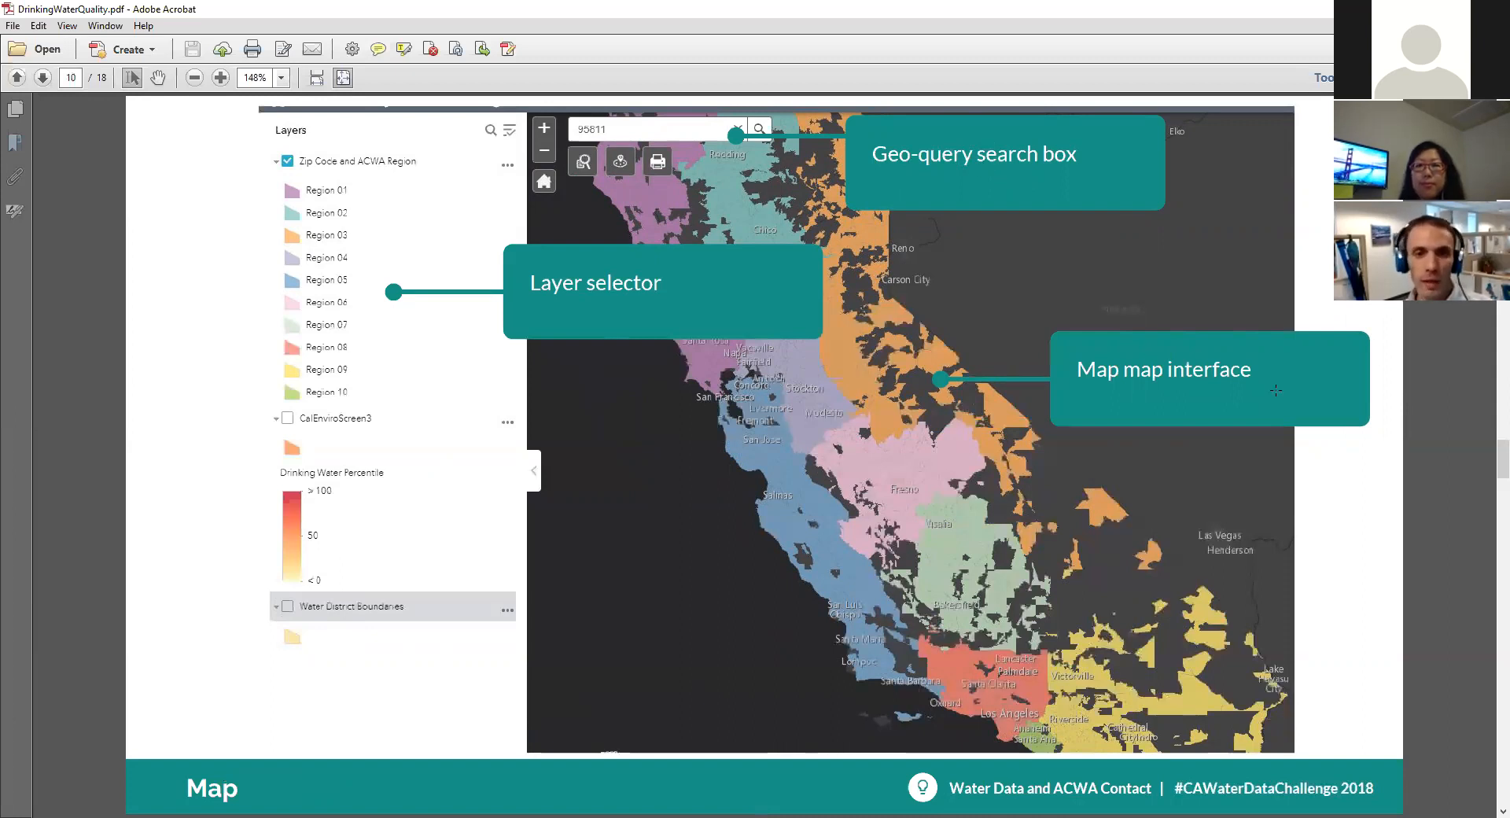
- Advance past the ACWA contact slide to the page 12 CalEnviroScreen percentile map slide
left_click(42, 78)
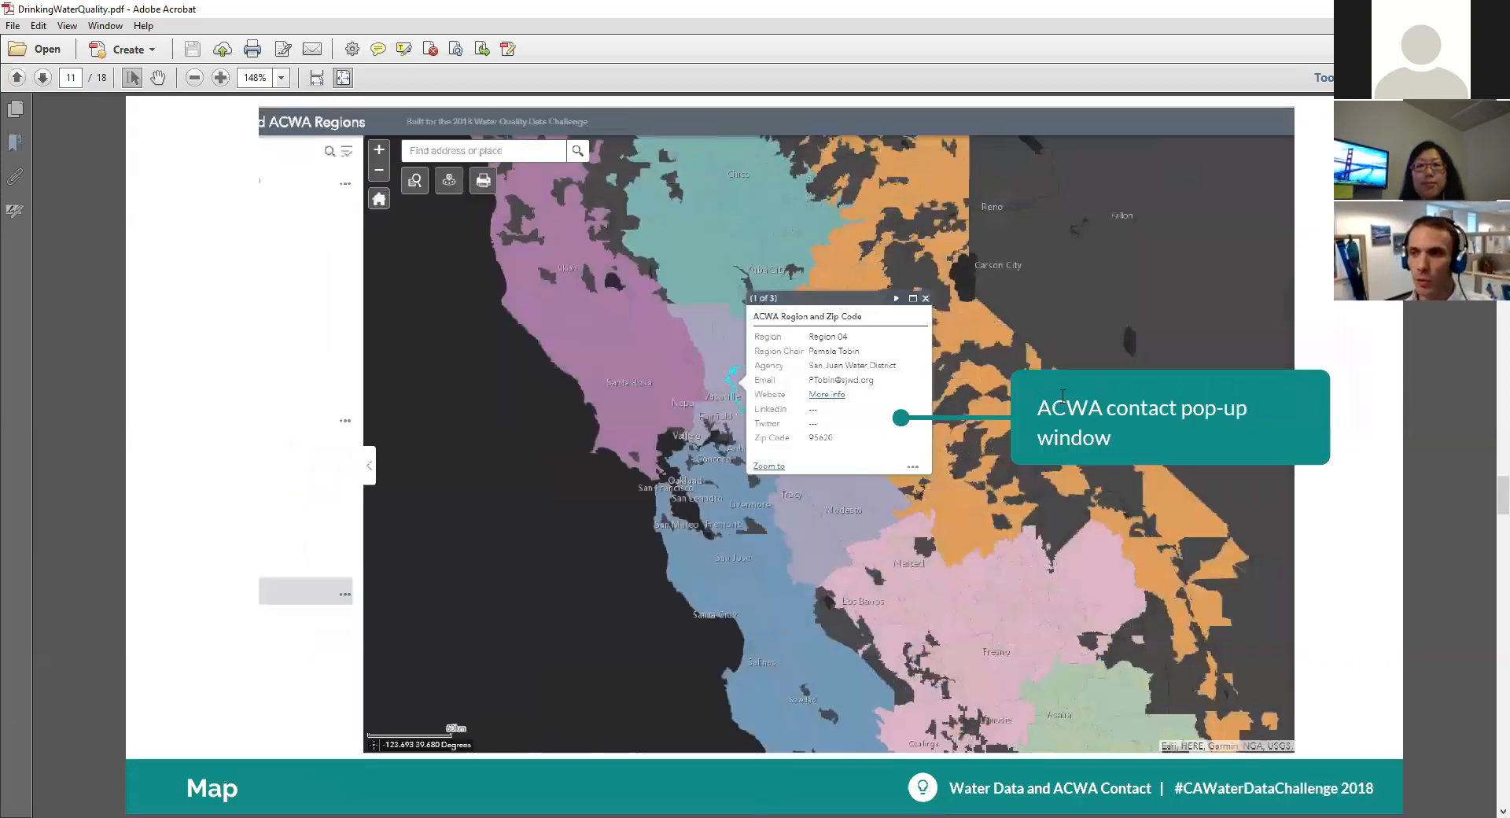
mouse_move(846, 384)
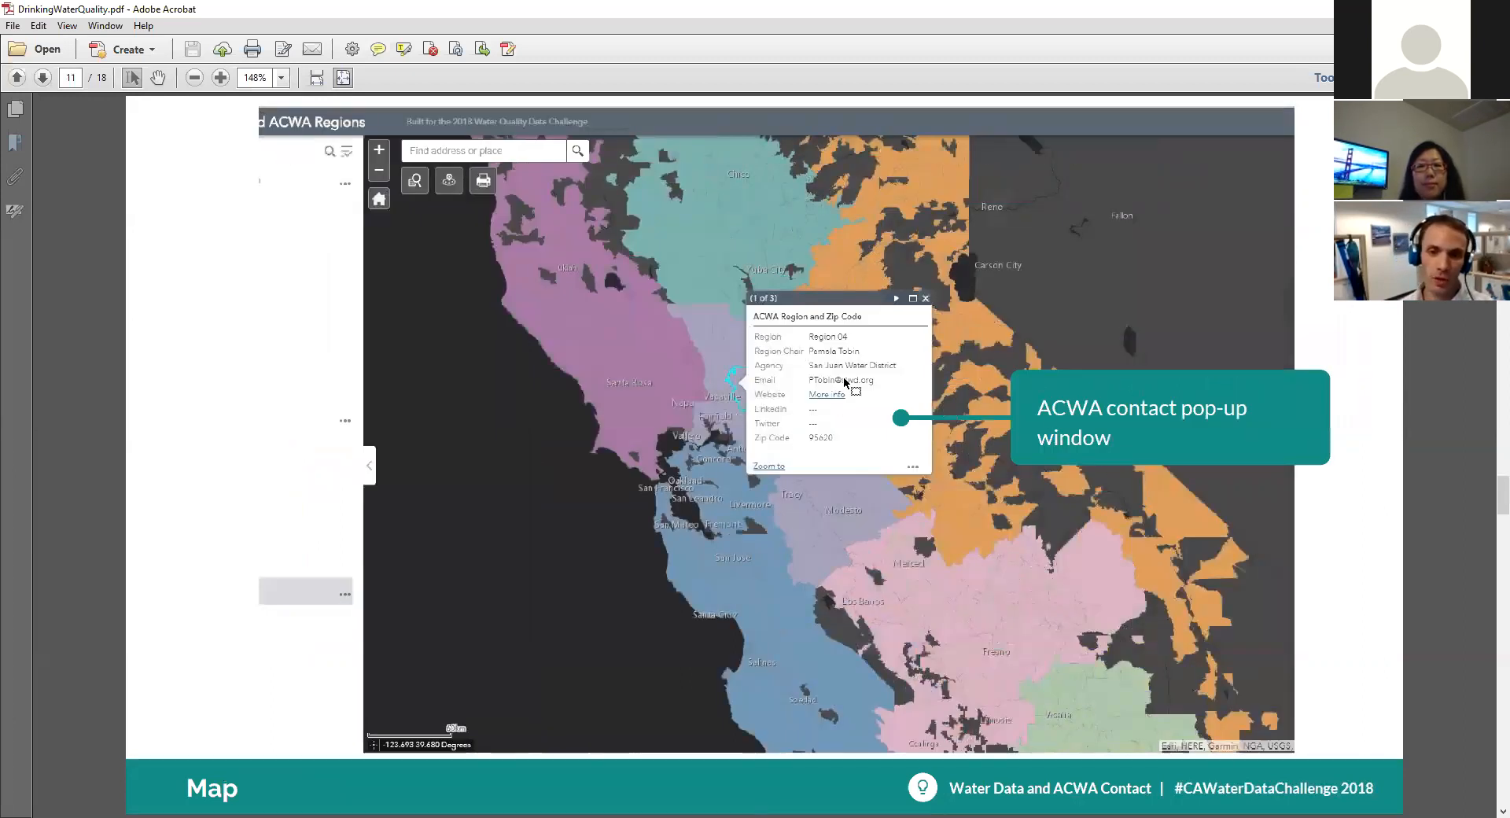
mouse_move(807, 330)
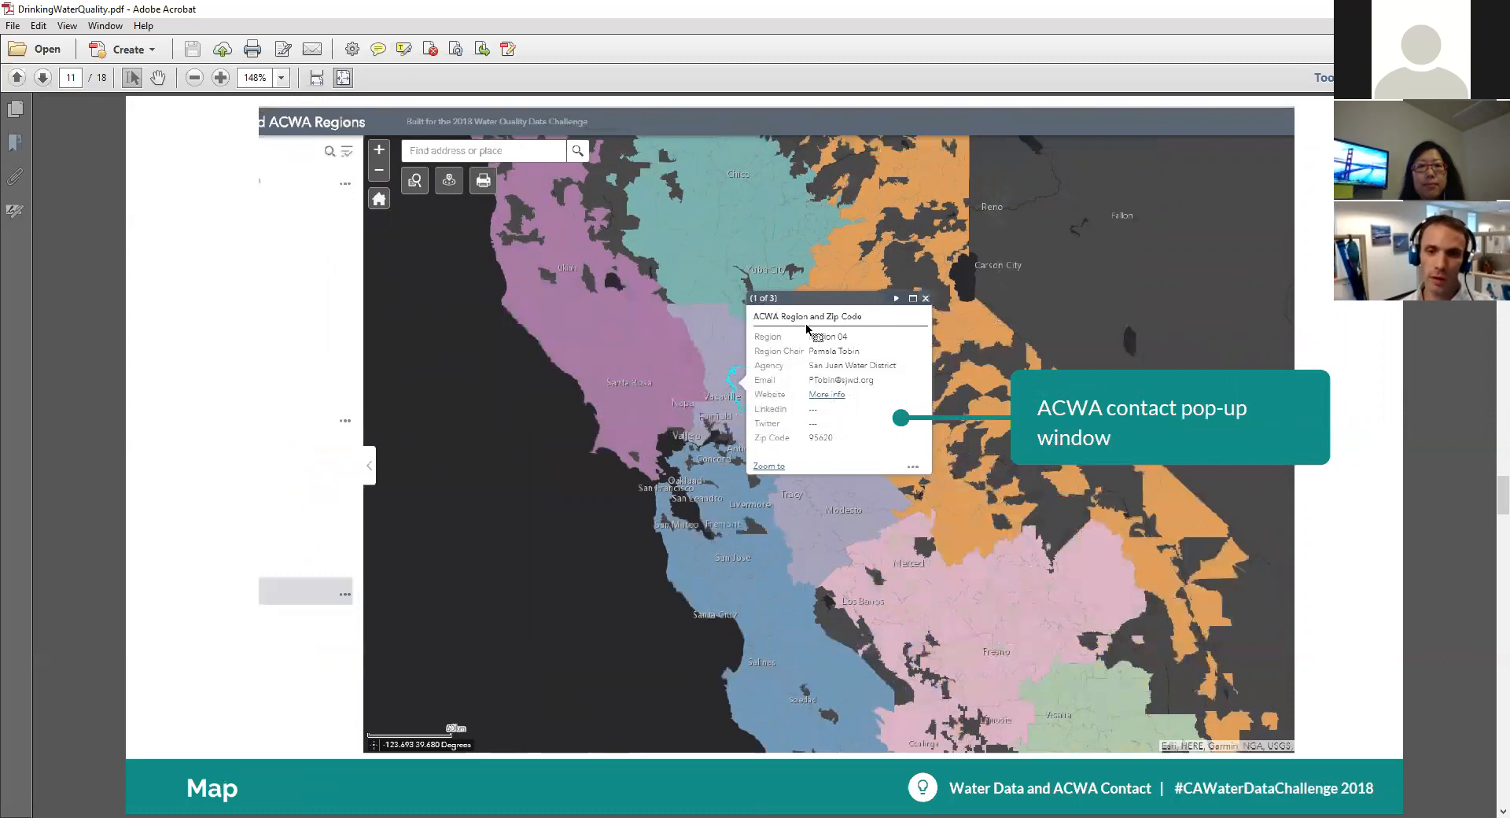
mouse_move(798, 349)
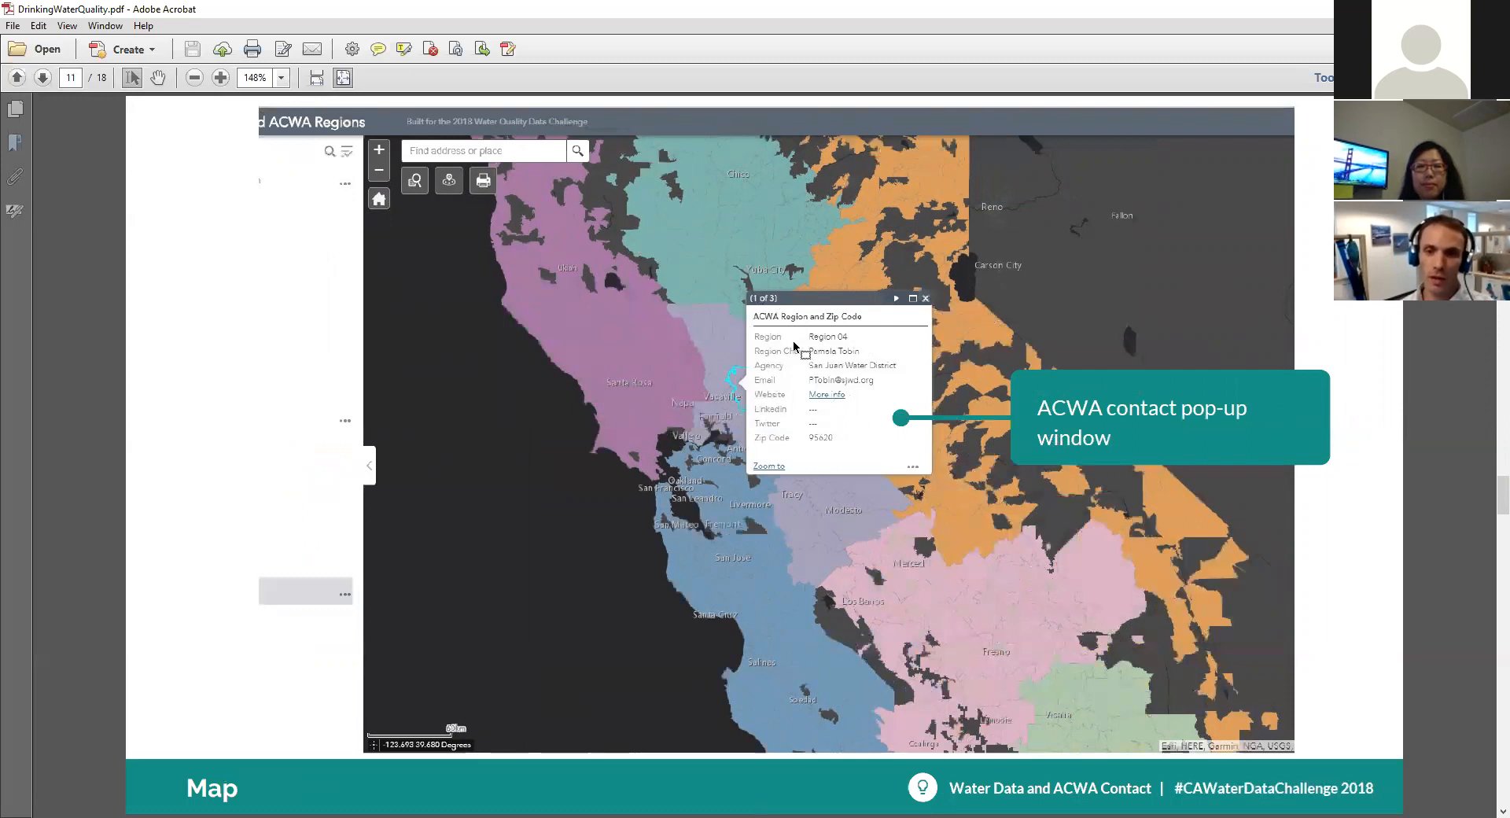
mouse_move(883, 379)
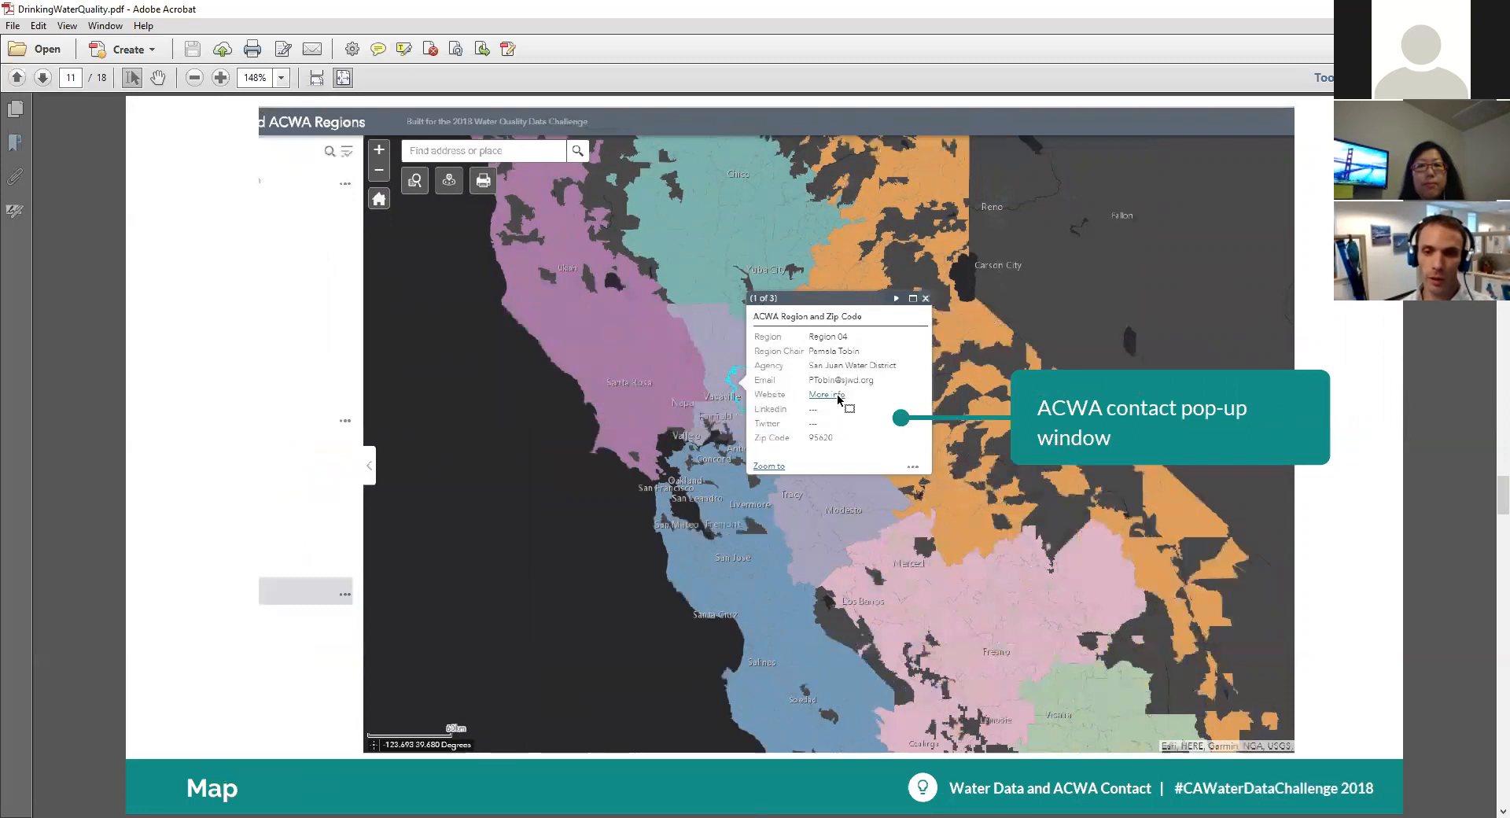
mouse_move(1451, 463)
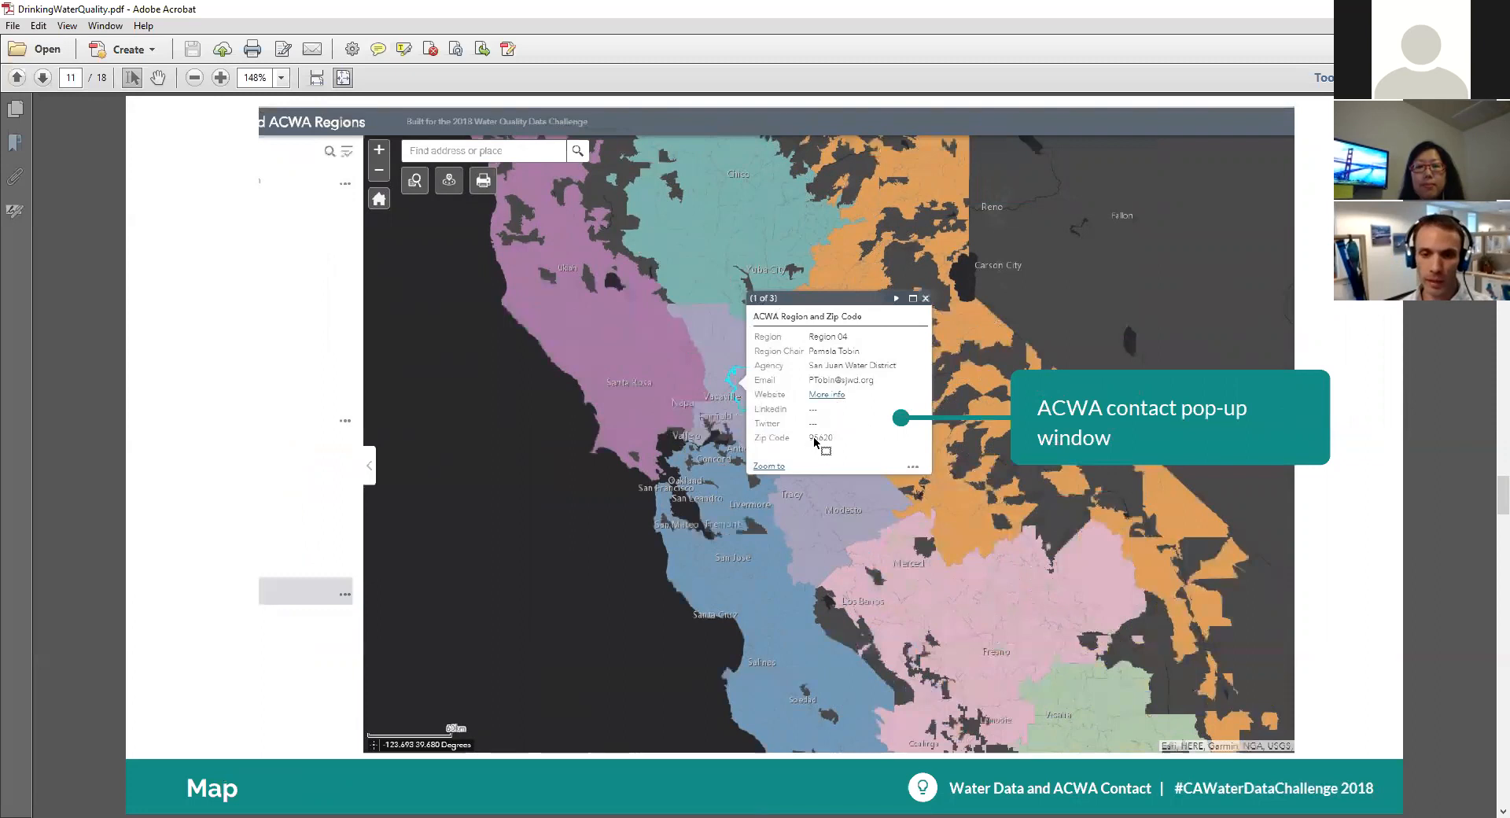
mouse_move(796, 417)
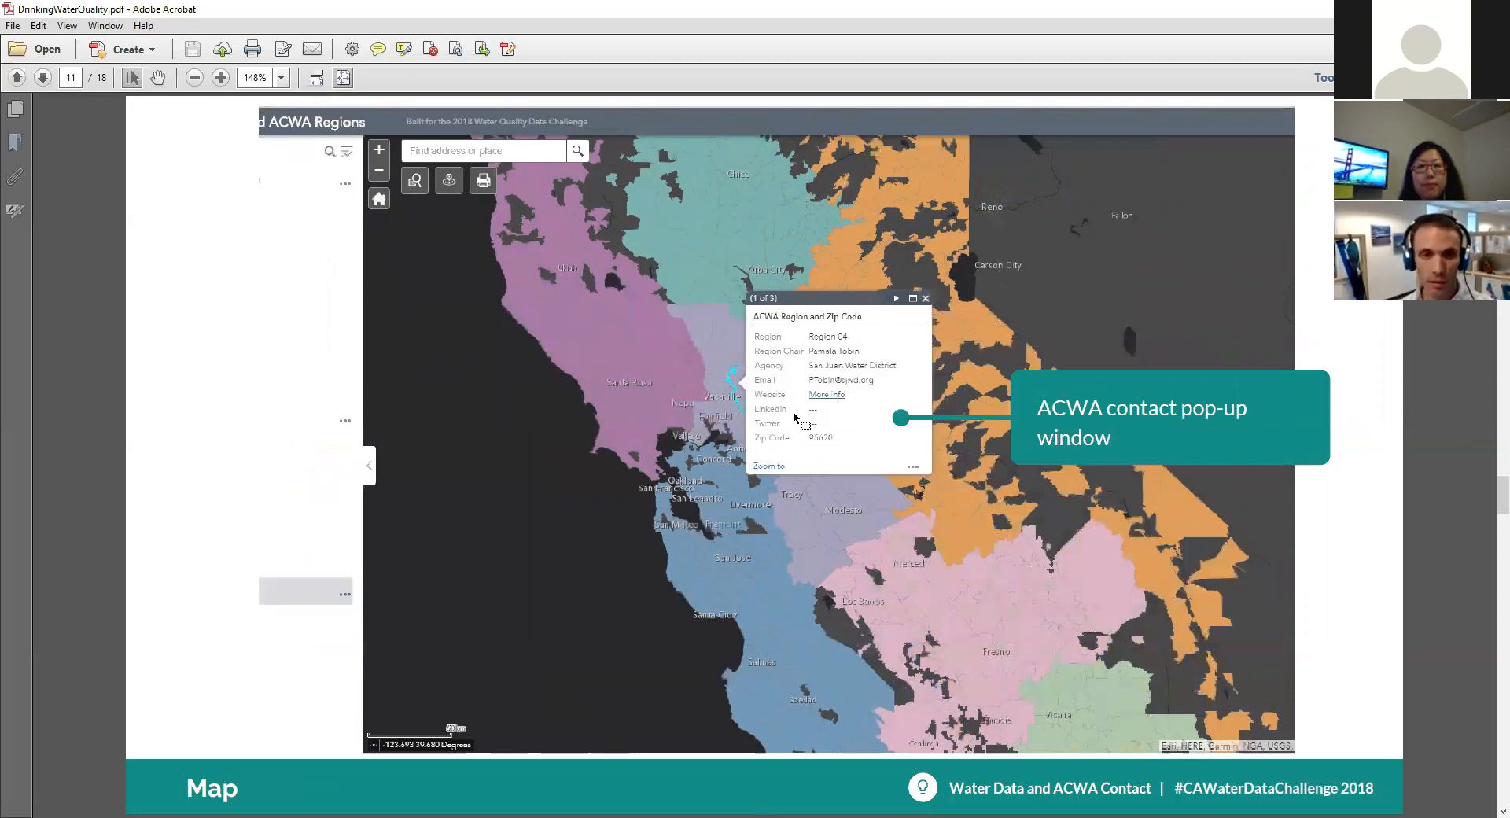
left_click(42, 77)
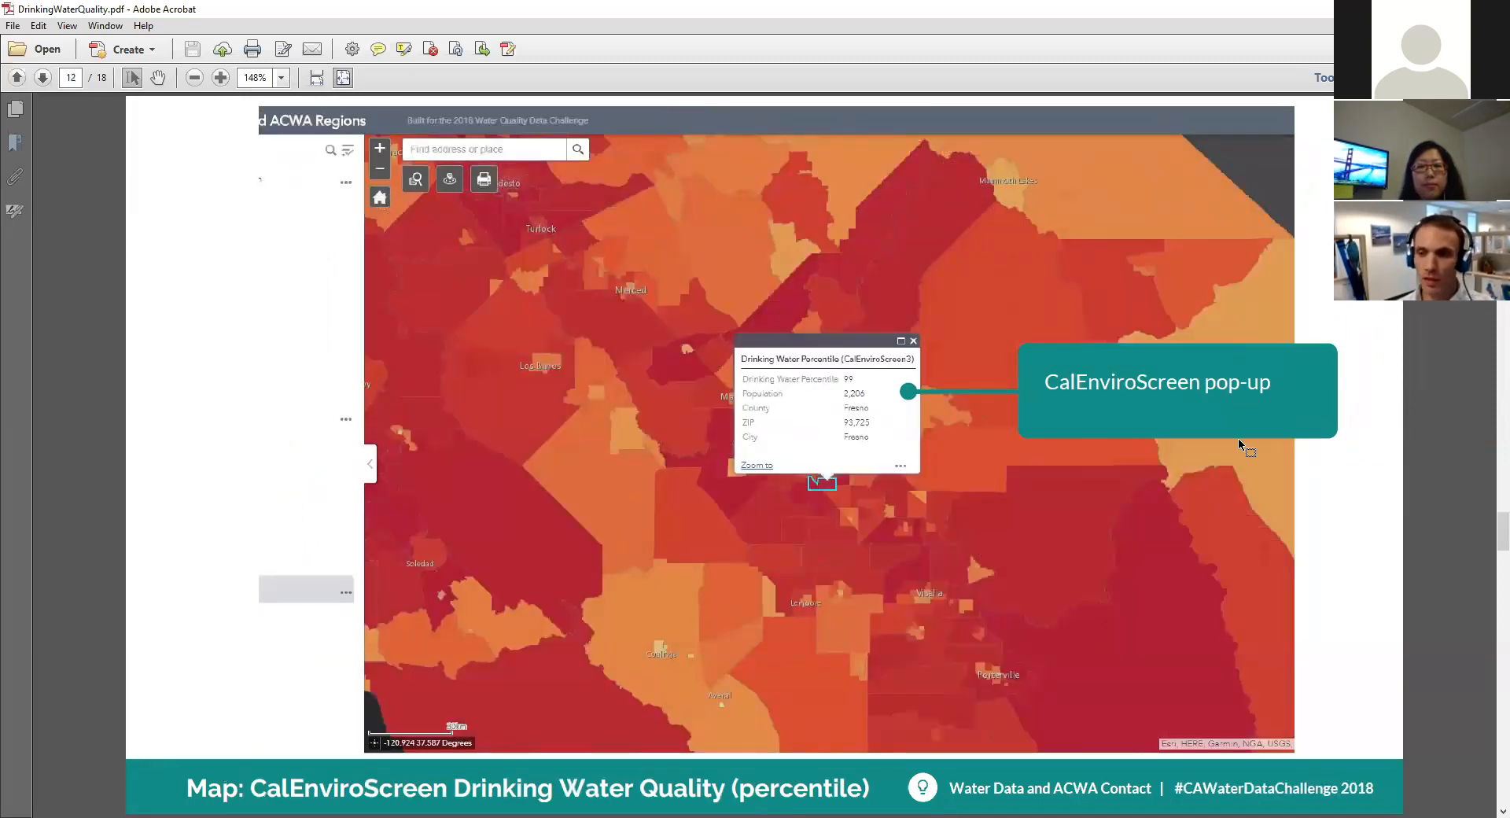
mouse_move(371, 303)
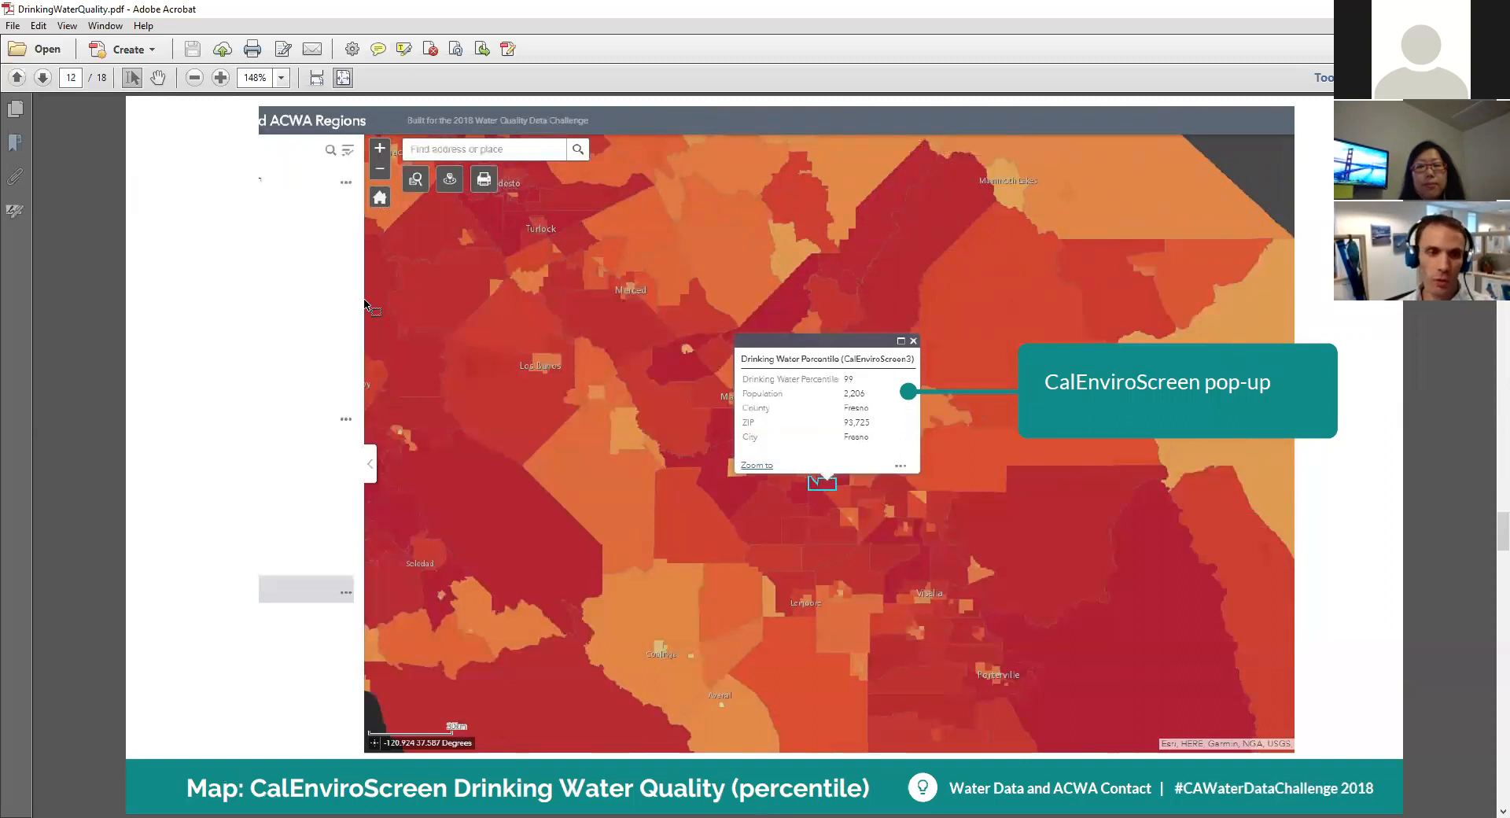
mouse_move(227, 176)
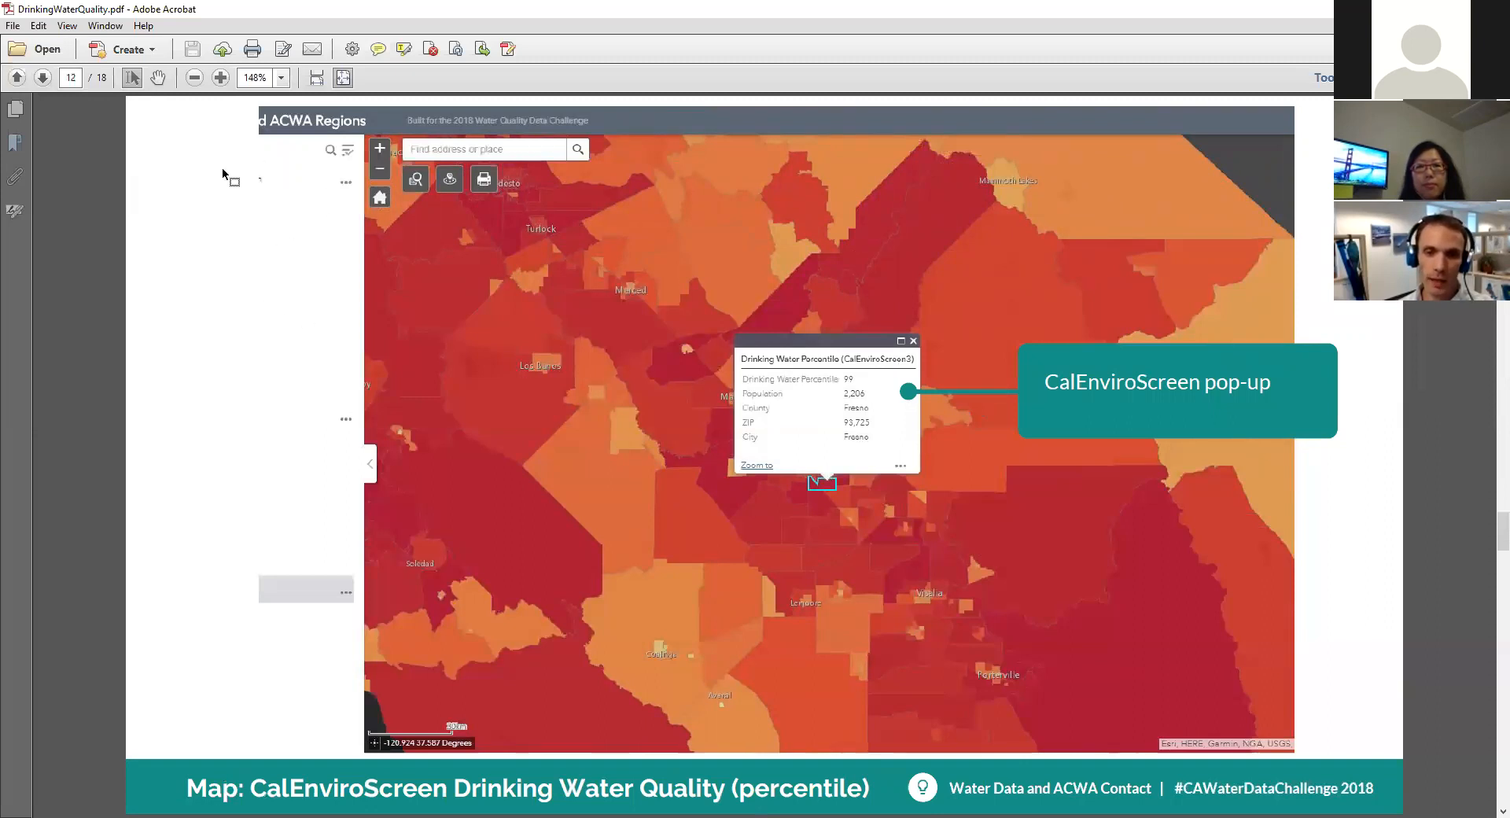
mouse_move(819, 428)
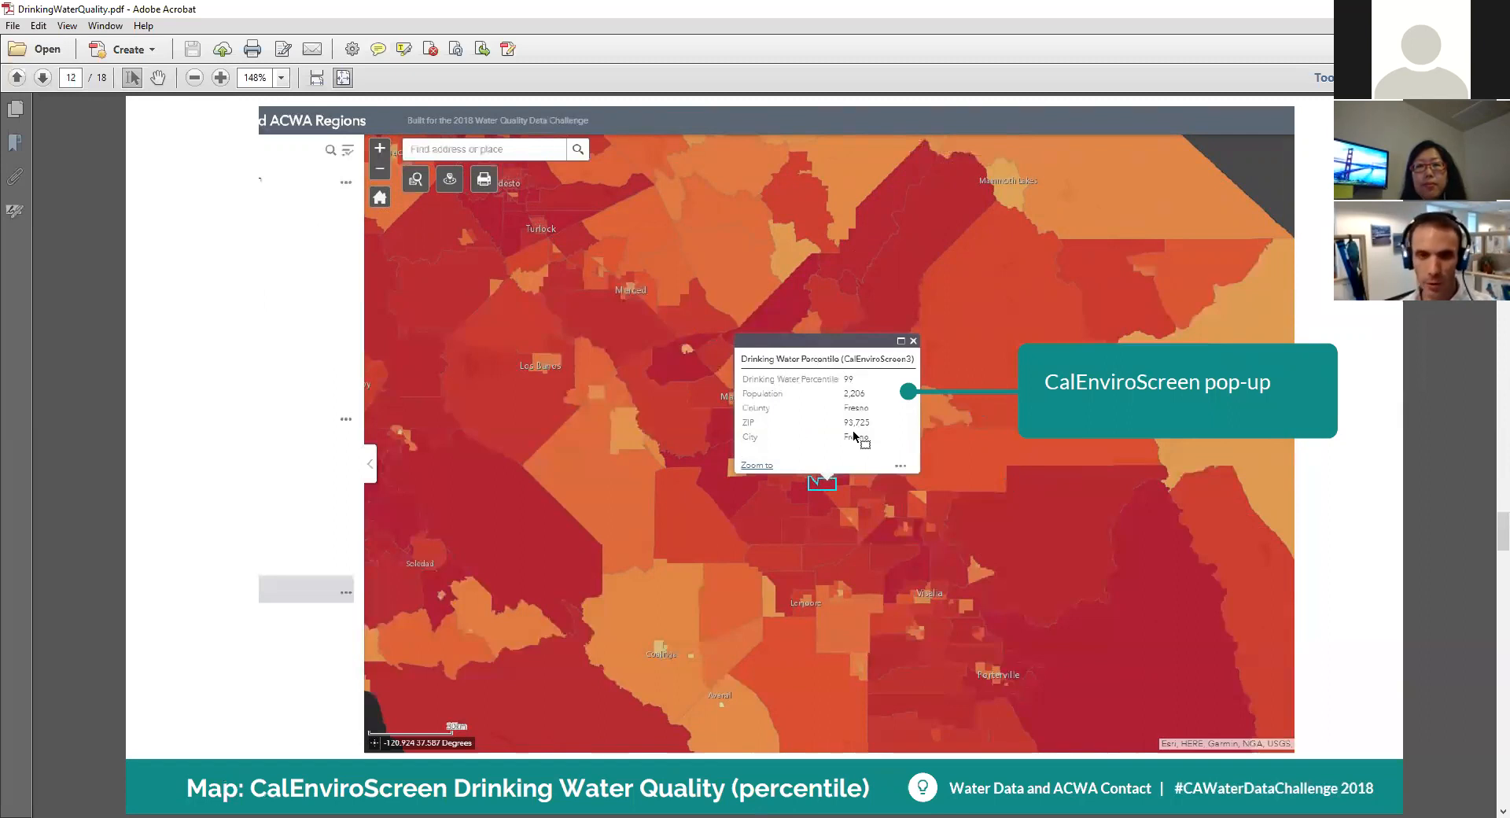
mouse_move(1378, 539)
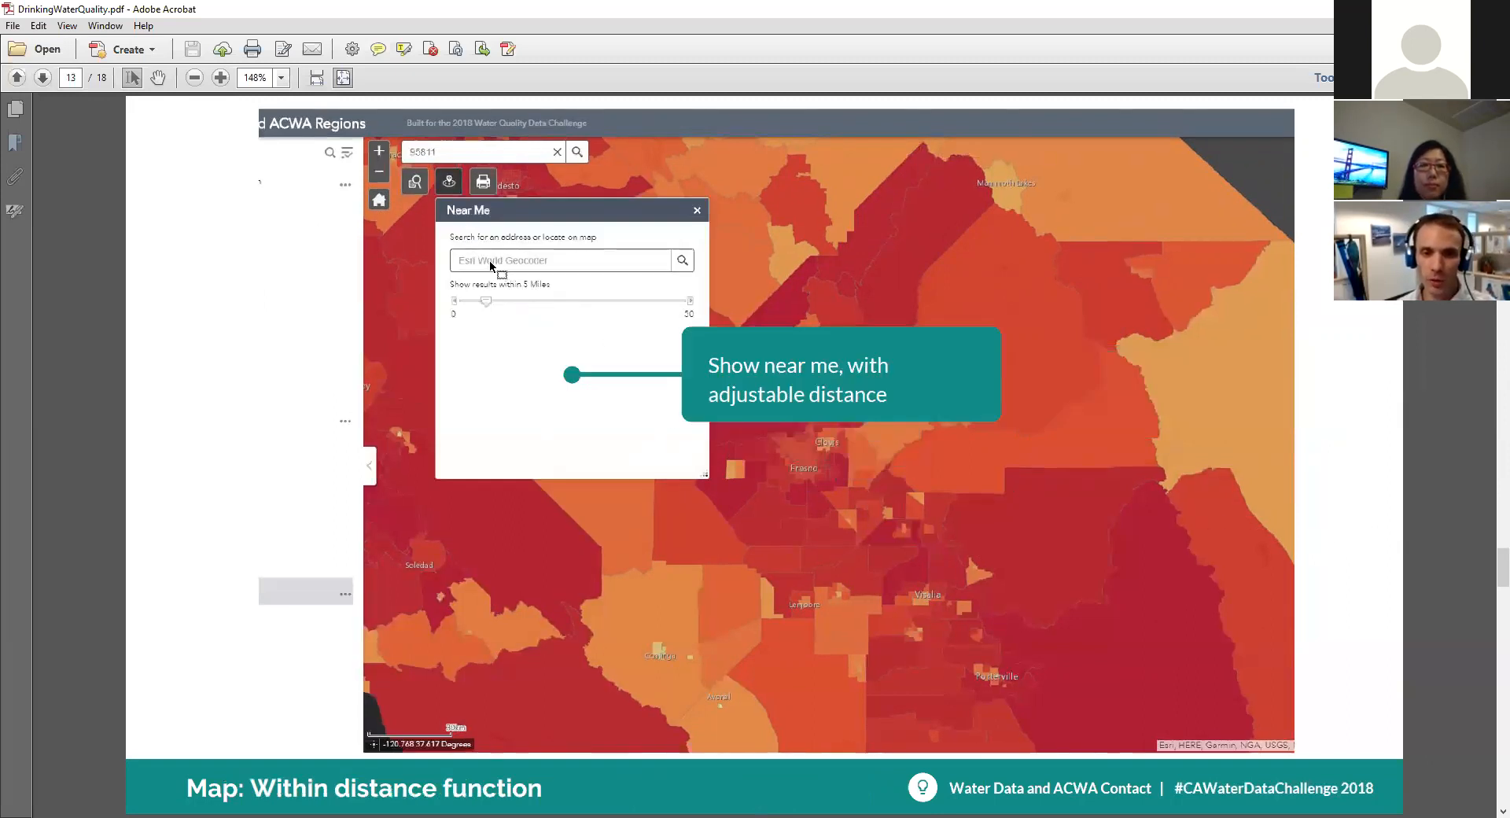
mouse_move(528, 330)
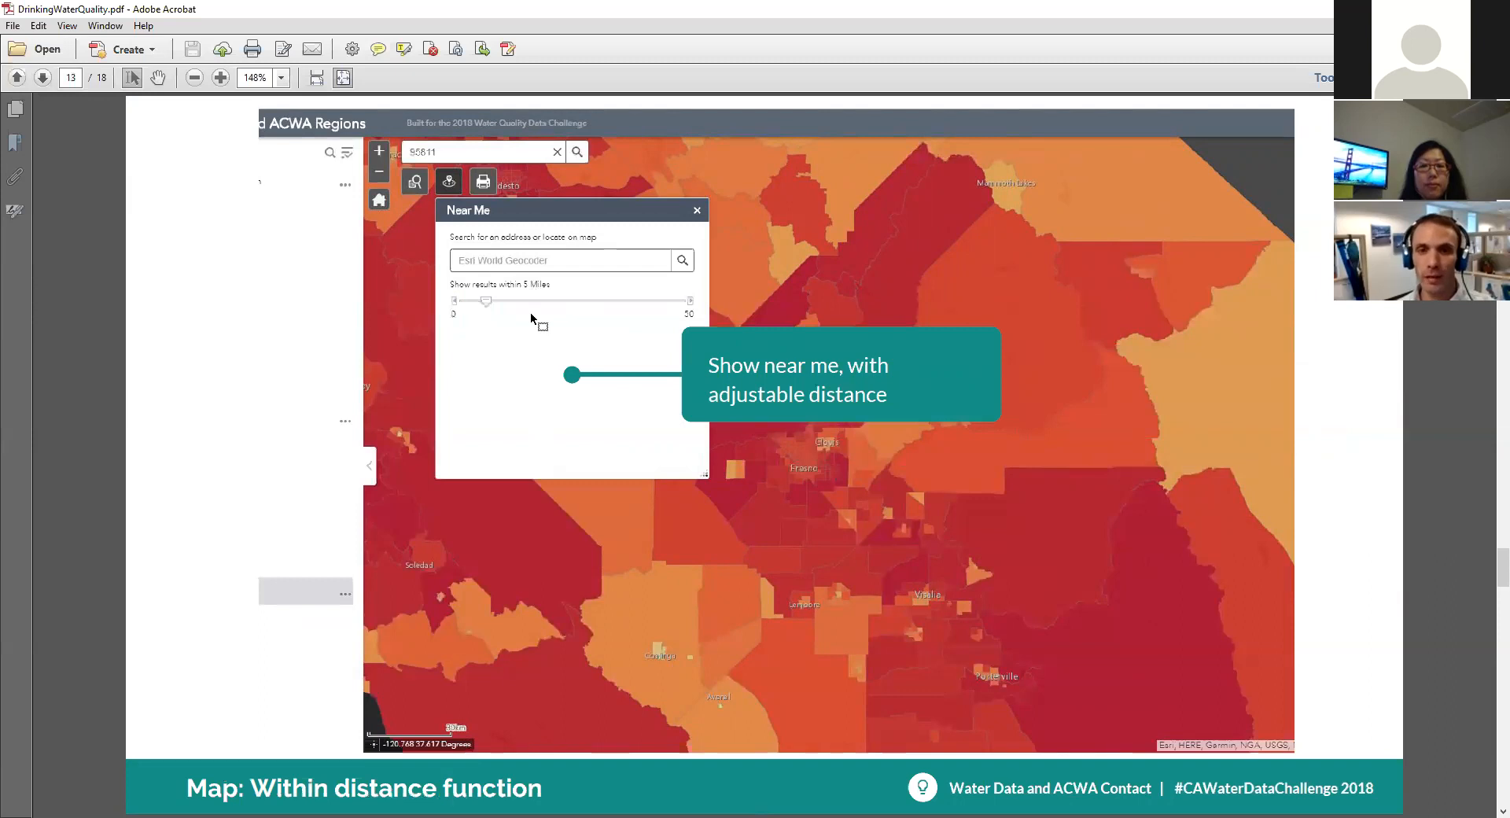
mouse_move(533, 320)
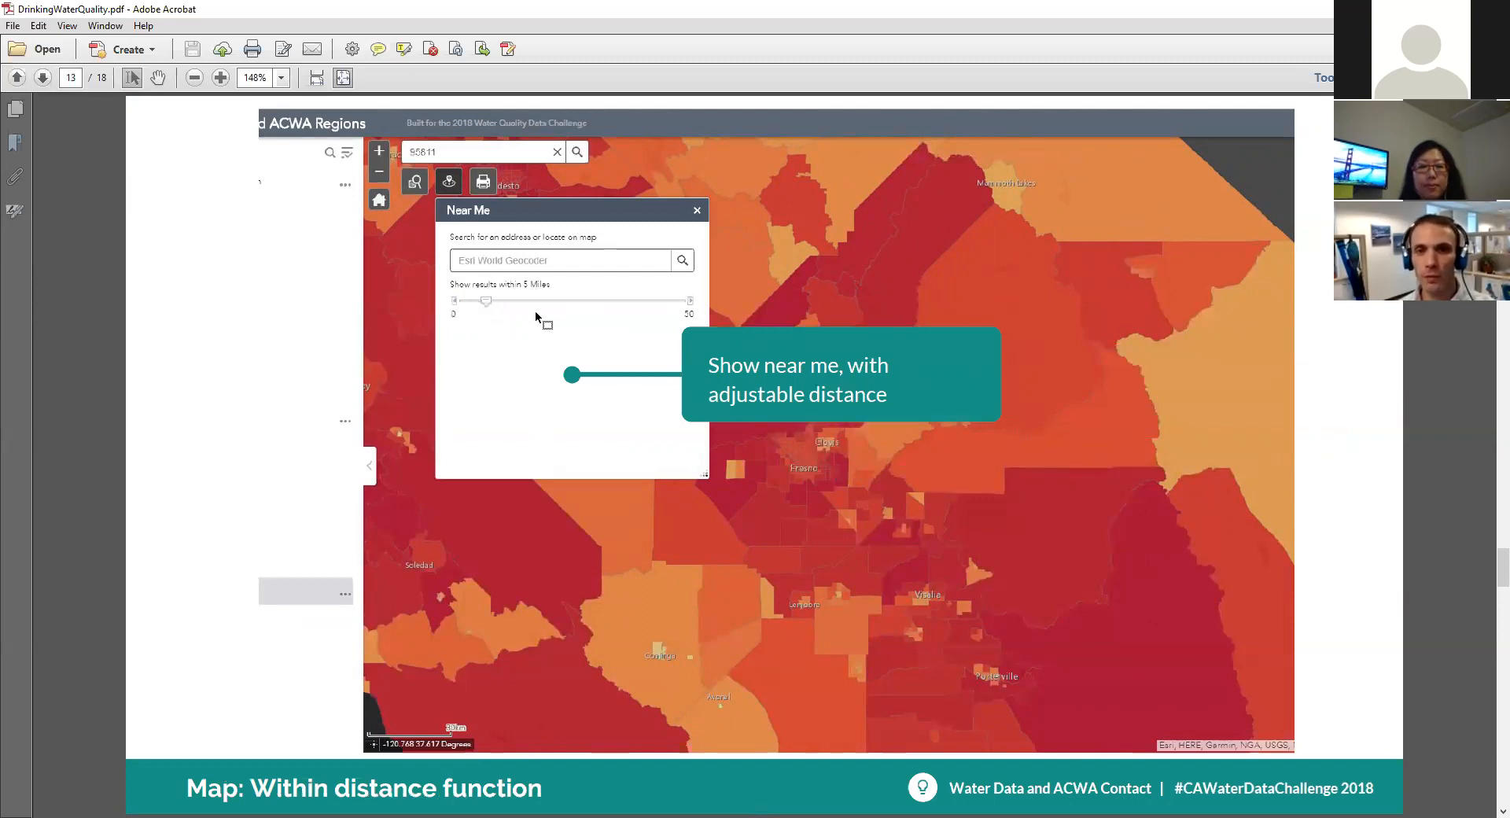
mouse_move(482, 231)
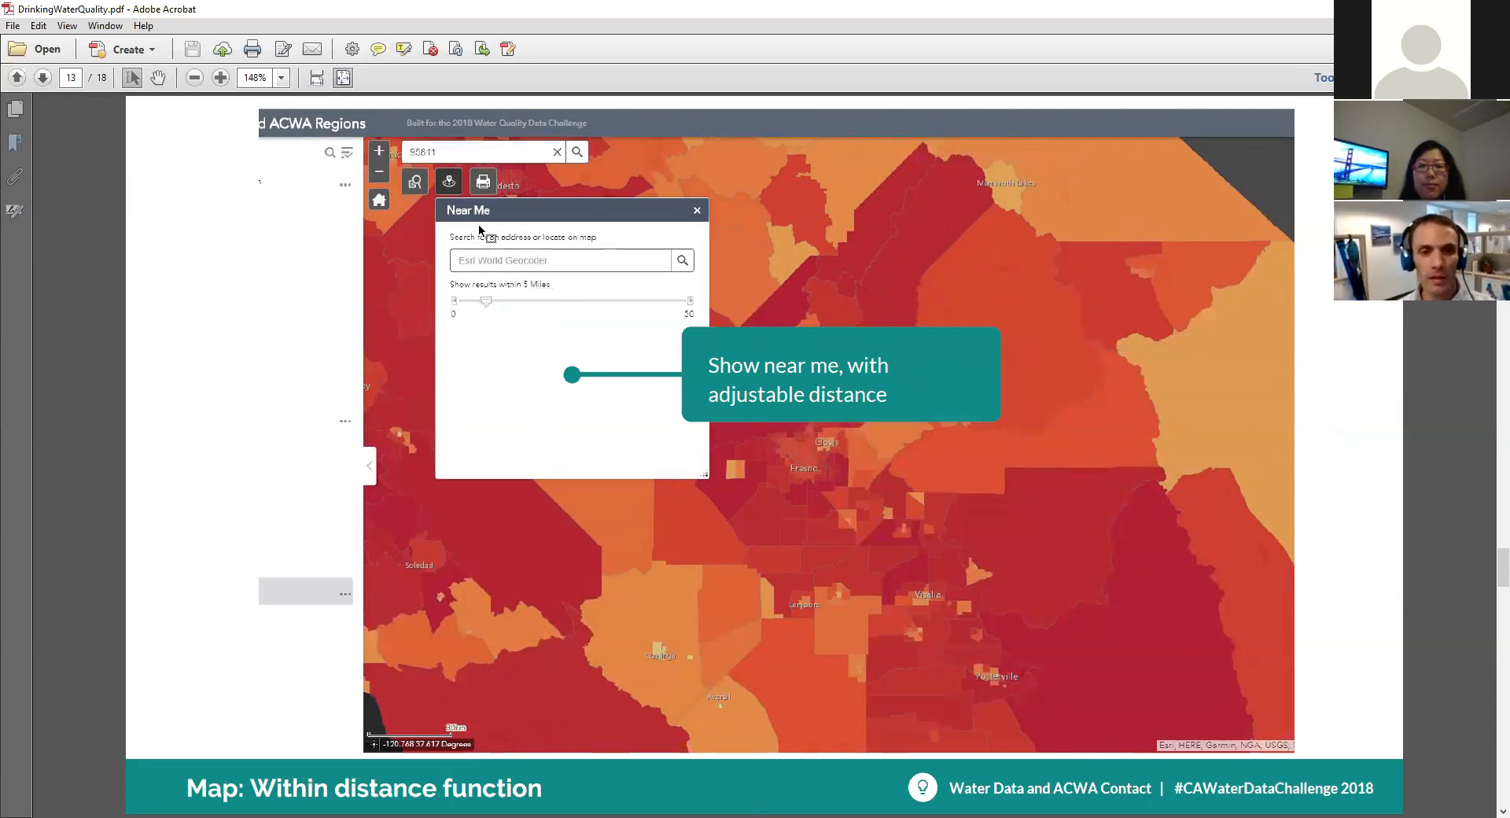
mouse_move(491, 274)
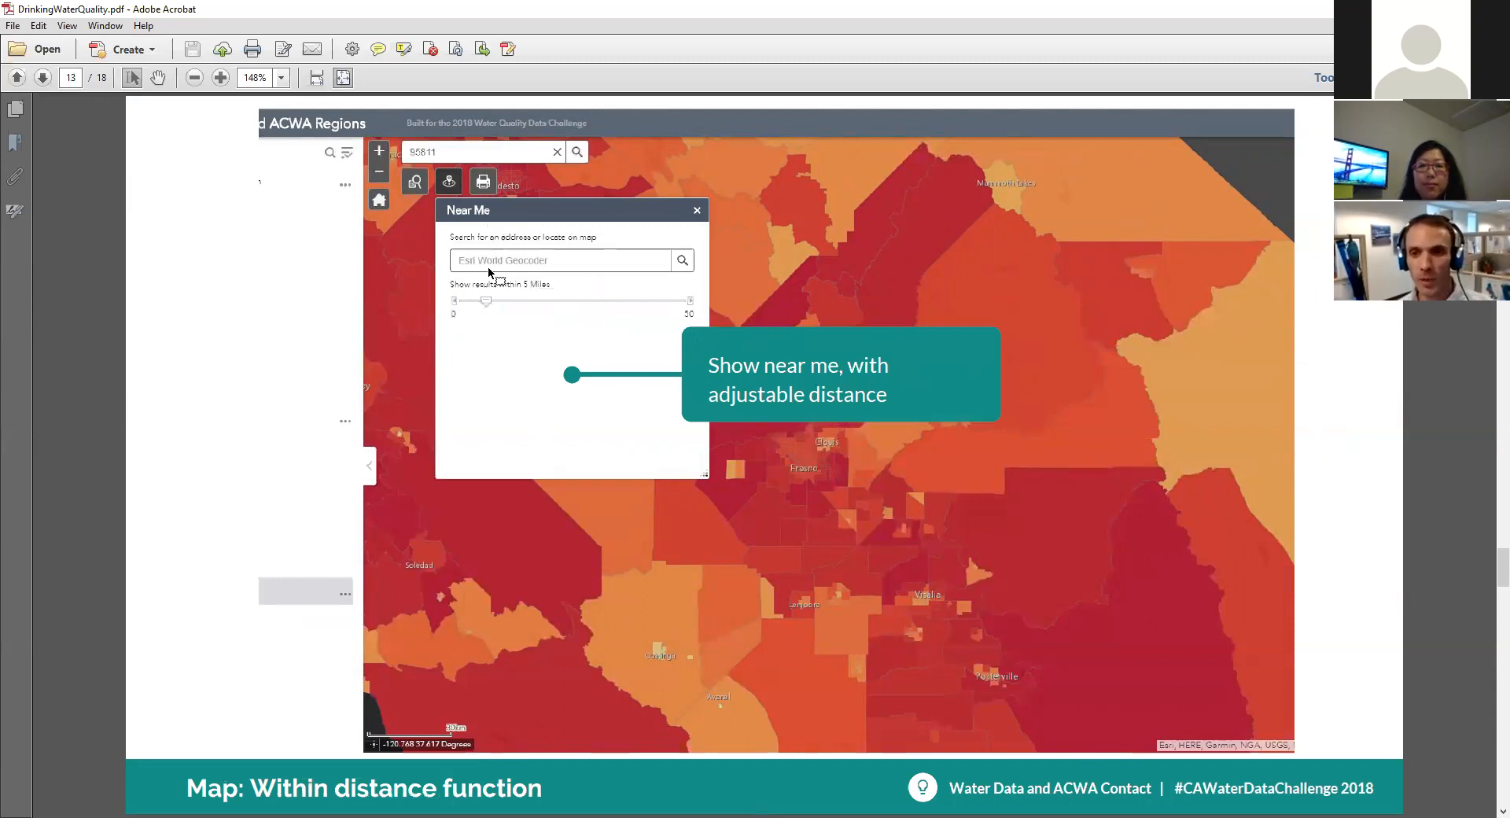
mouse_move(552, 314)
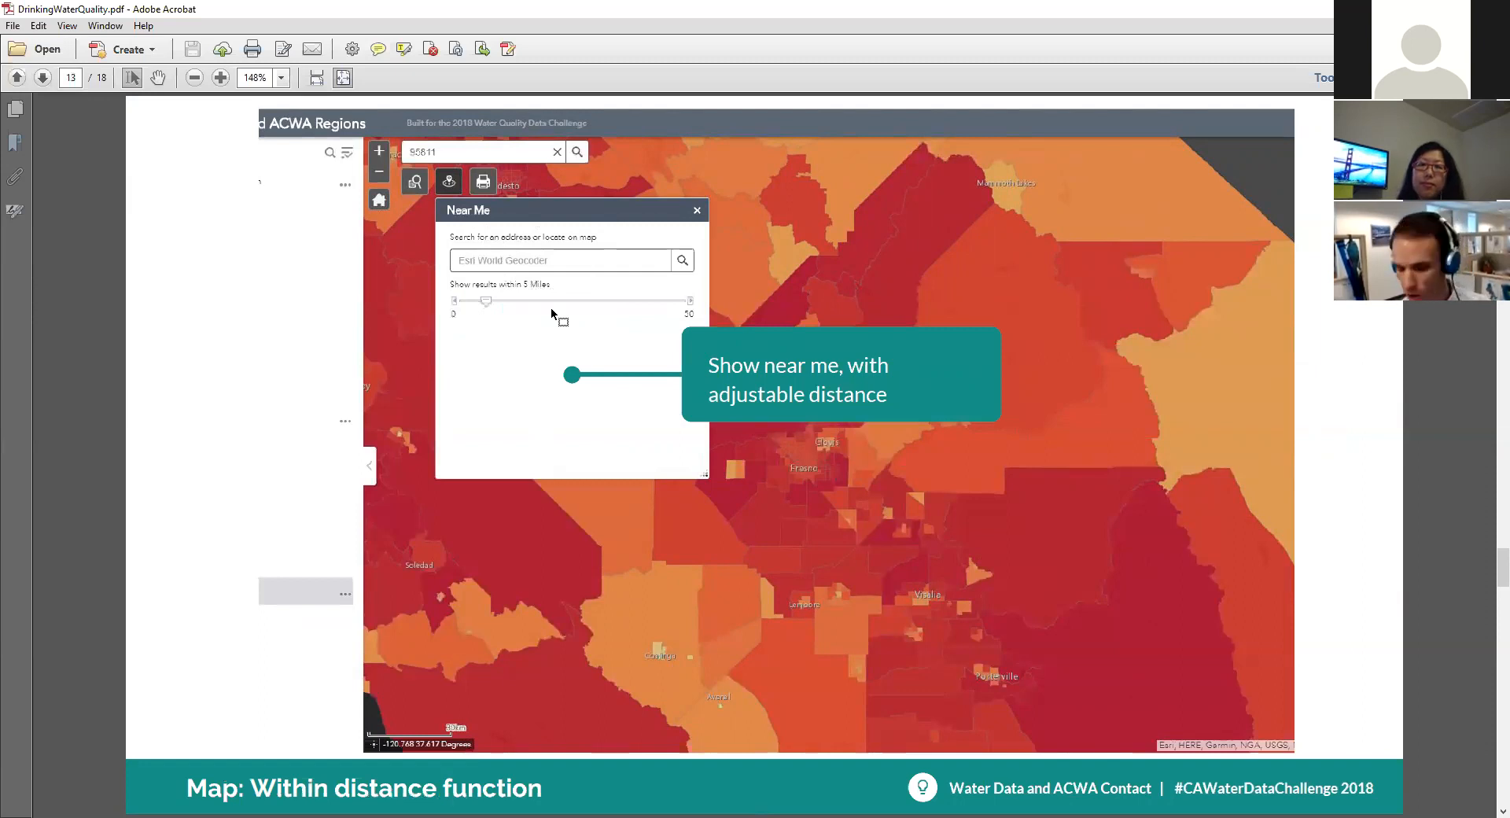
- Advance from the page 13 within-distance map slide to the Lessons Learned slide
left_click(43, 77)
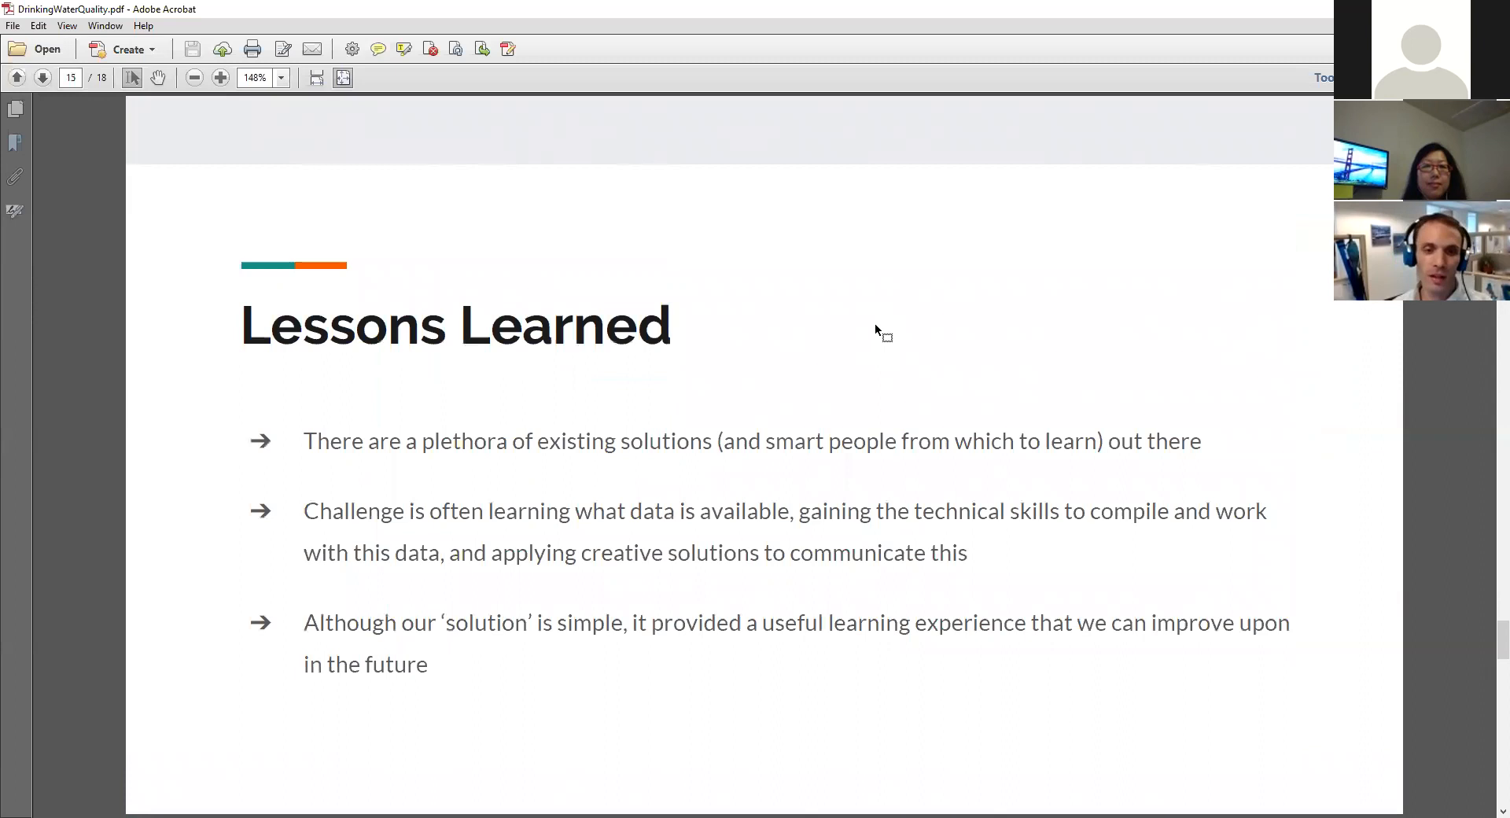
mouse_move(874, 342)
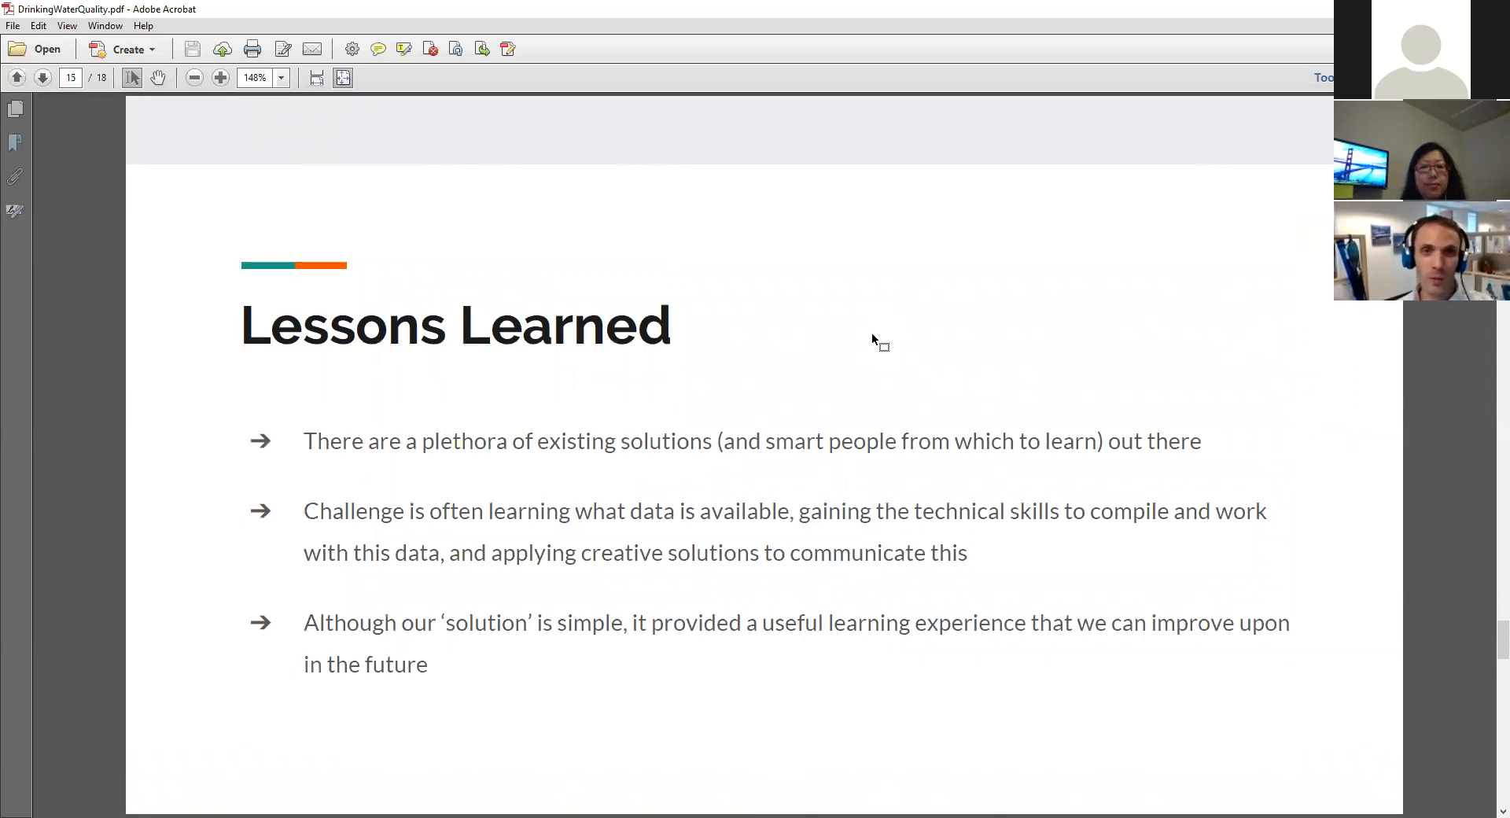
mouse_move(879, 347)
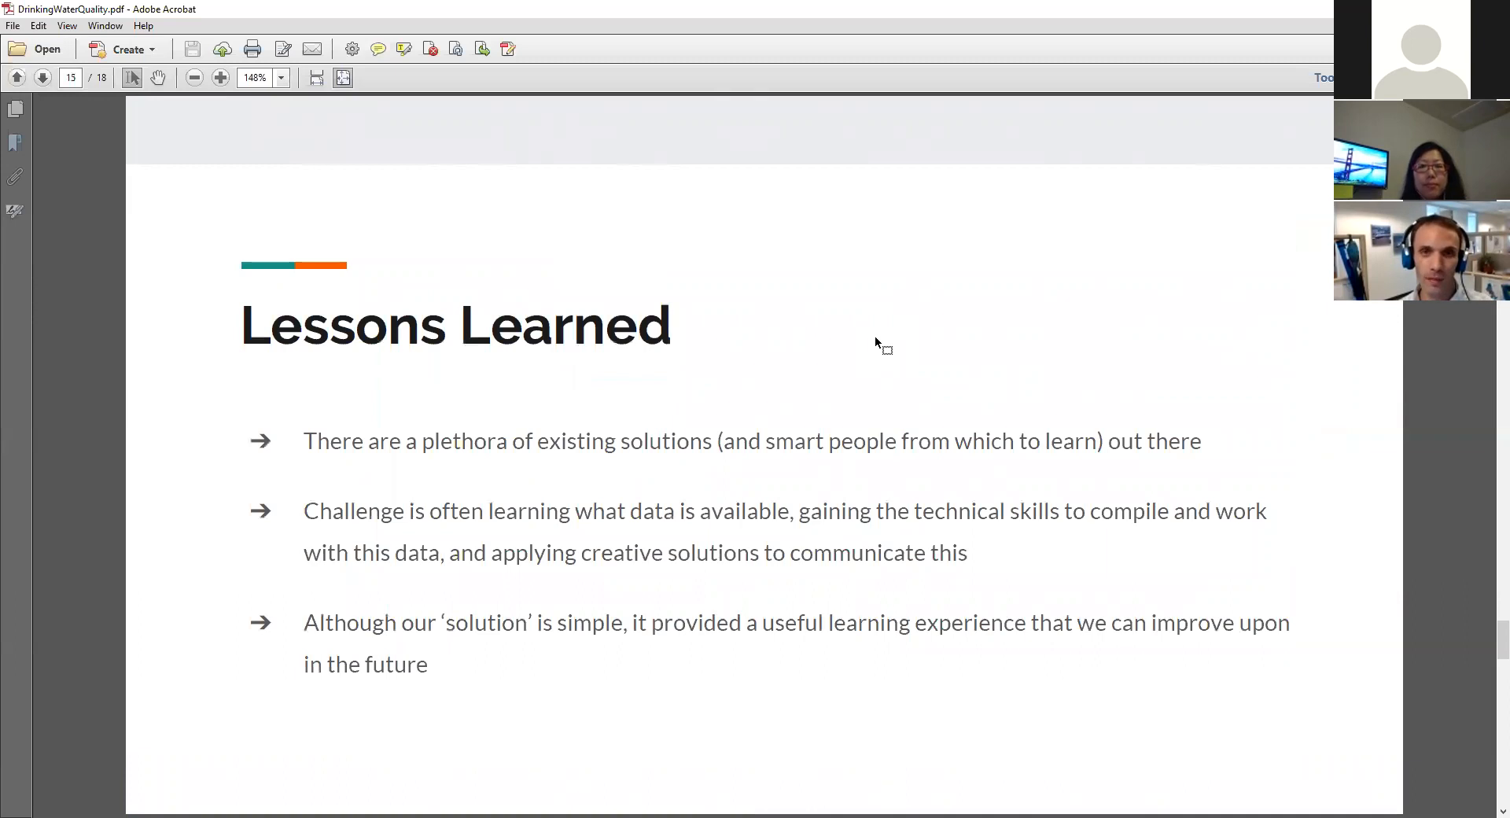
mouse_move(878, 365)
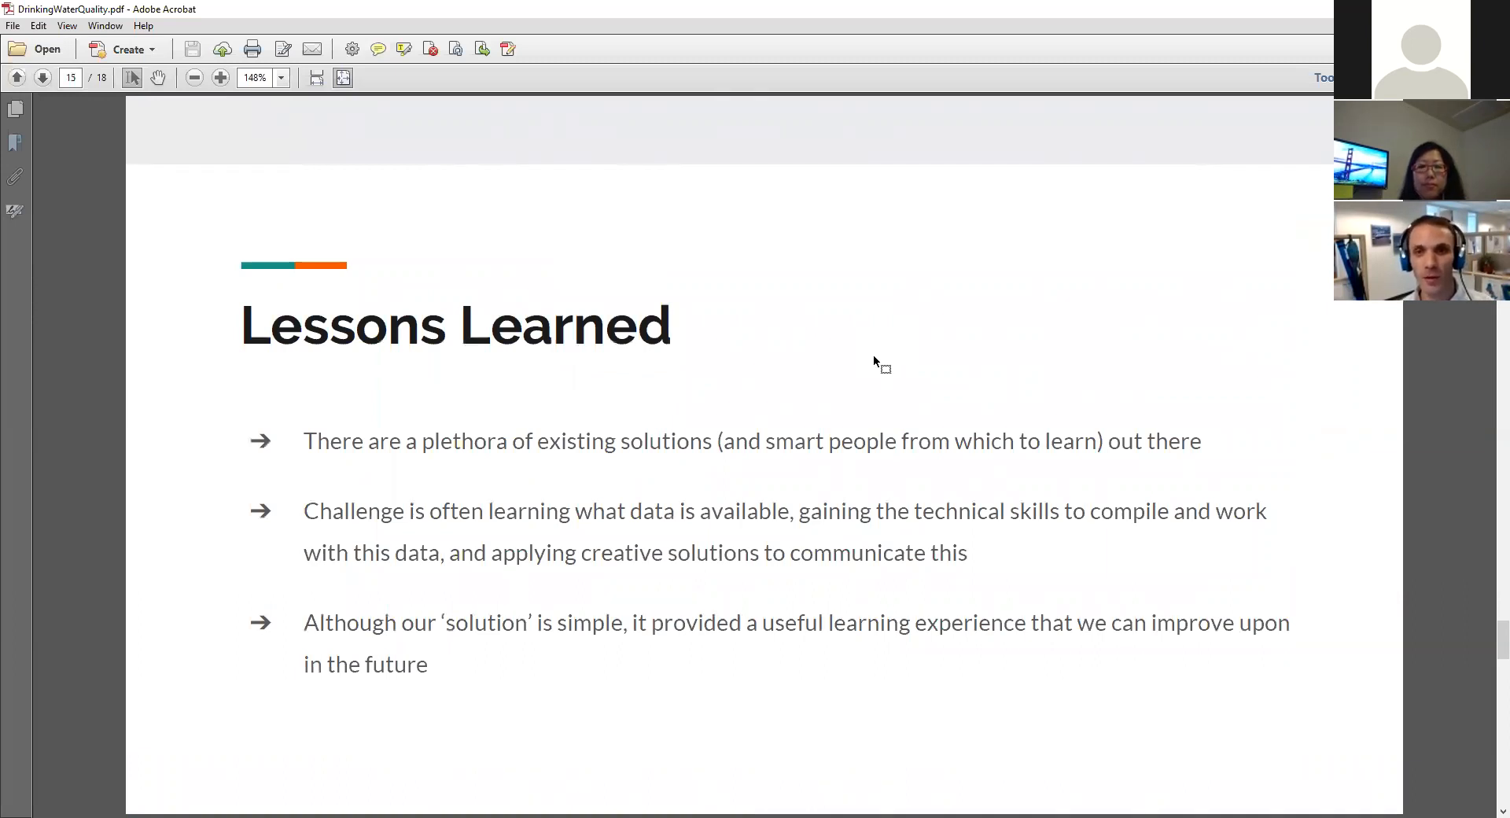
mouse_move(872, 385)
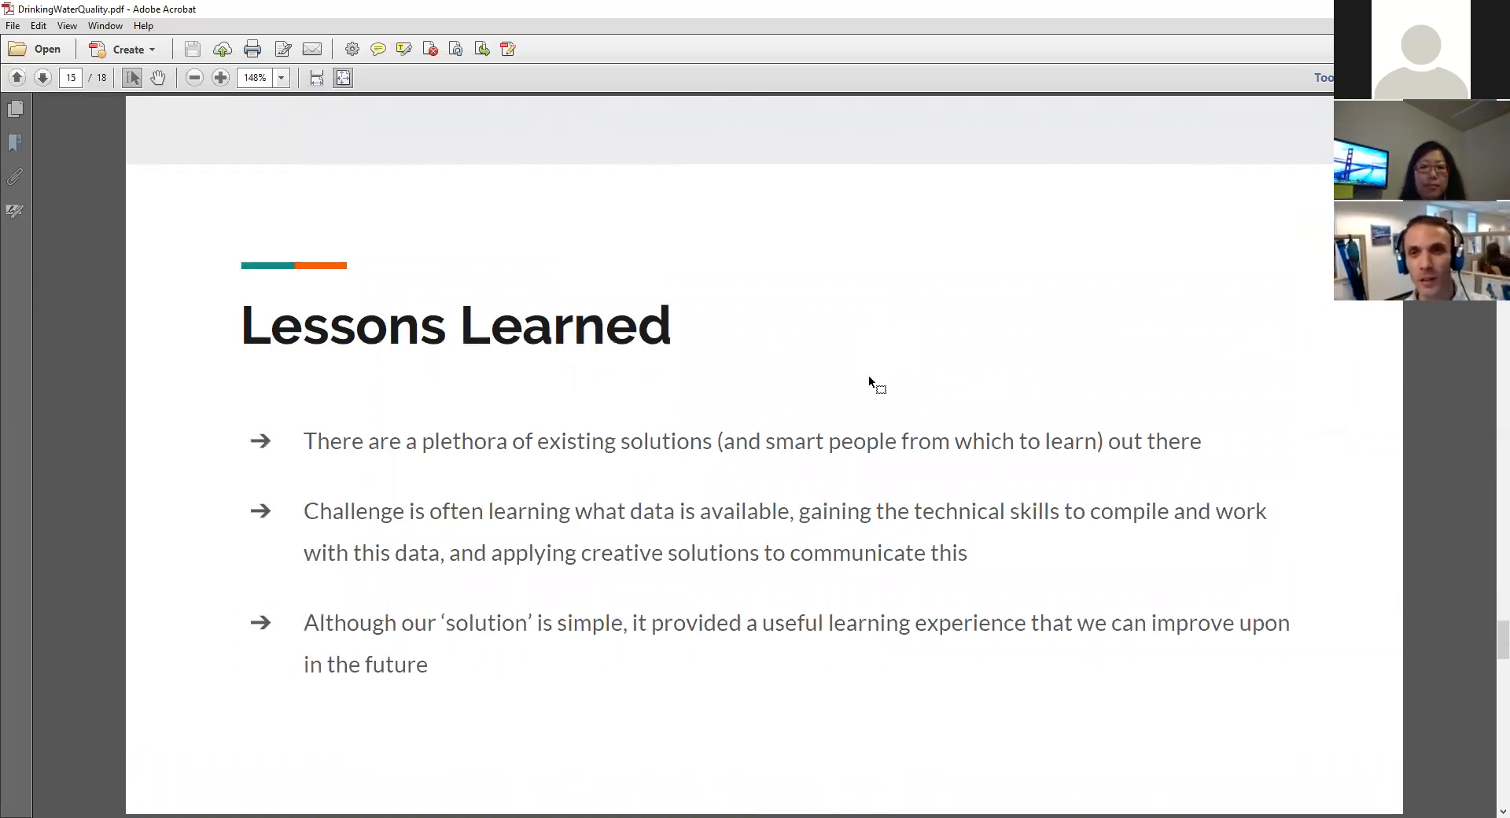
mouse_move(884, 393)
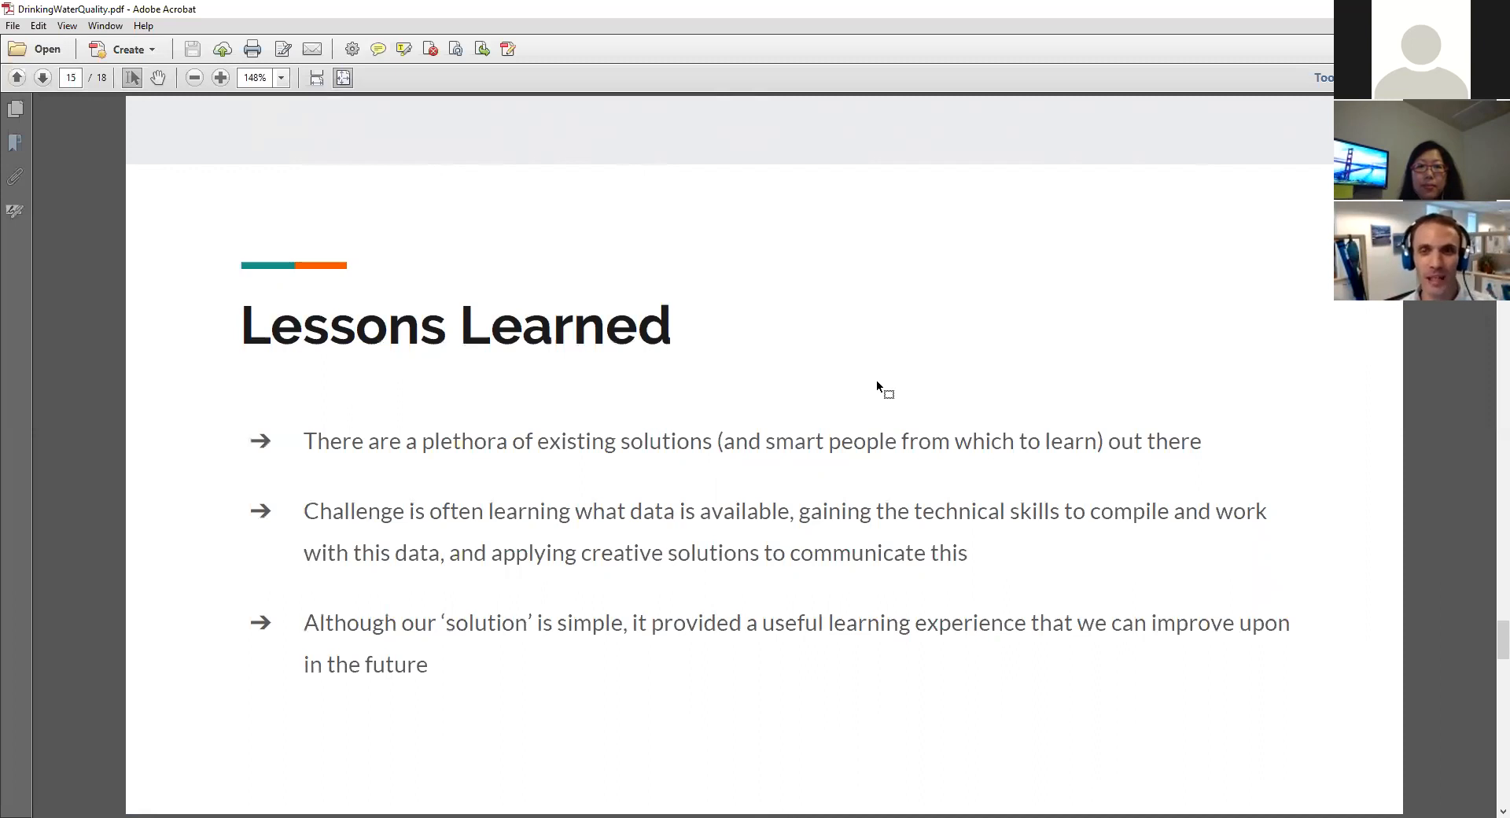
mouse_move(742, 444)
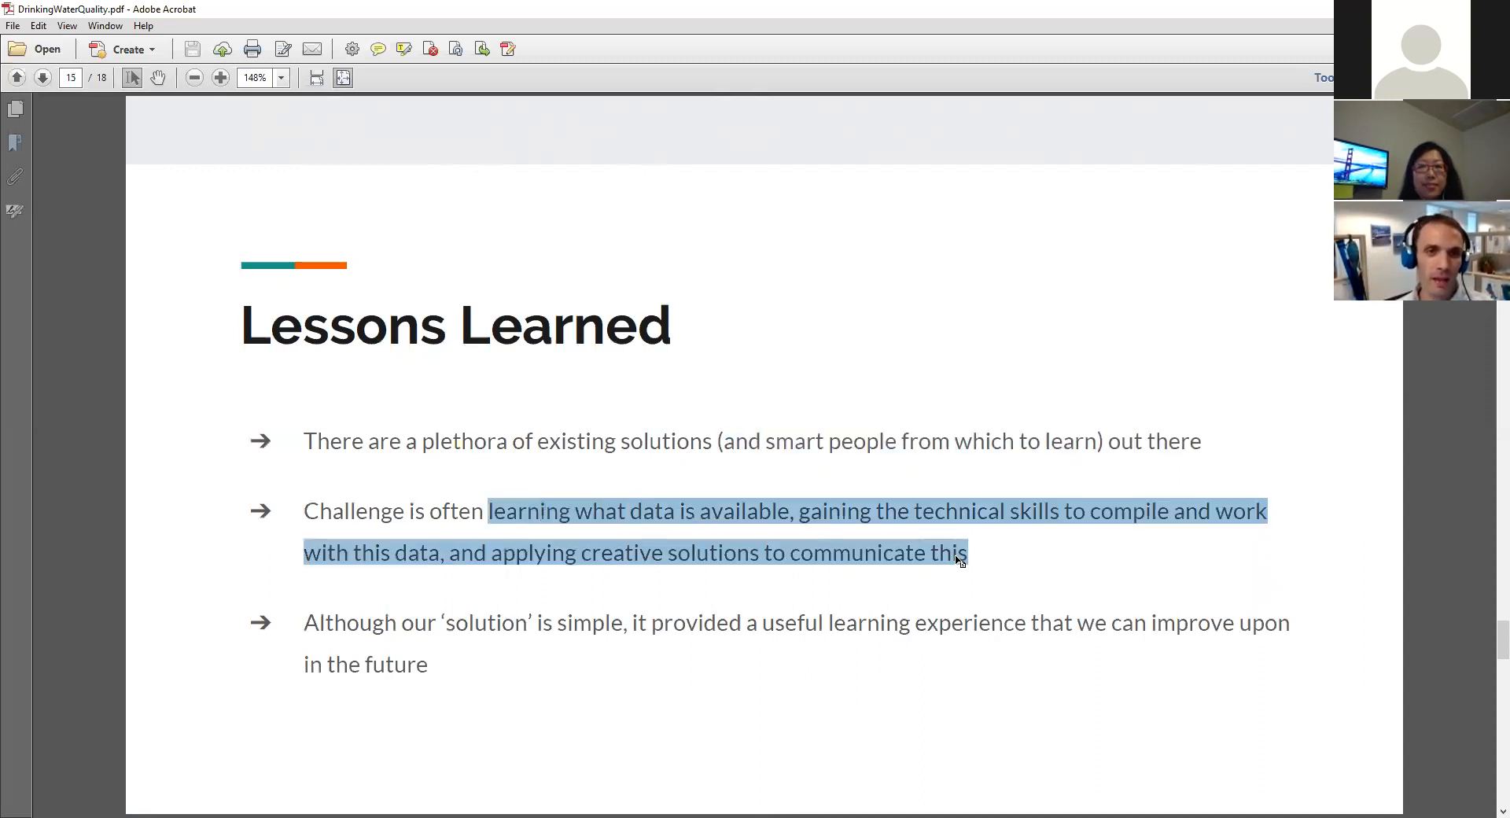
- Deselect the highlighted Lessons Learned text and advance to the page 17 What next? slide
left_click(1338, 634)
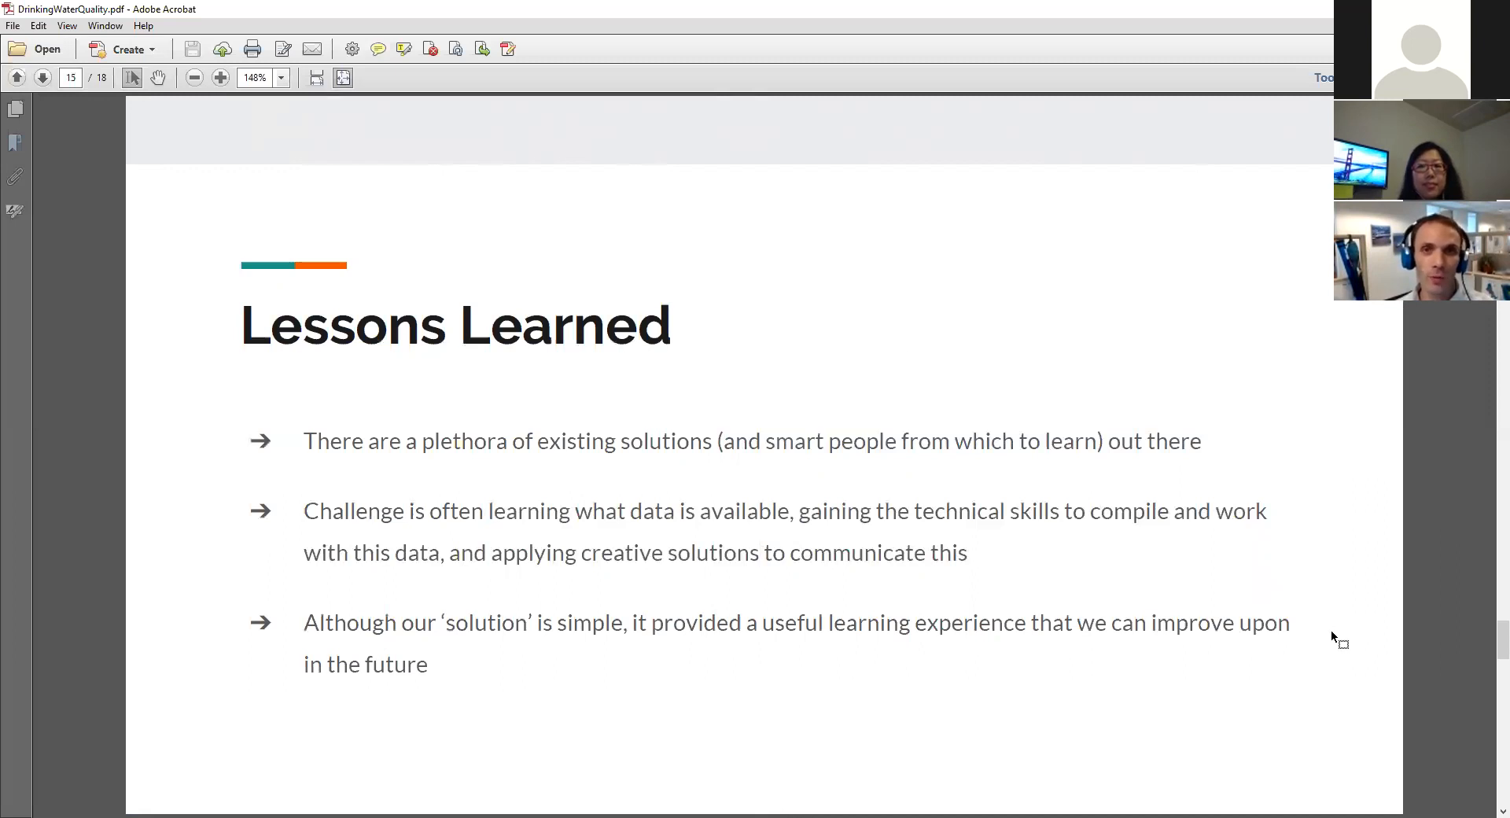
mouse_move(1331, 634)
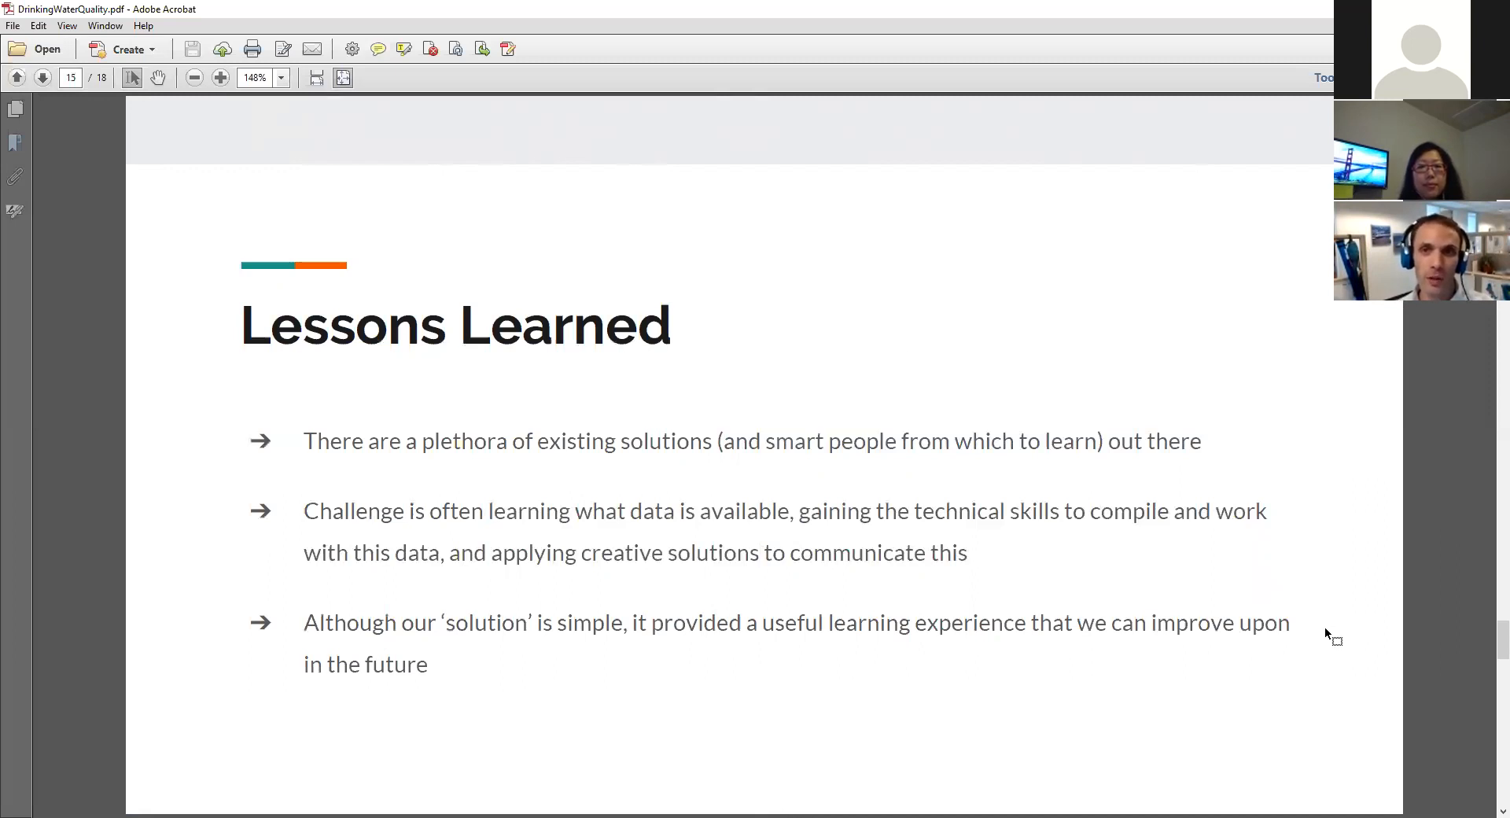
mouse_move(1104, 597)
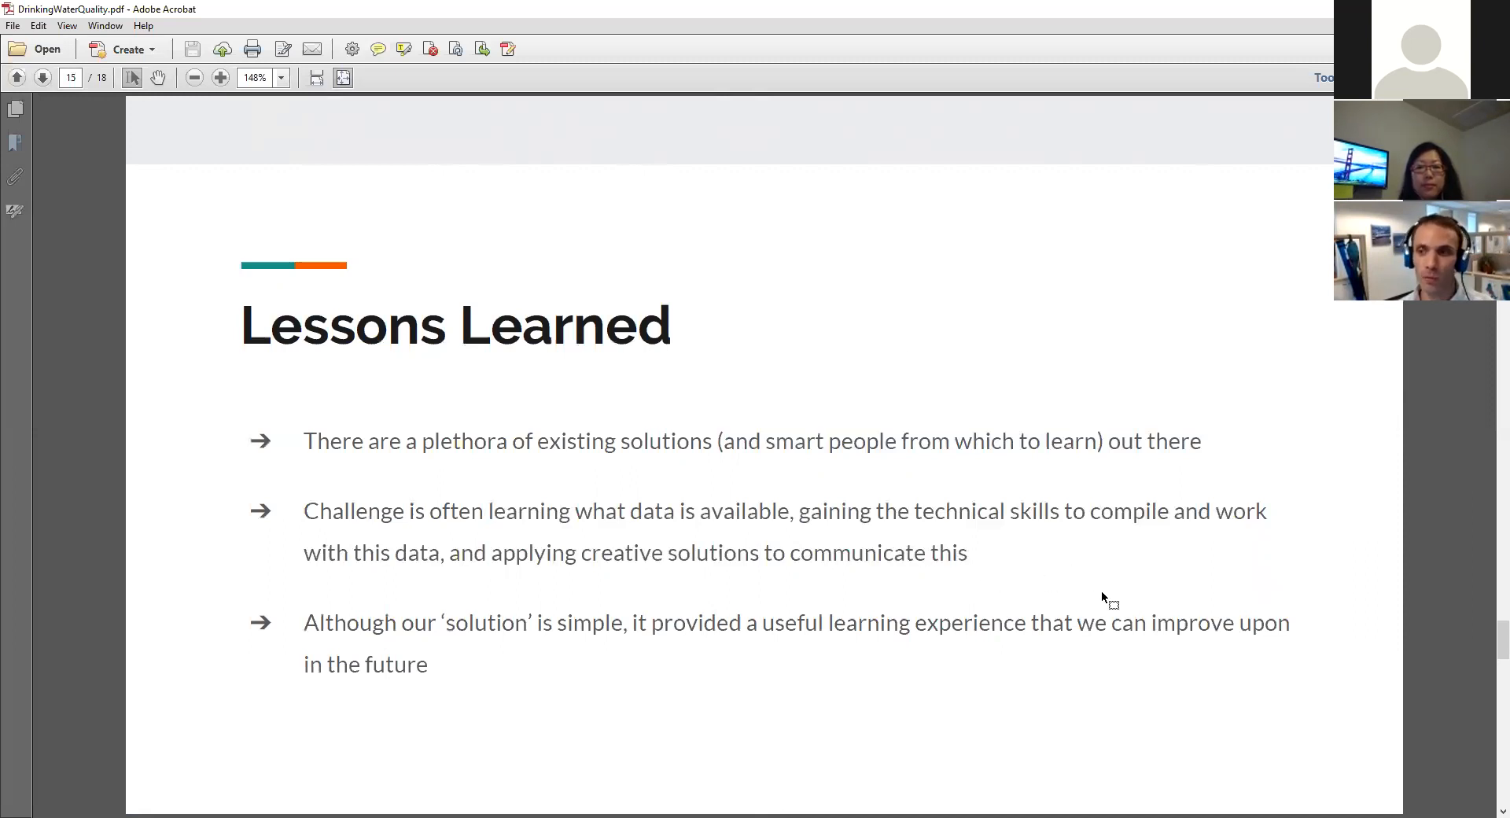
mouse_move(905, 701)
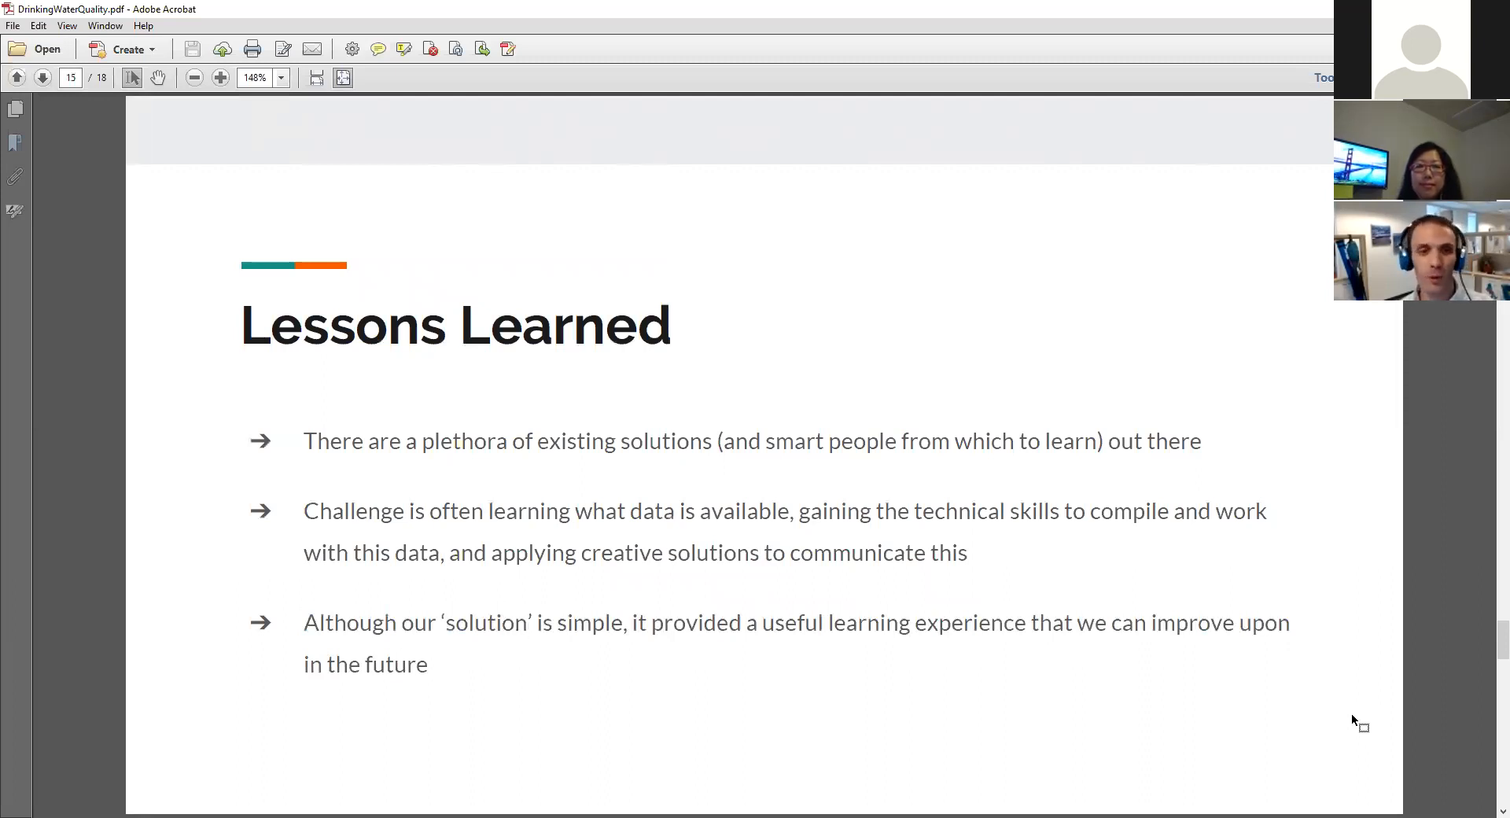
mouse_move(1439, 597)
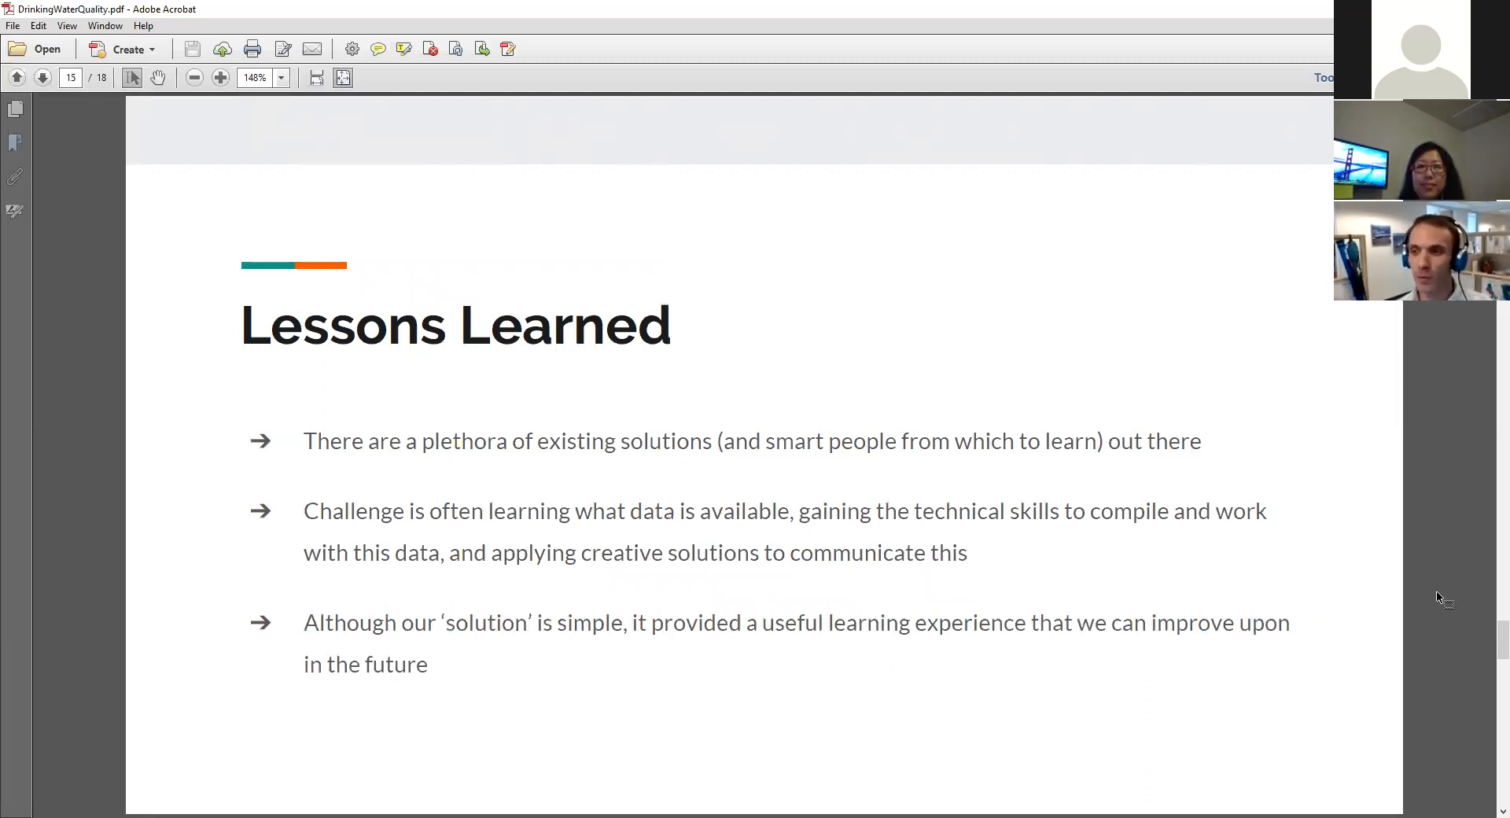
left_click(42, 77)
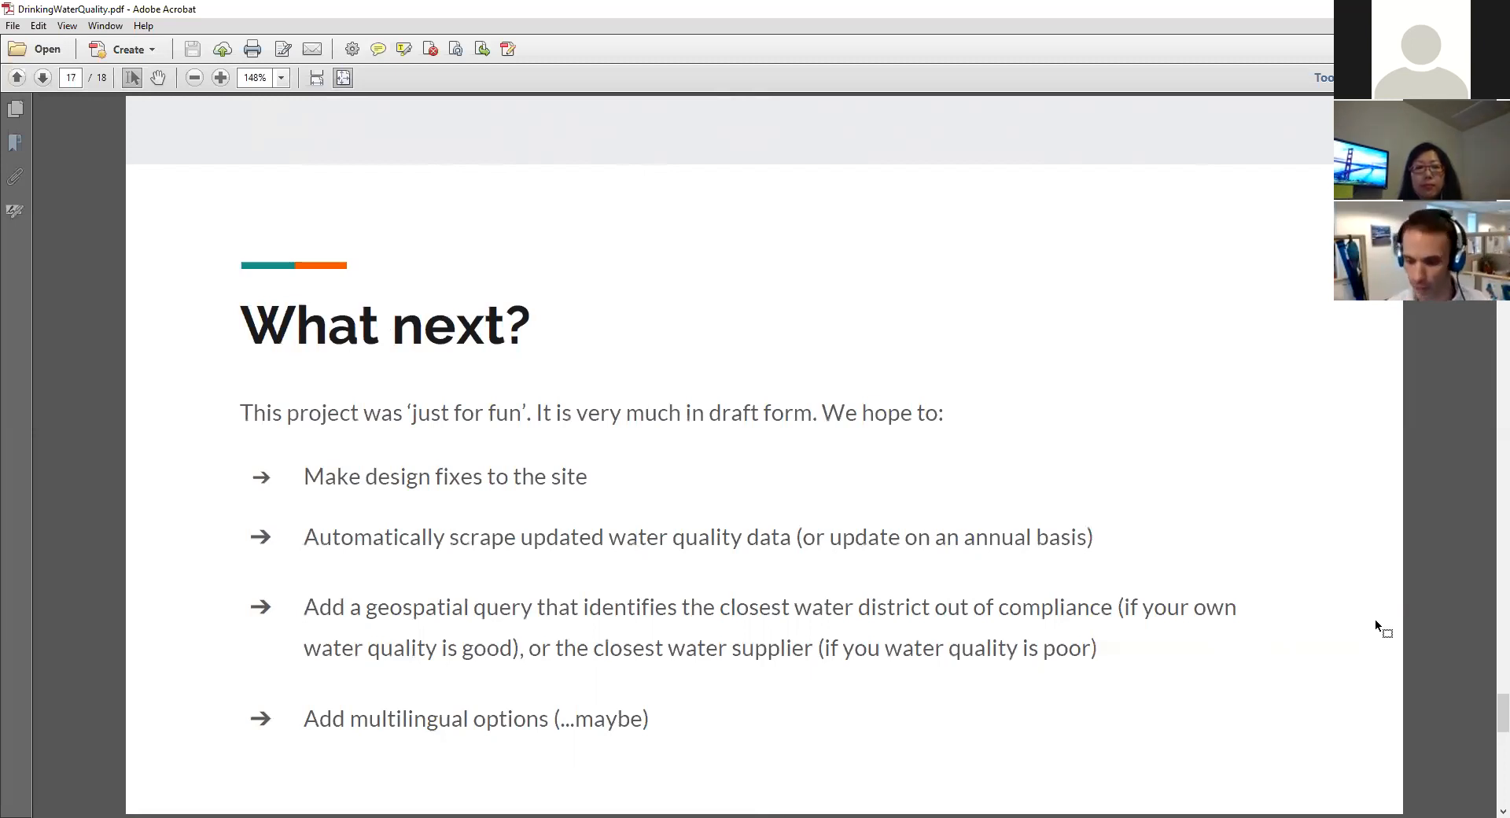
- Advance from What next? to page 18, the final References slide
left_click(42, 78)
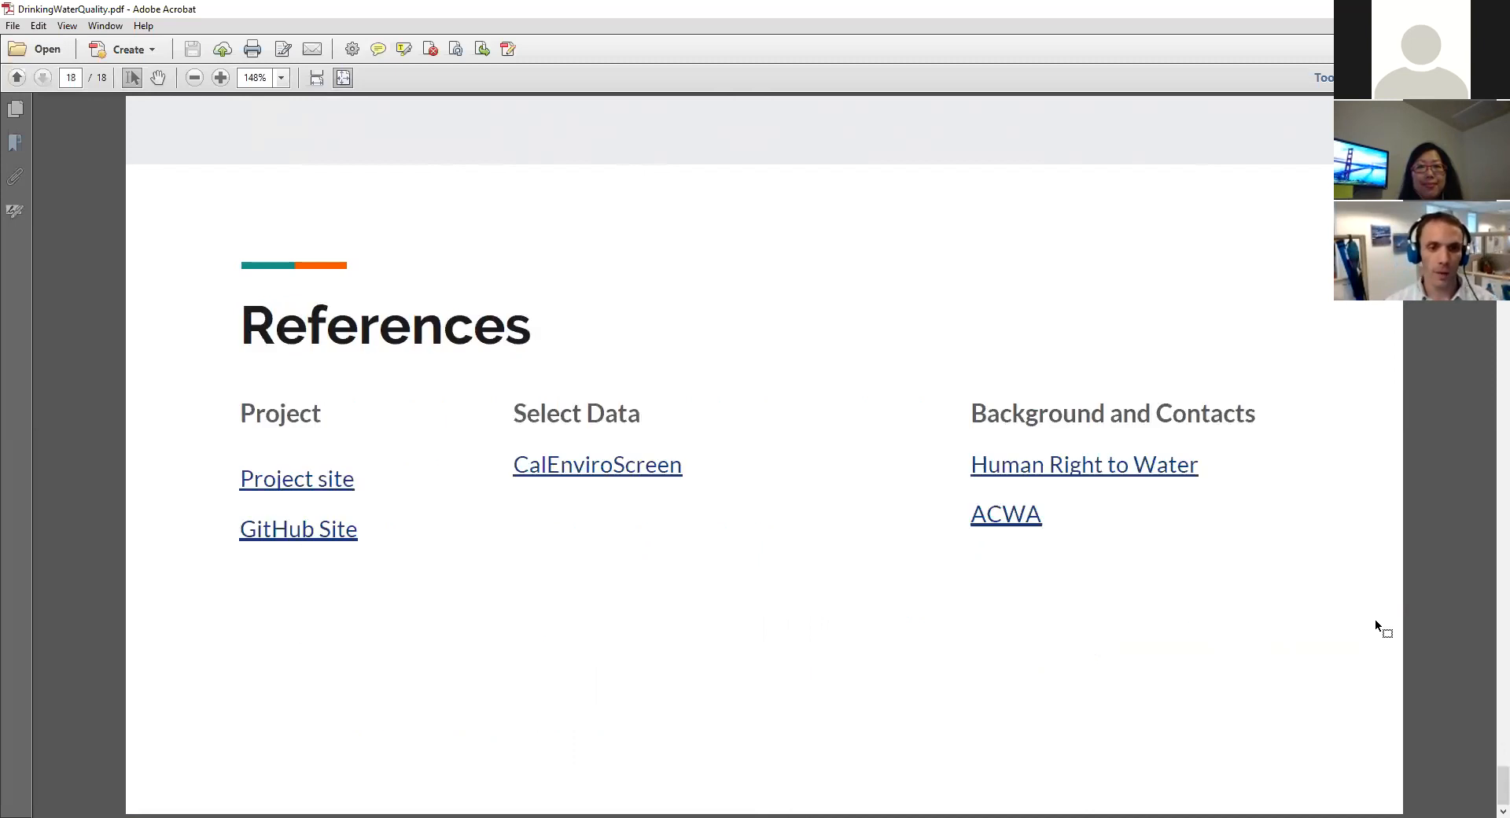
mouse_move(314, 454)
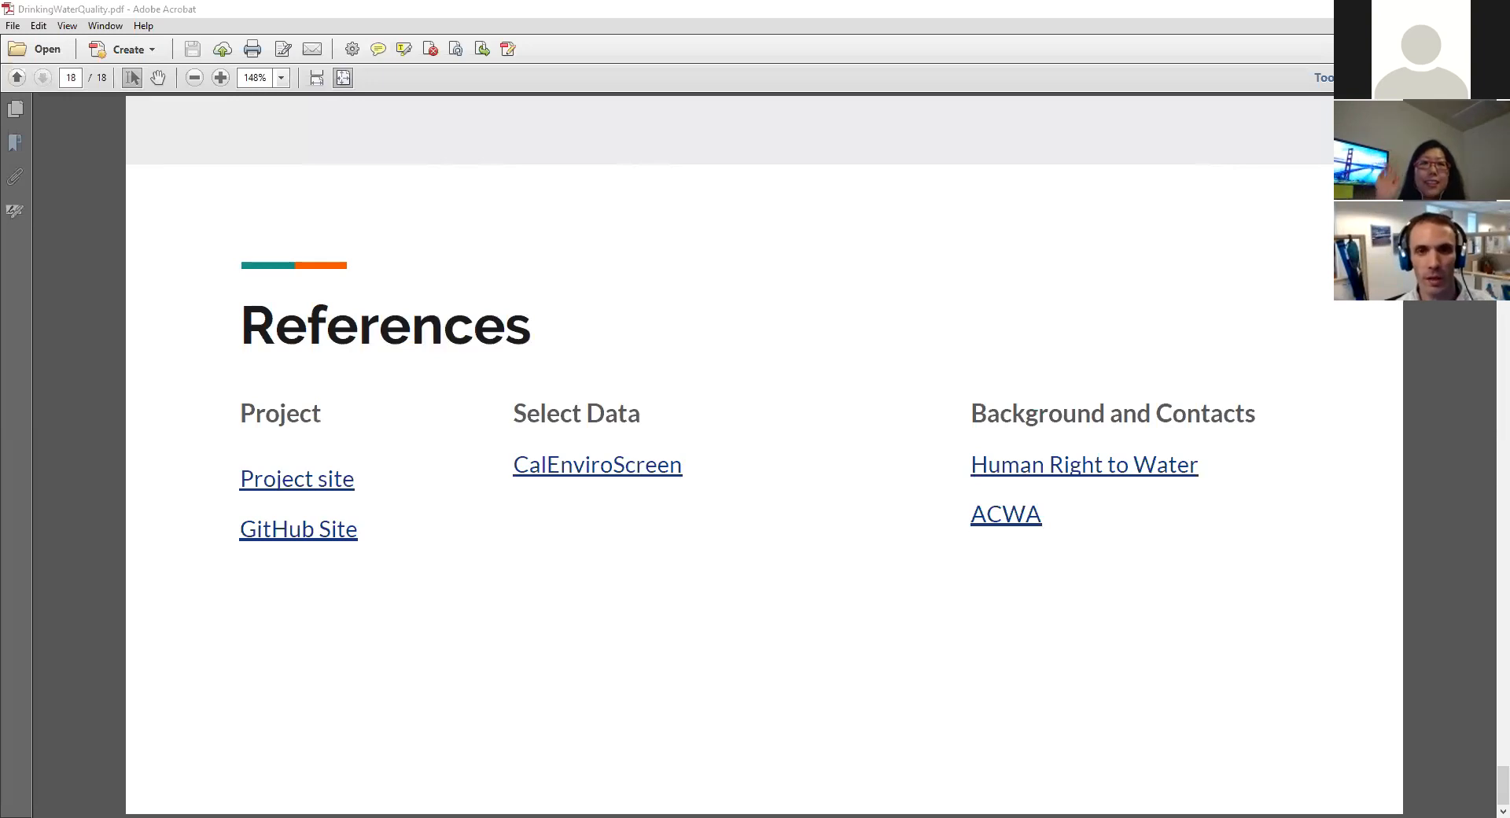
- Follow the References slide's GitHub Site link to the Open Water Data organisation page
left_click(297, 529)
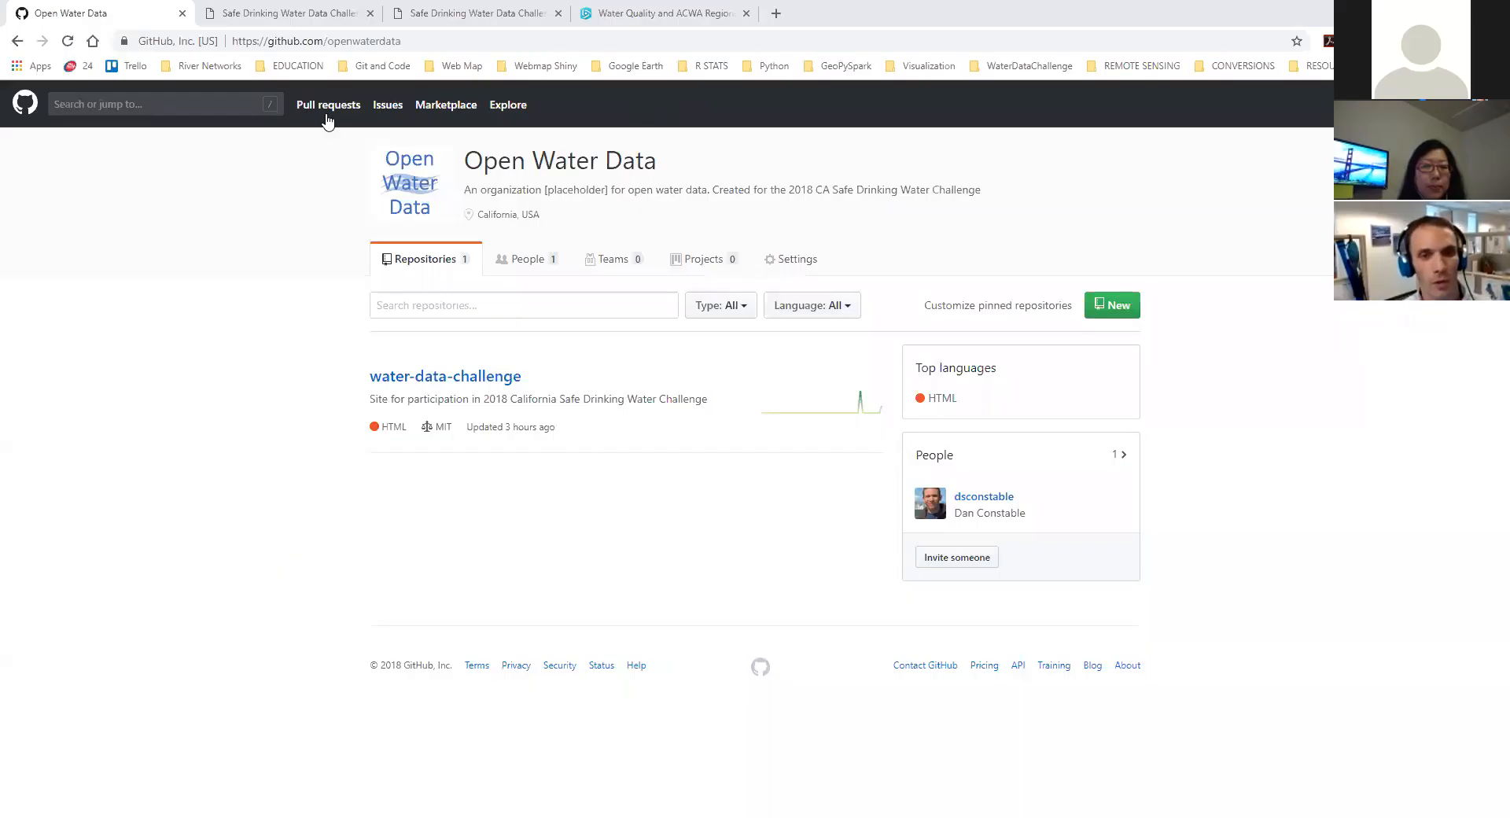
mouse_move(466, 162)
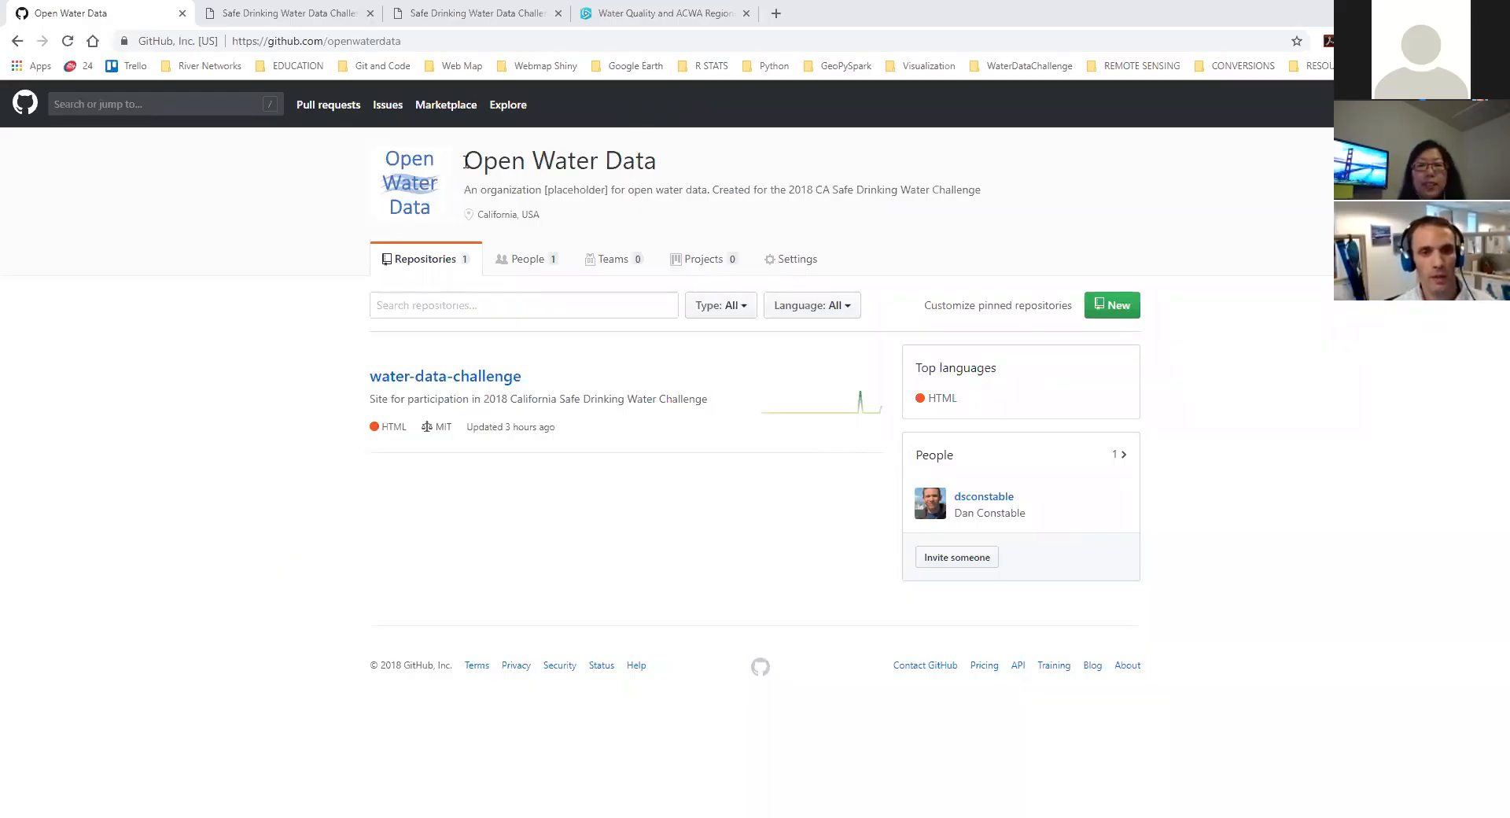
- Highlight the organisation and repository names, then open water-data-challenge to see index.html and map.html
double_click(558, 159)
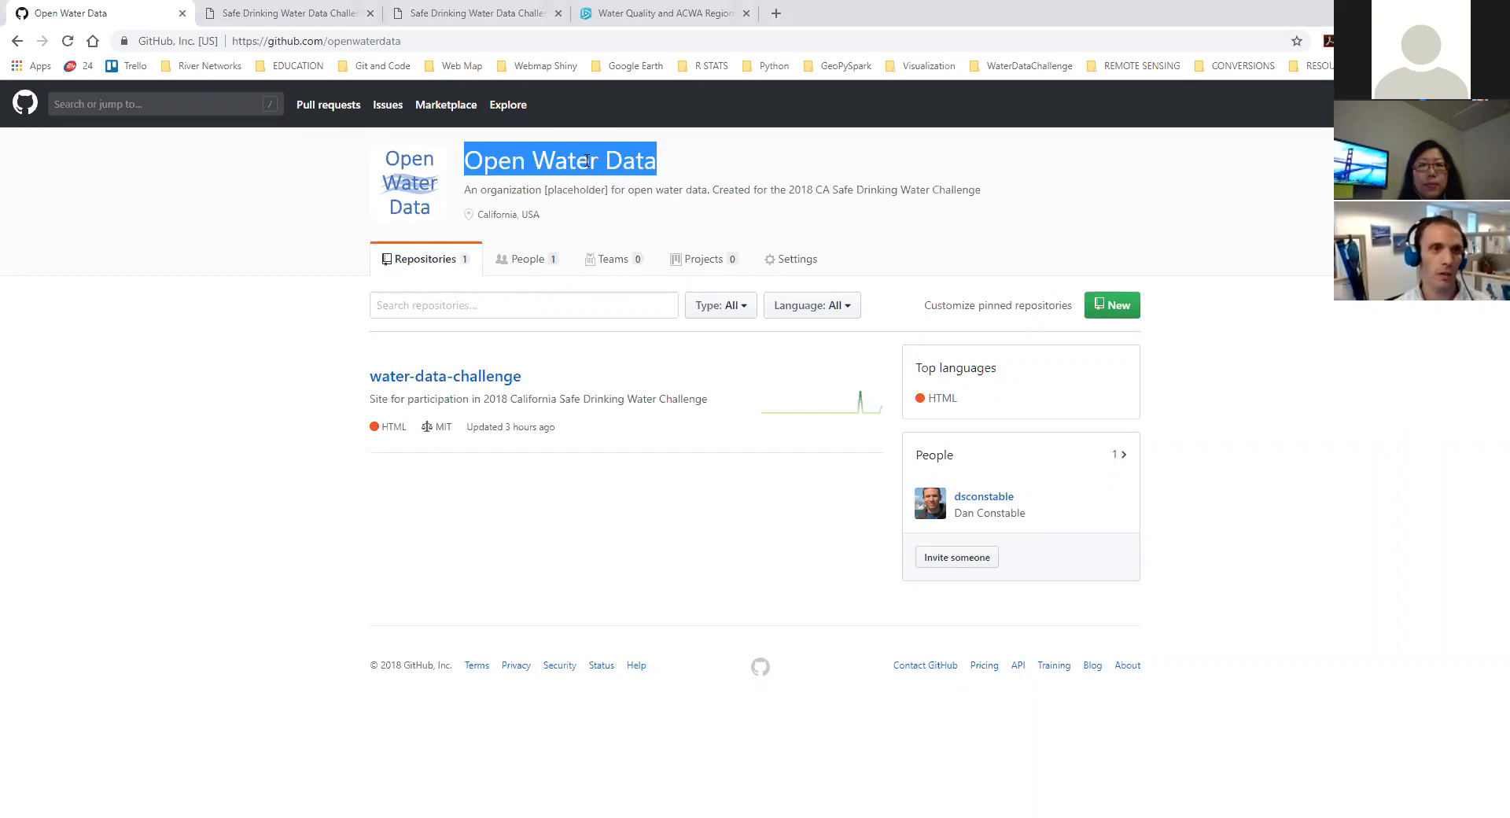
left_click(445, 339)
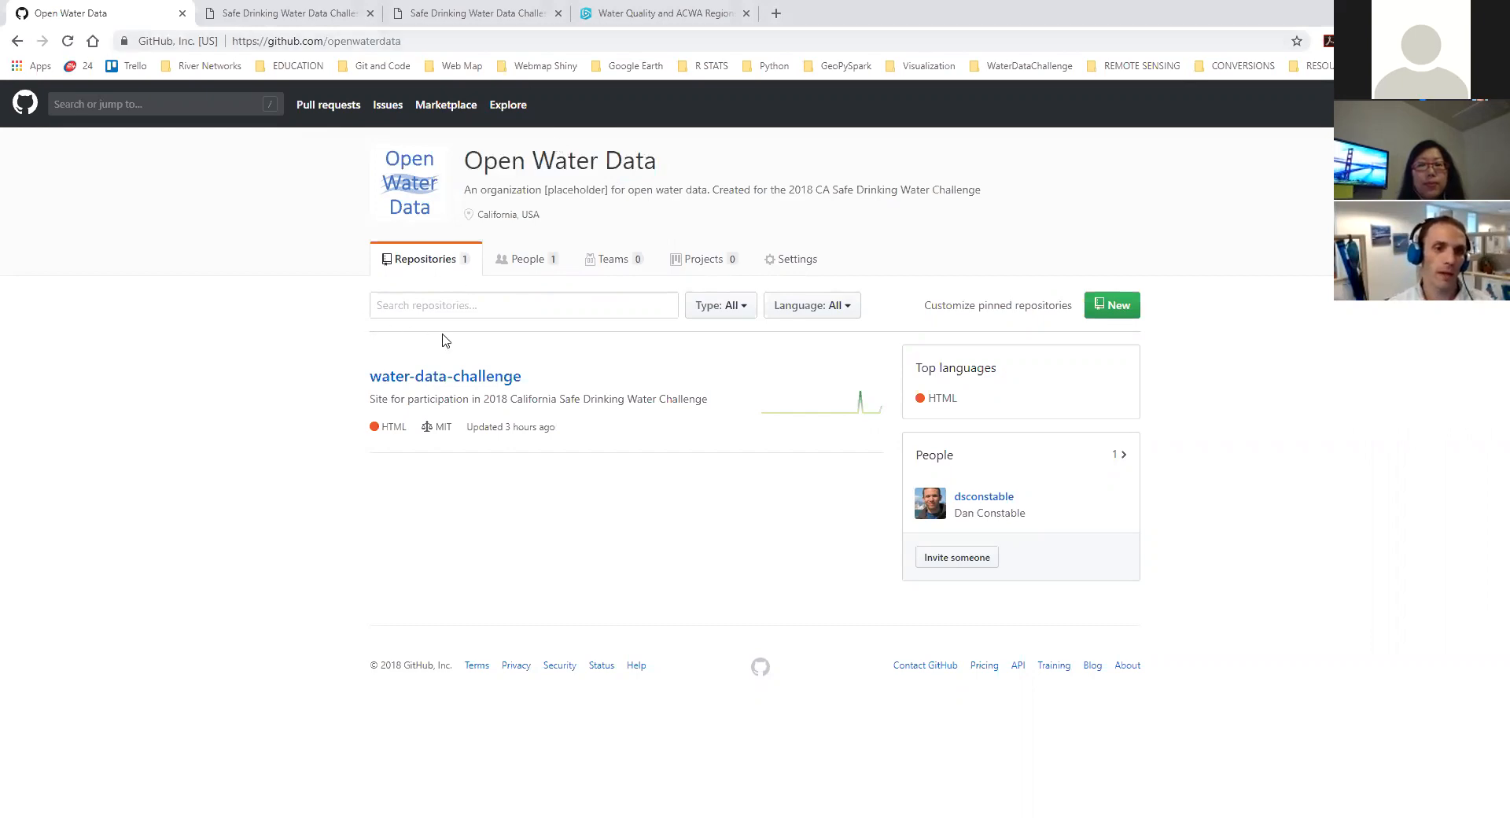
double_click(445, 376)
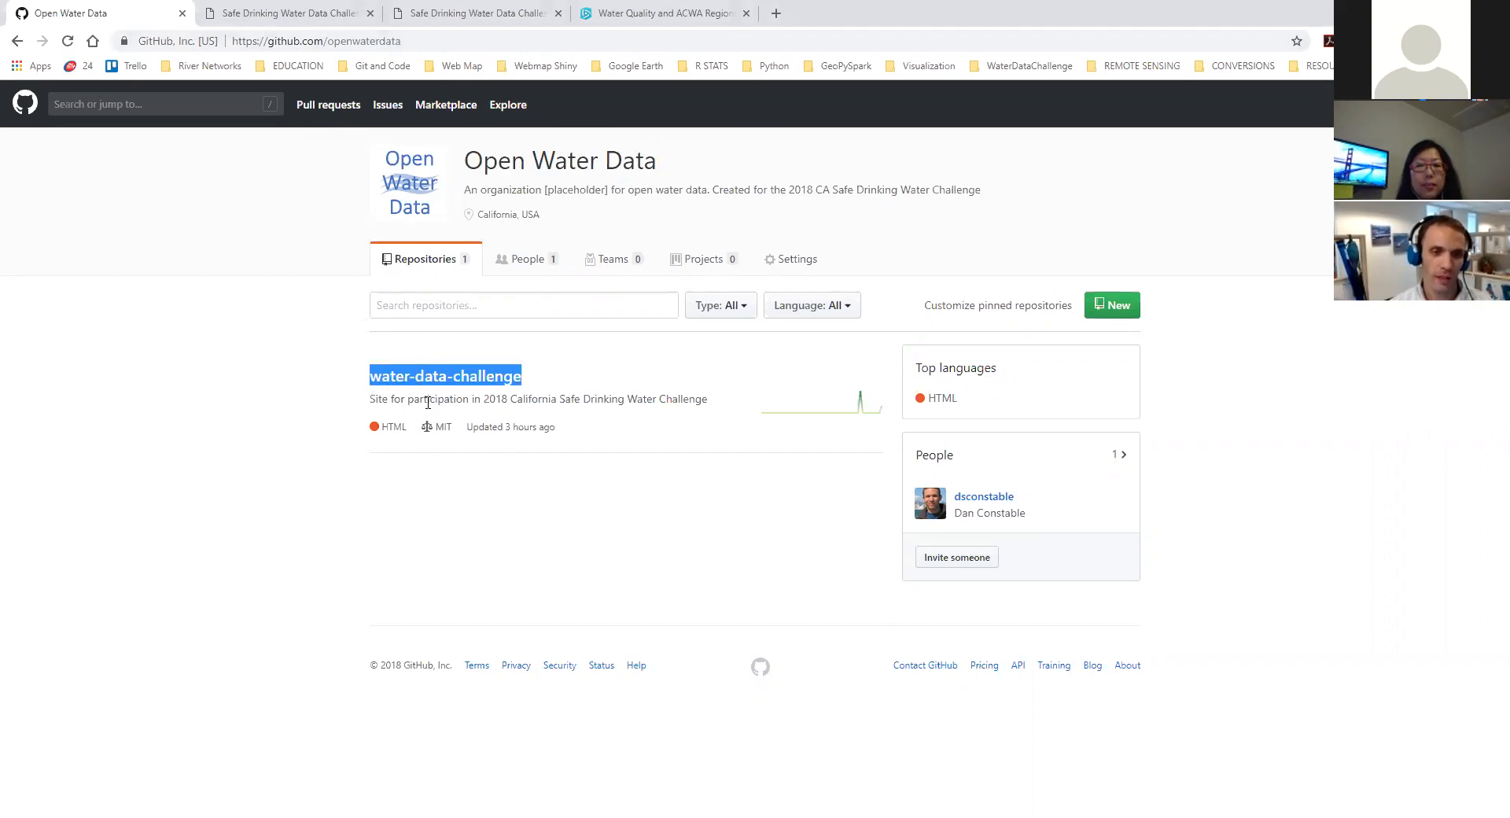
left_click(284, 12)
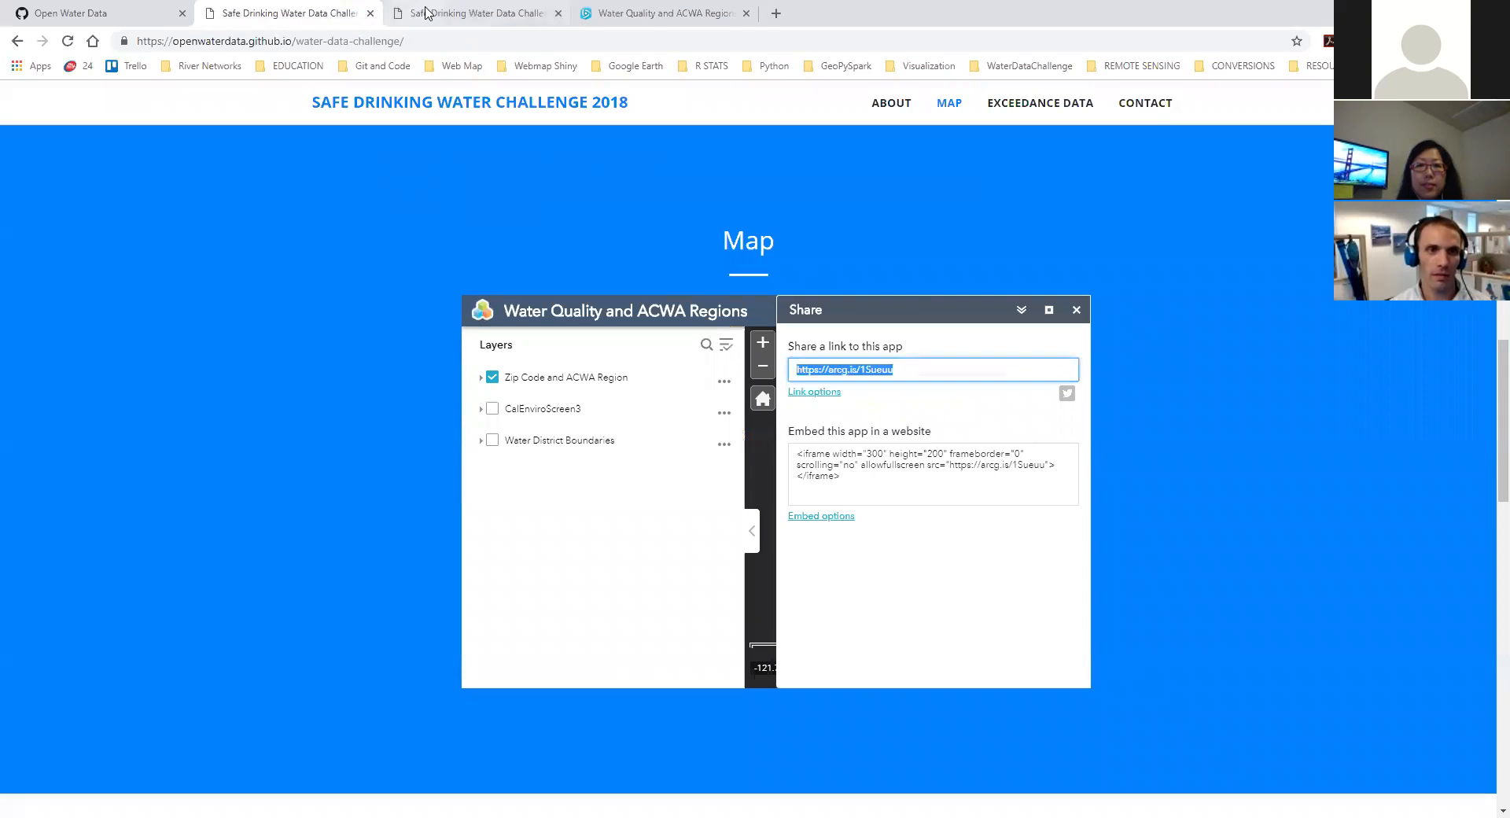
left_click(72, 13)
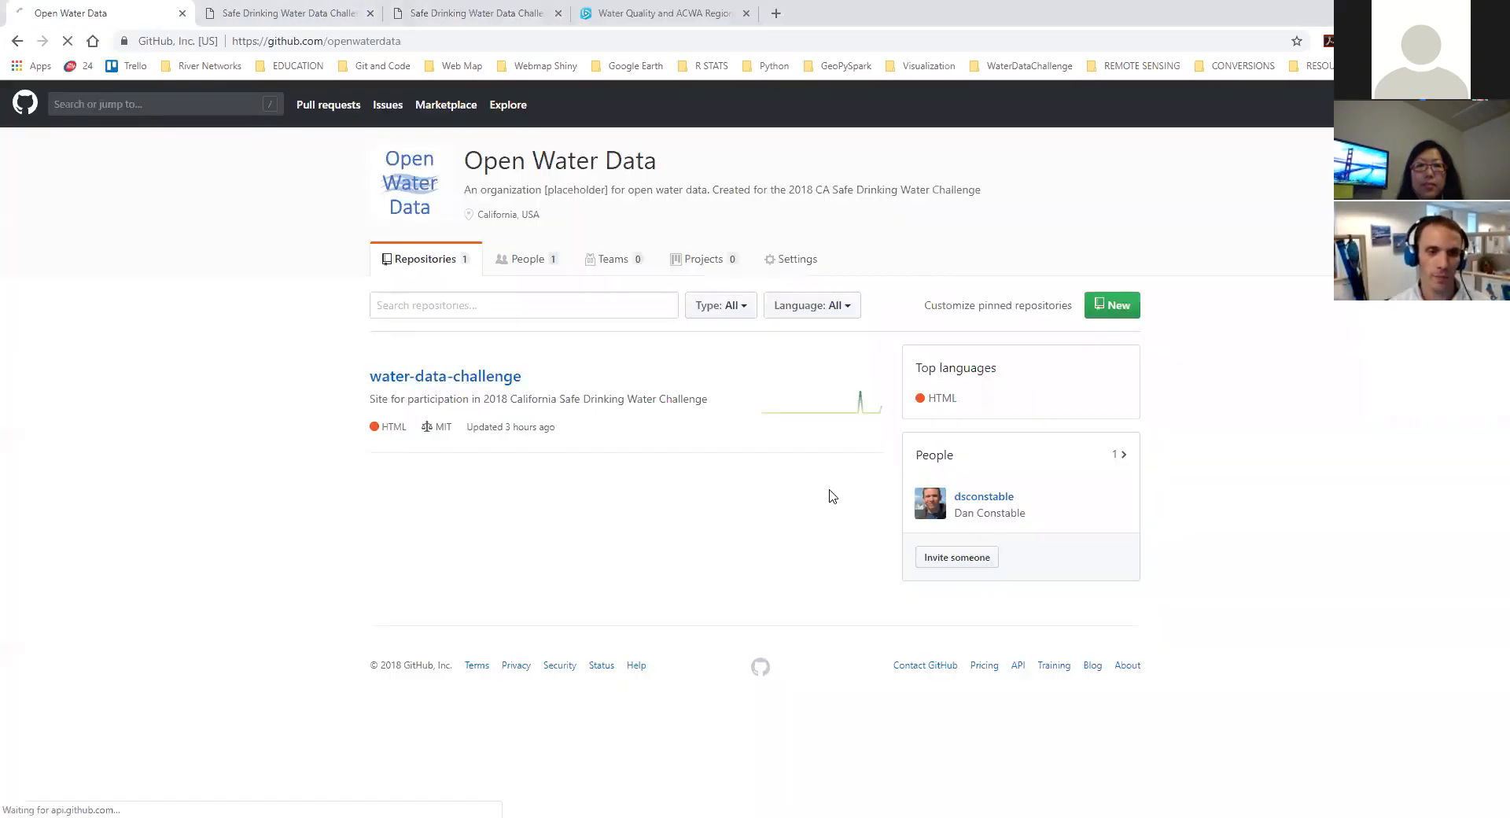
left_click(445, 376)
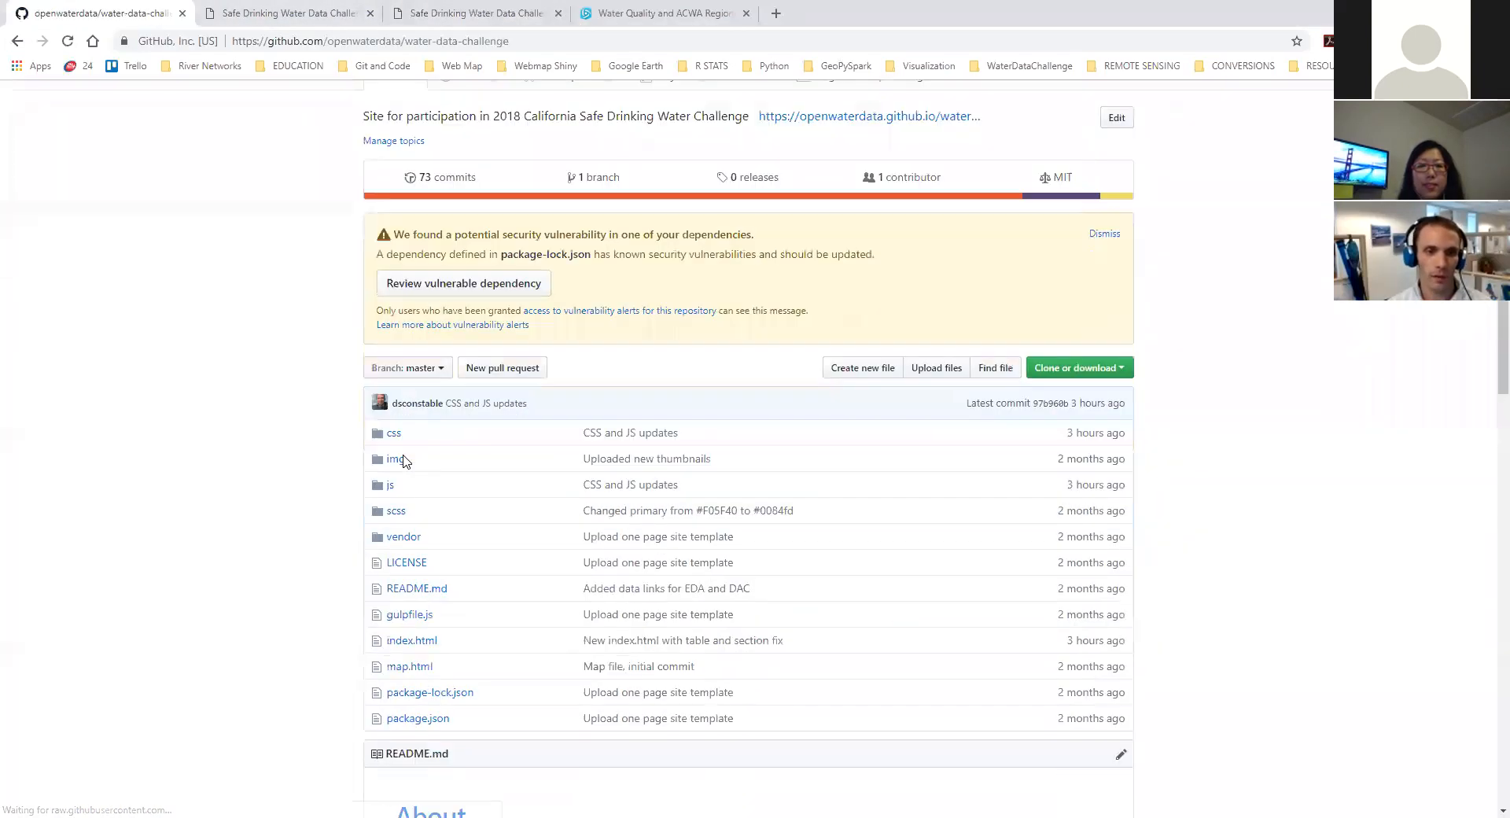
- Scroll the water-data-challenge repository to its file list and the README About section
scroll("down", 3)
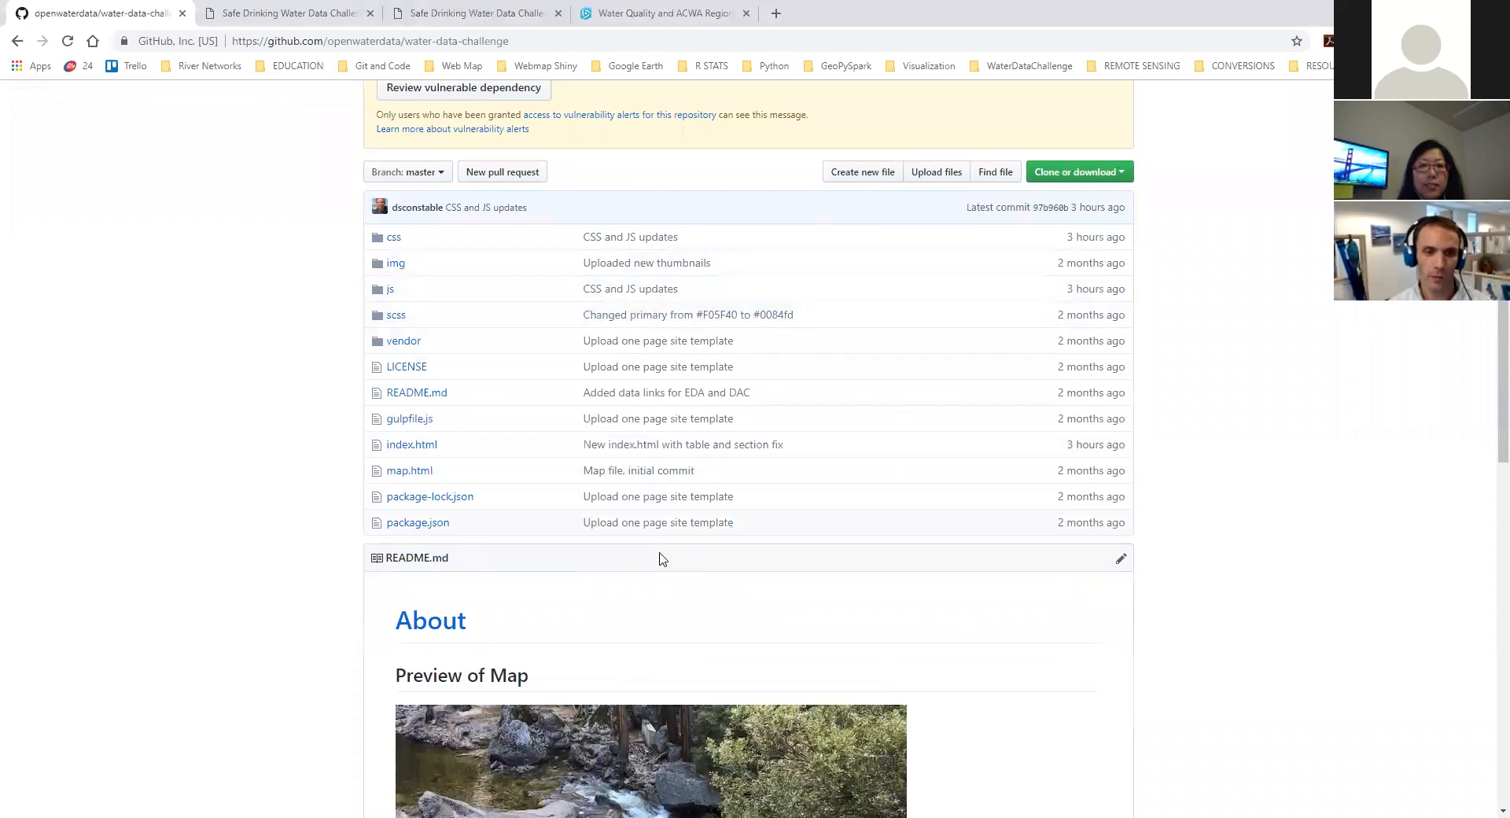
mouse_move(838, 375)
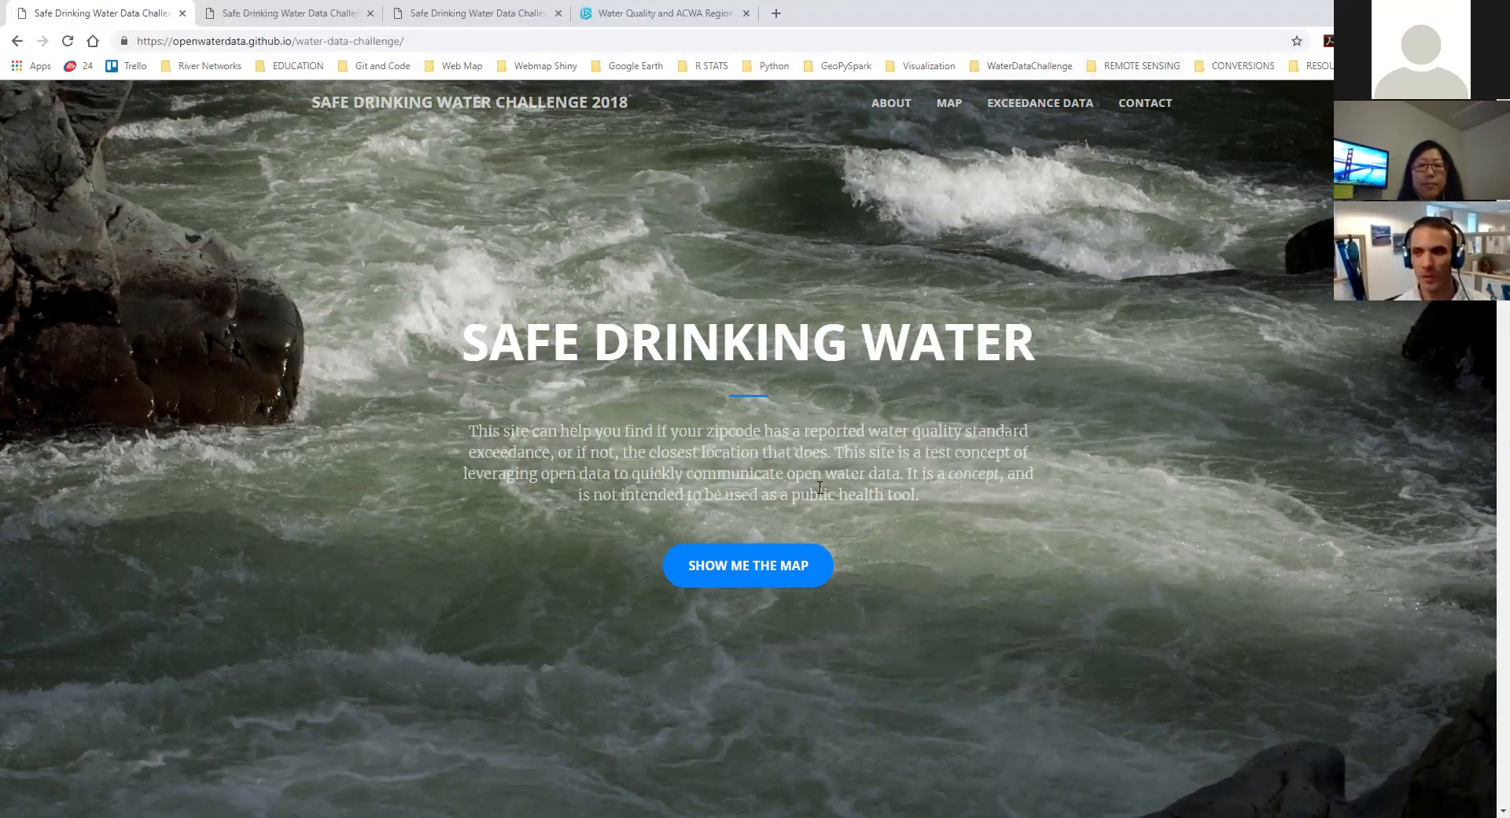
mouse_move(837, 203)
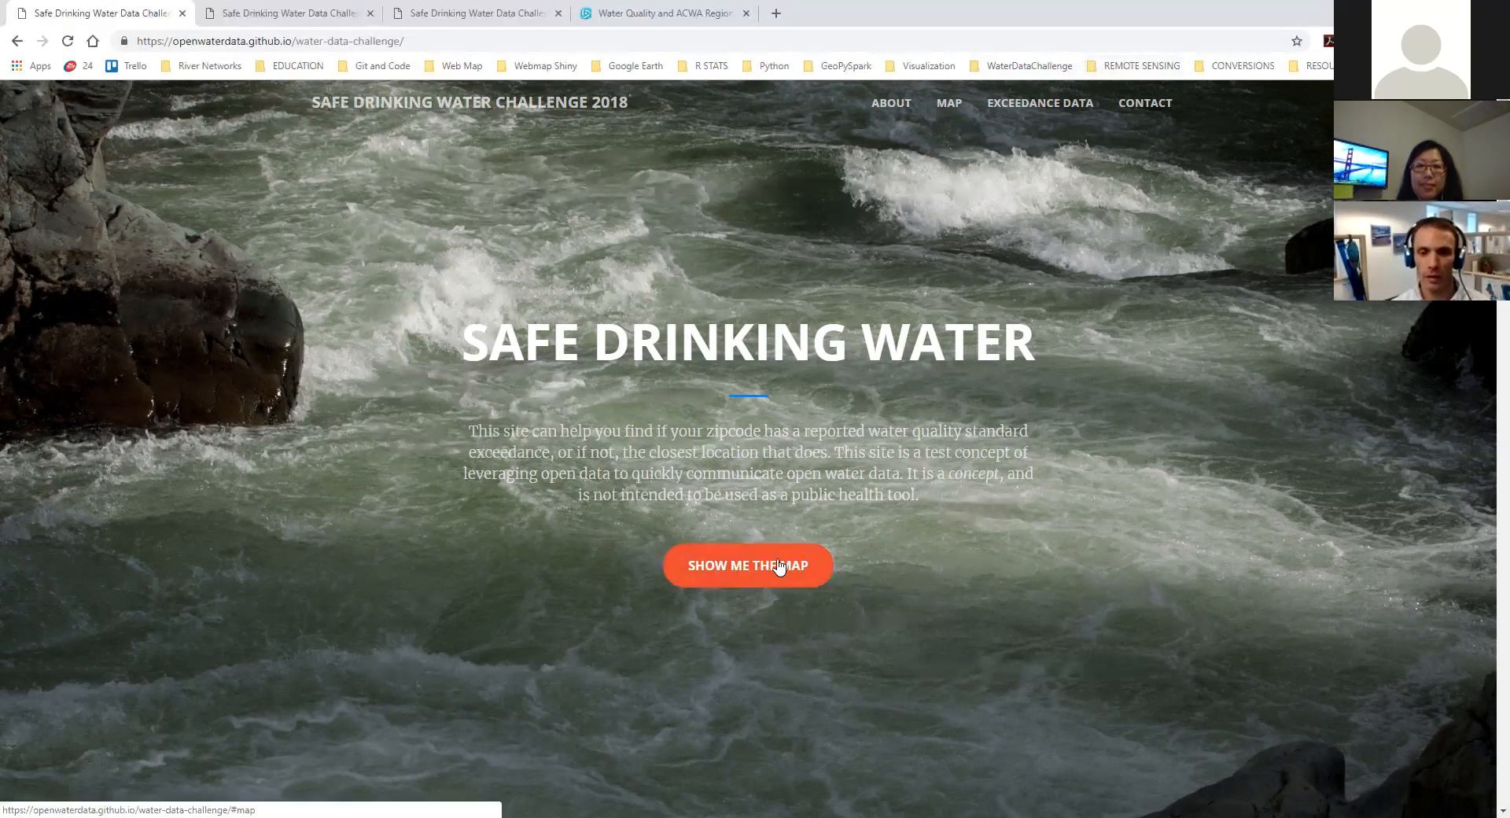
mouse_move(947, 103)
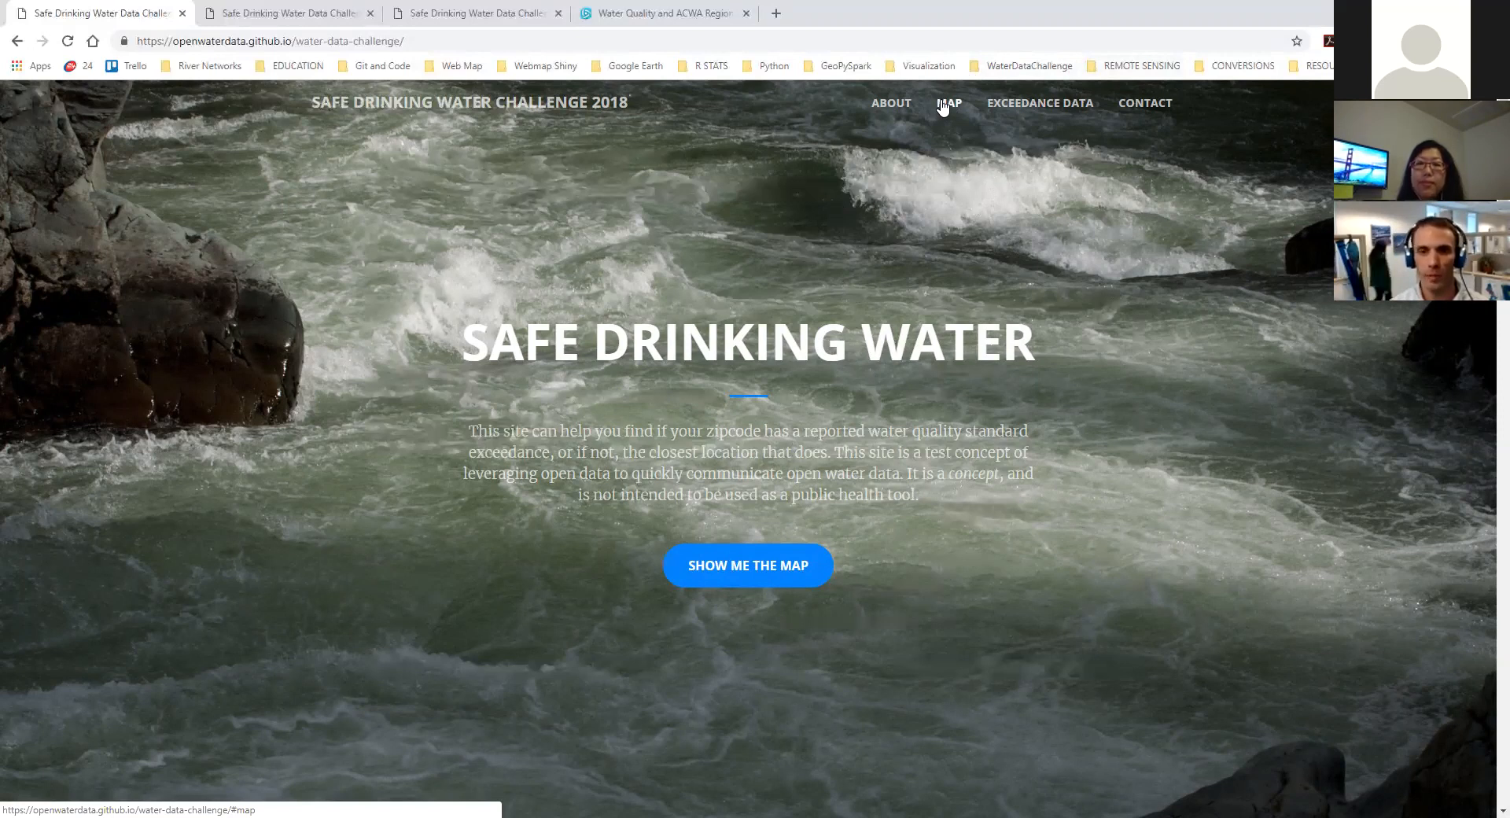
- Jump to the site's Map section with the Water Quality and ACWA Regions map
left_click(948, 103)
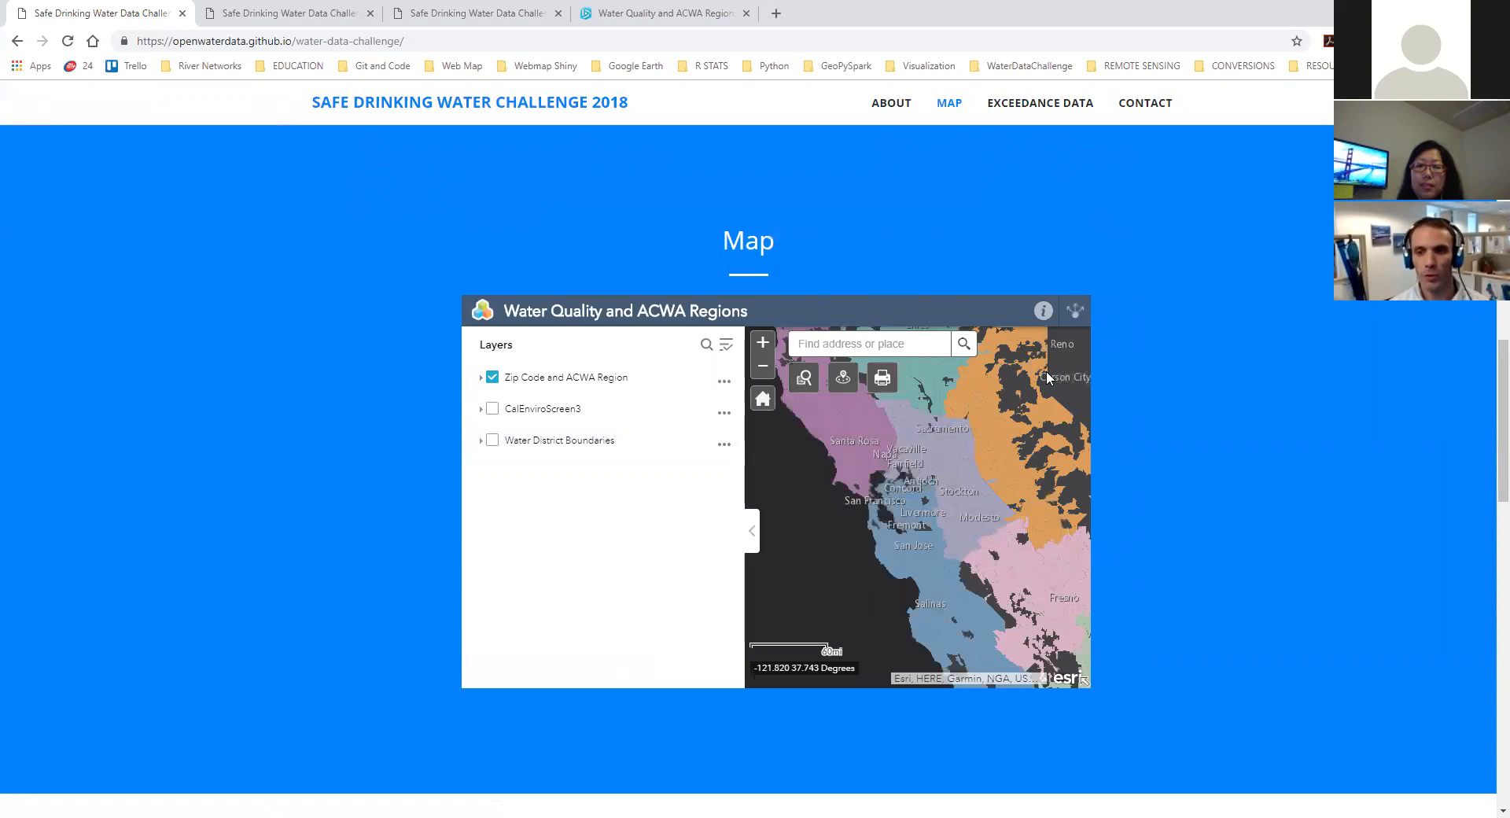
mouse_move(903, 532)
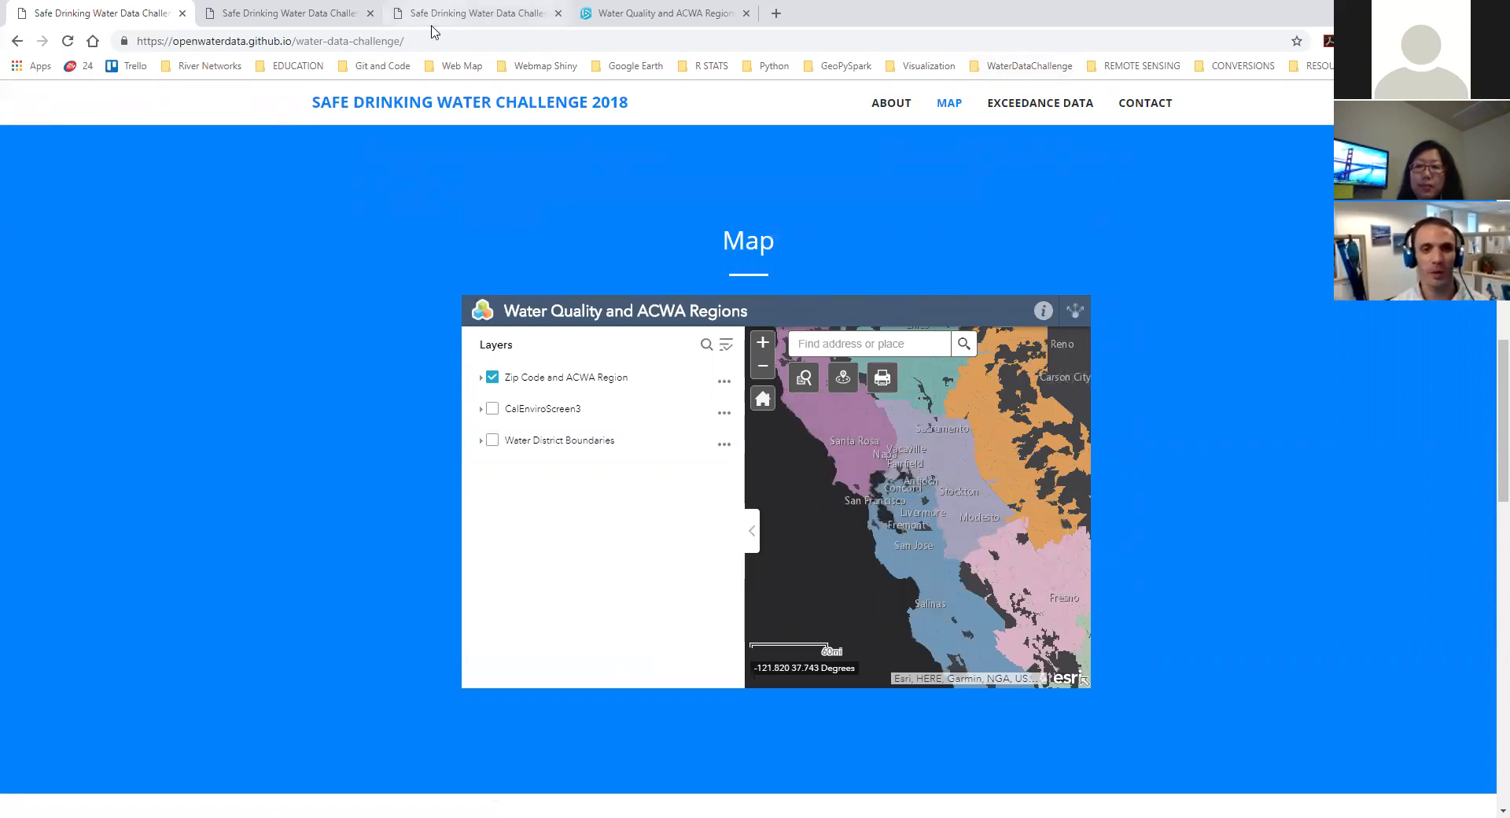
- Open the full map app, showing CalEnviroScreen3 drinking water percentiles with Zip Code/ACWA Region hidden
left_click(660, 12)
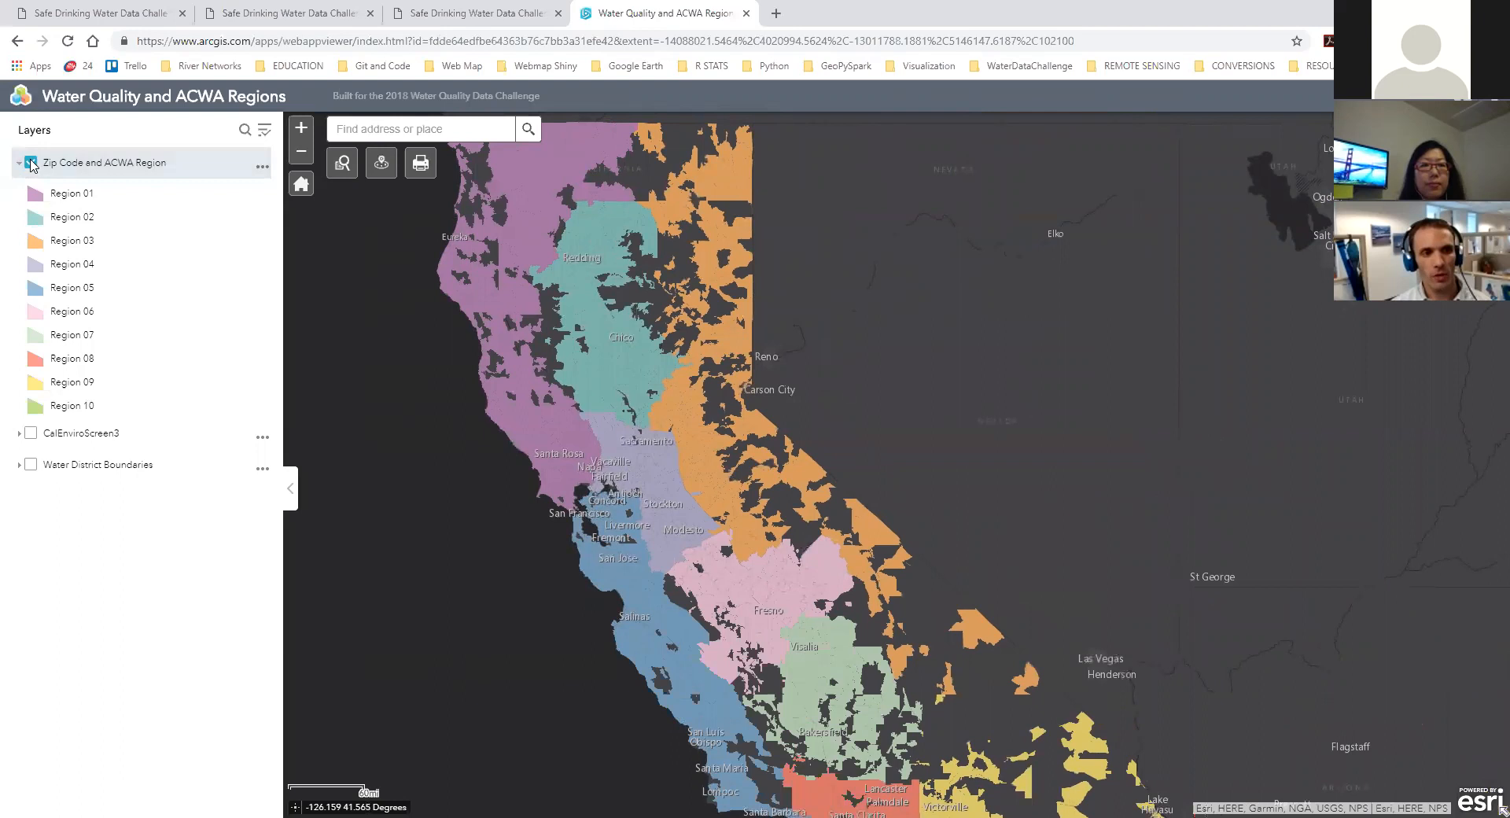
left_click(30, 162)
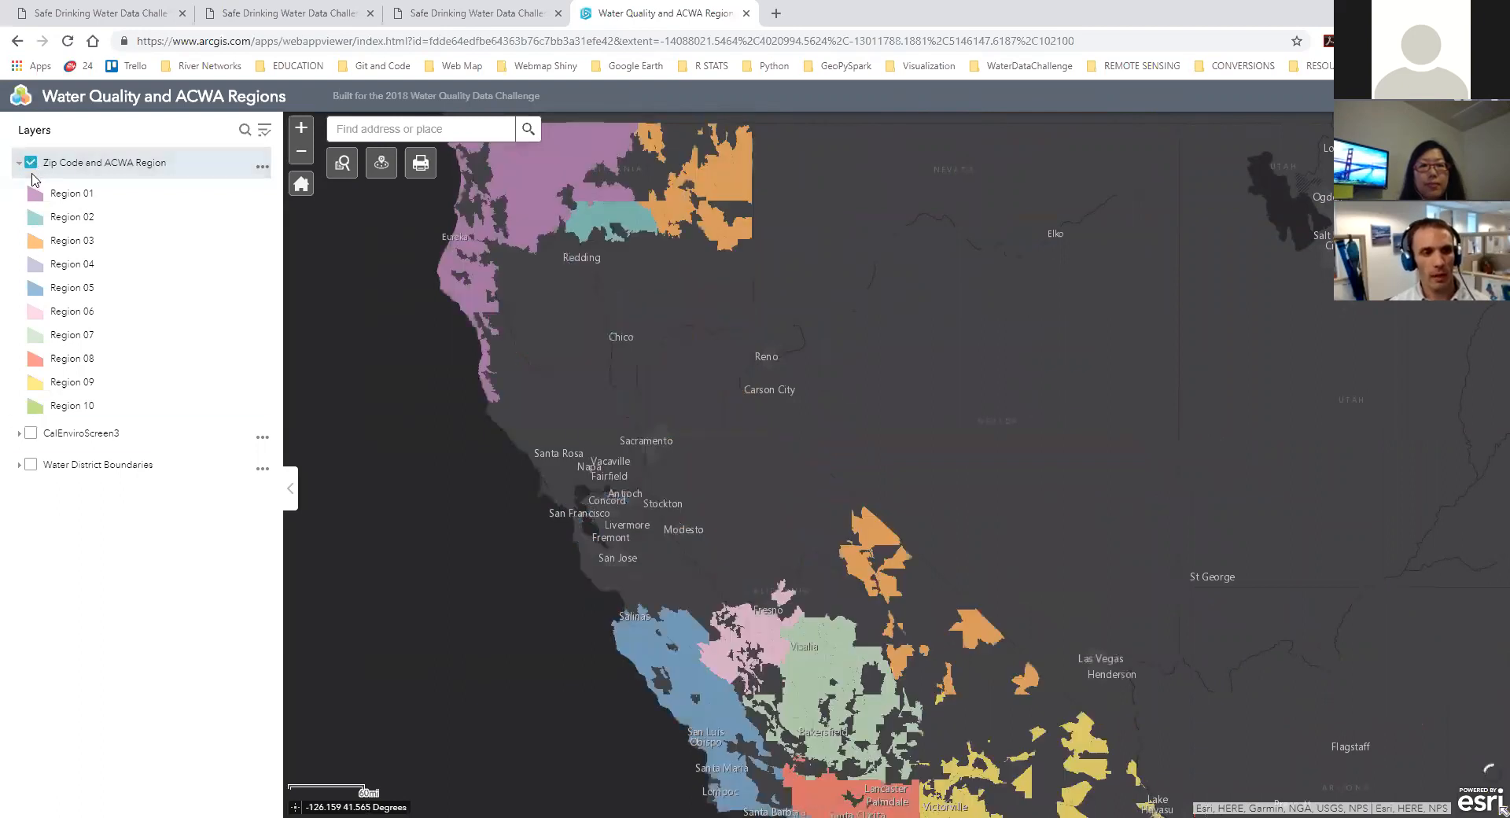
left_click(31, 432)
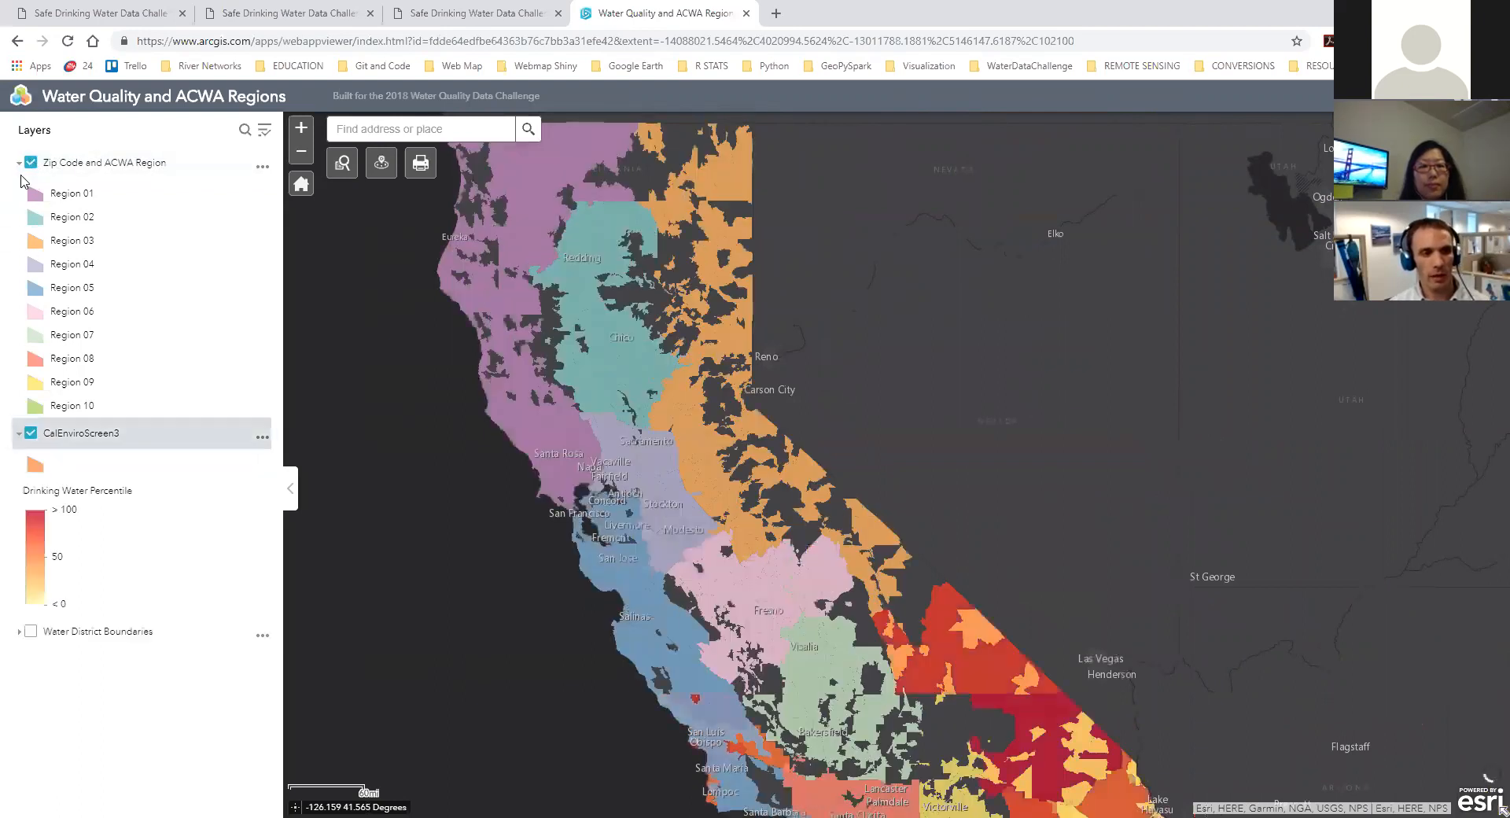
left_click(31, 162)
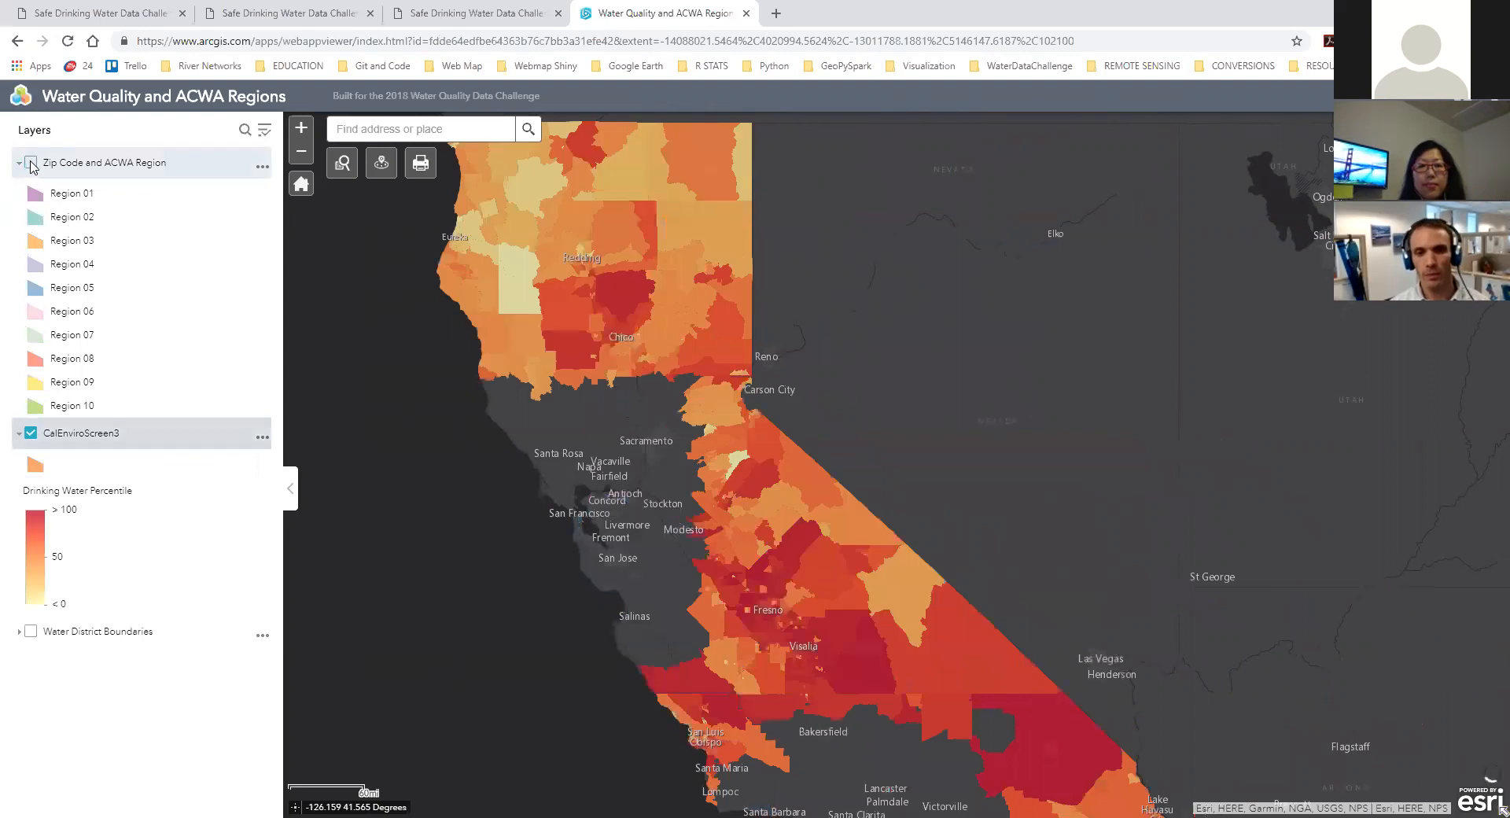
left_click(30, 162)
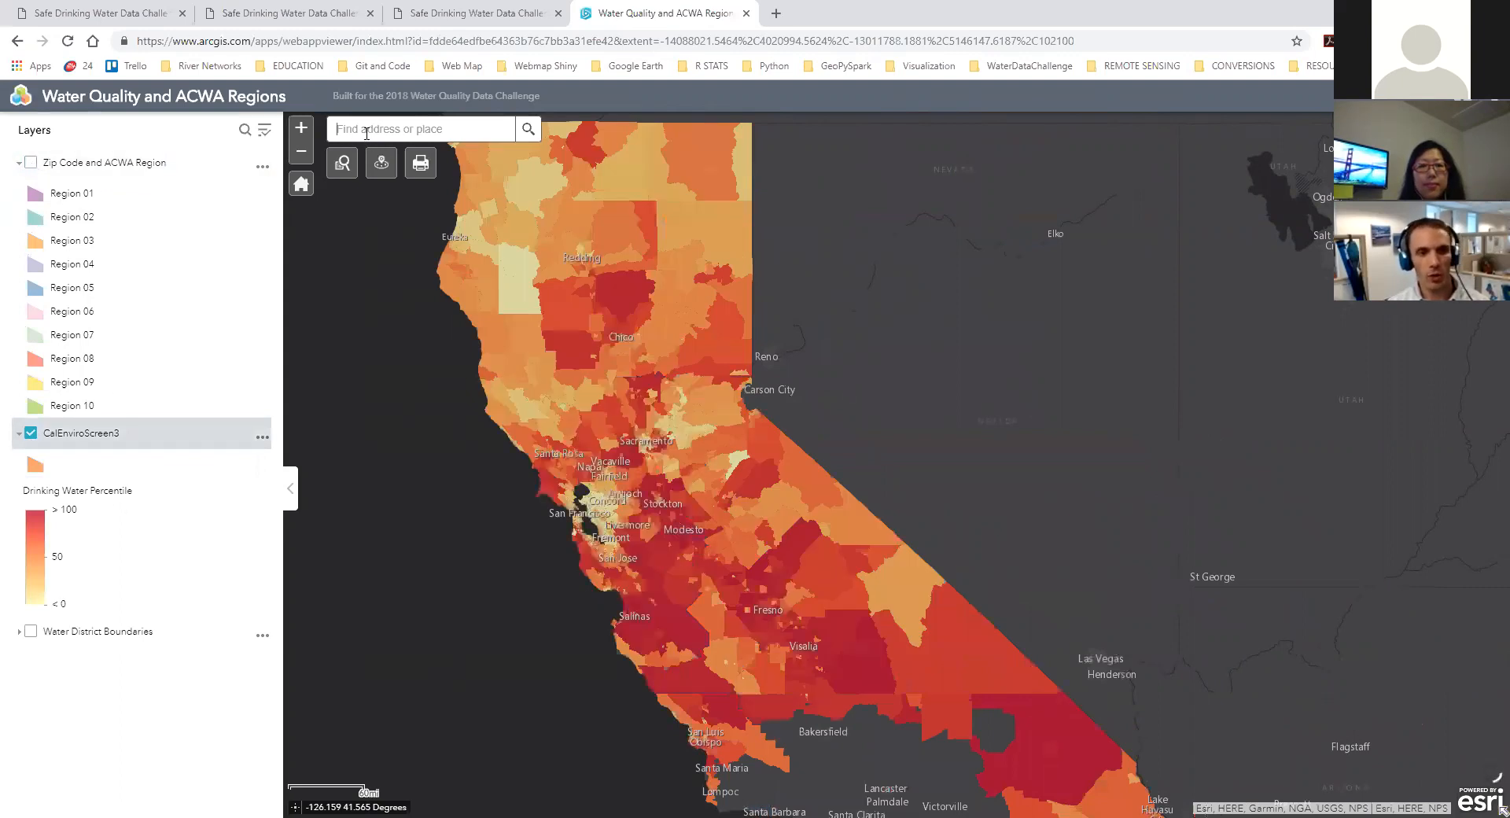
- Look up zip 95811, view its drinking water percentile, ACWA region details and agency link
type("95811")
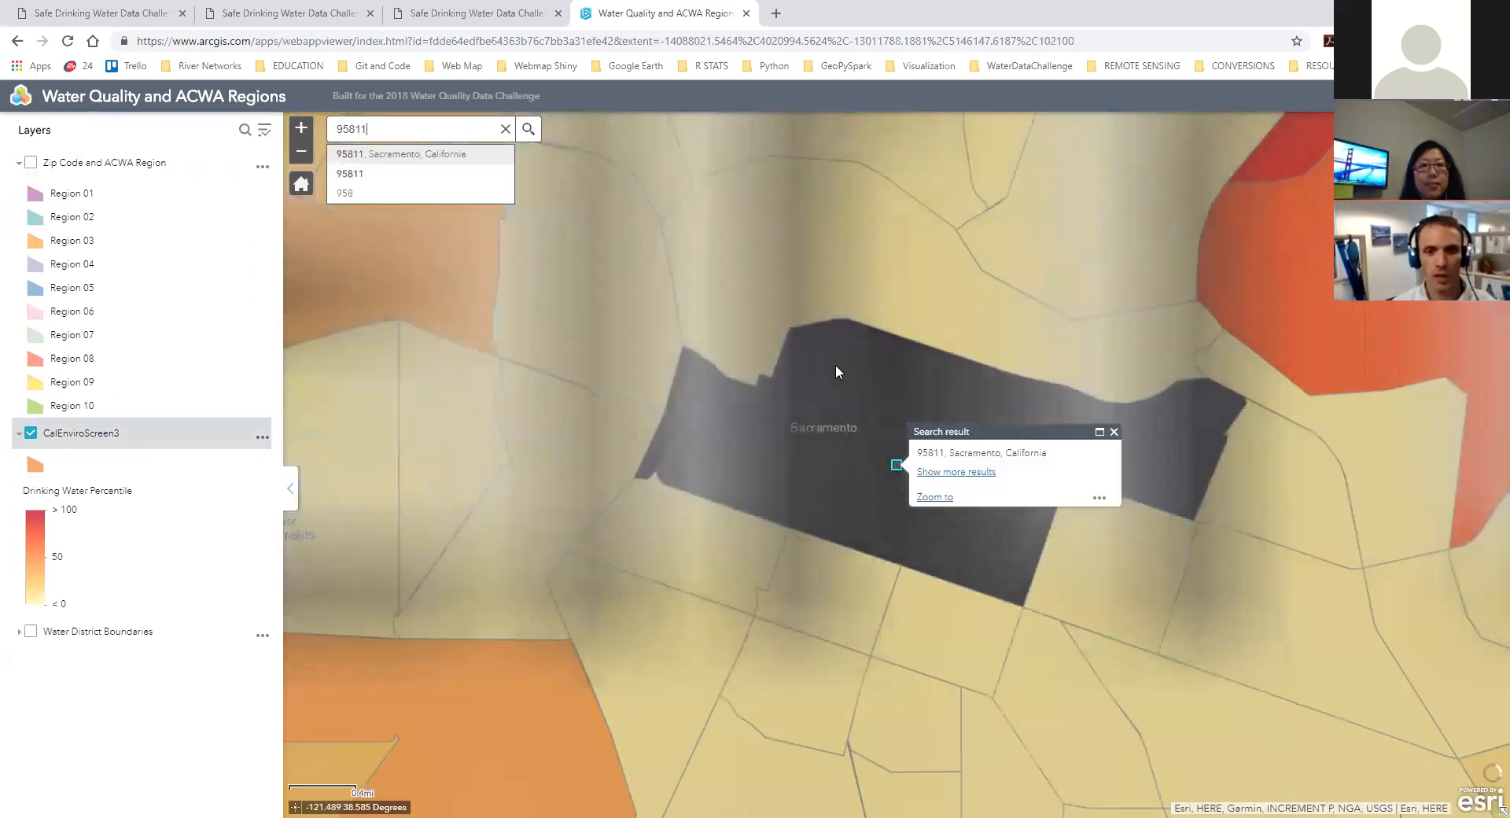
left_click(935, 496)
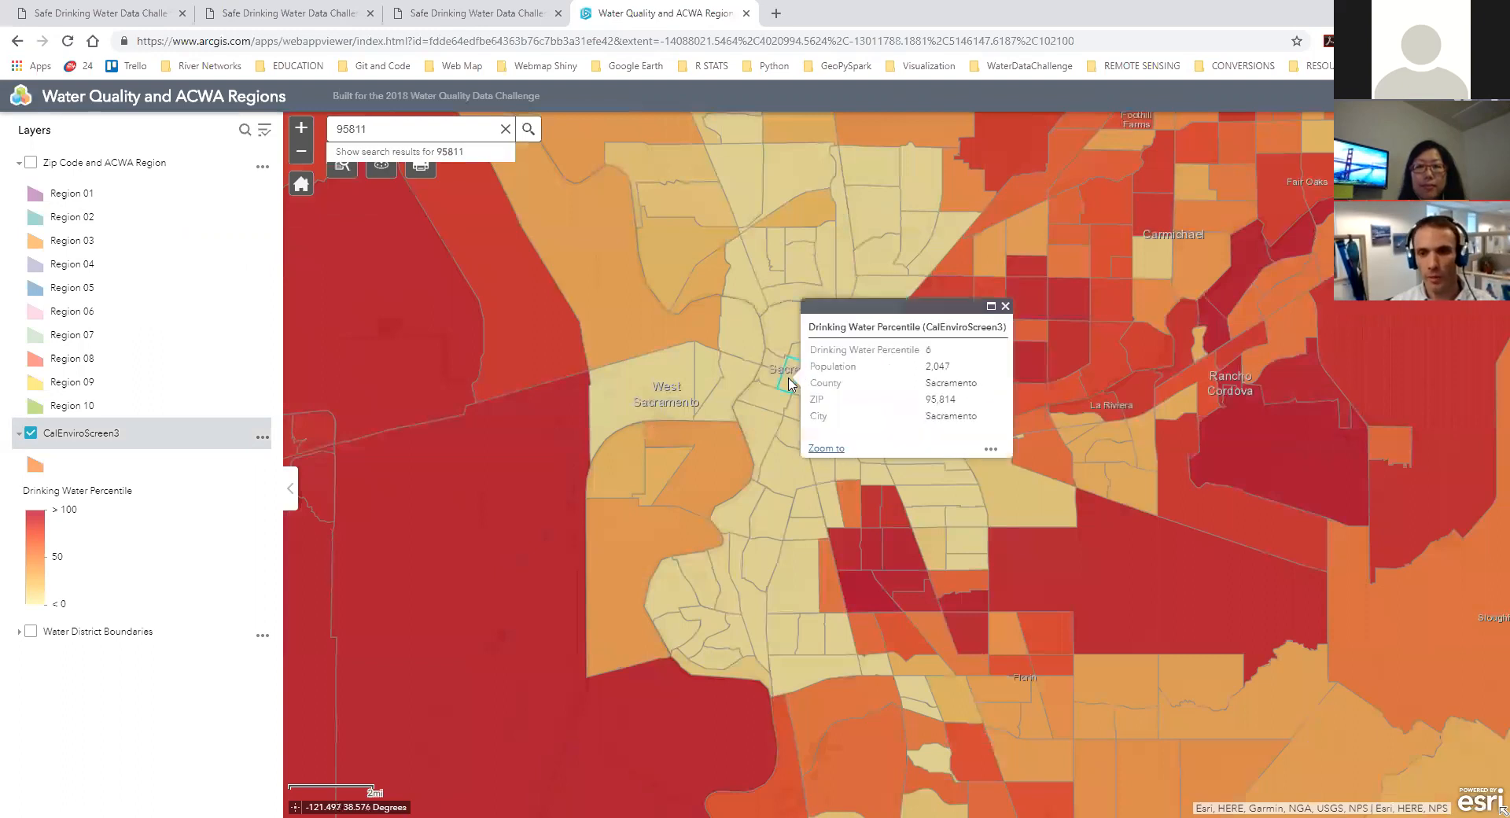
mouse_move(842, 349)
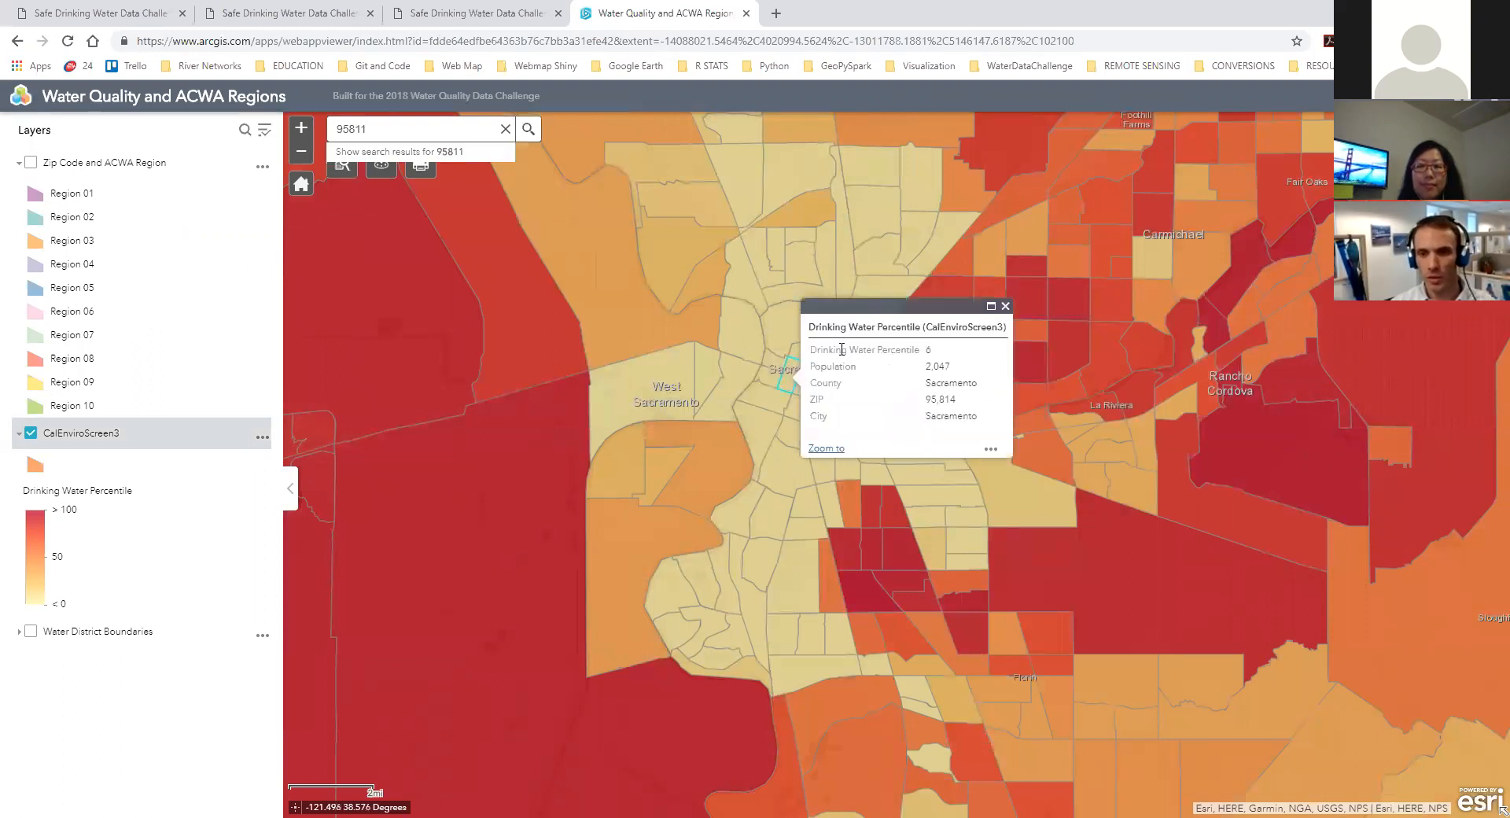
double_click(871, 349)
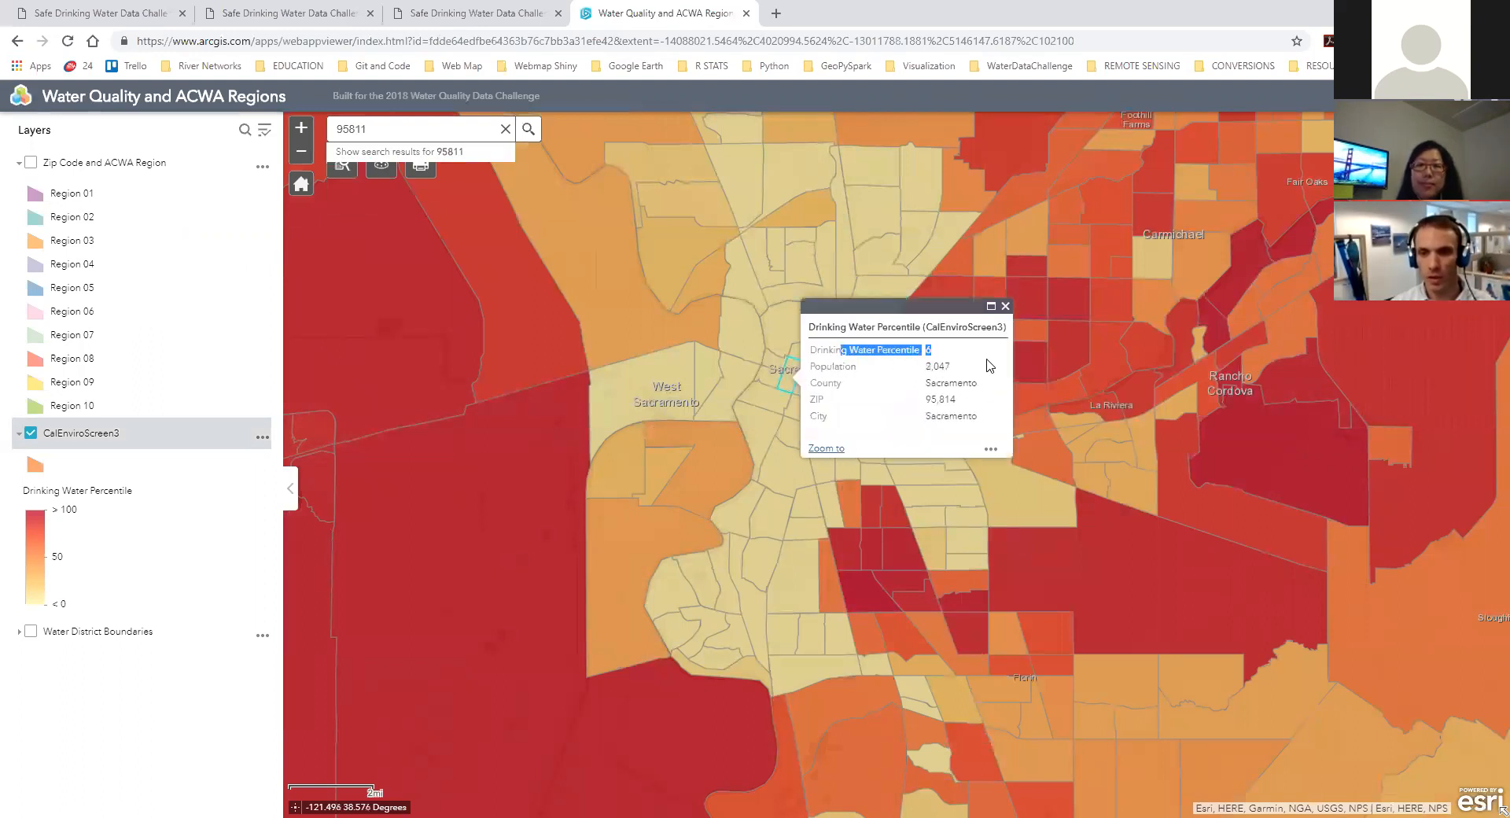
left_click(1005, 307)
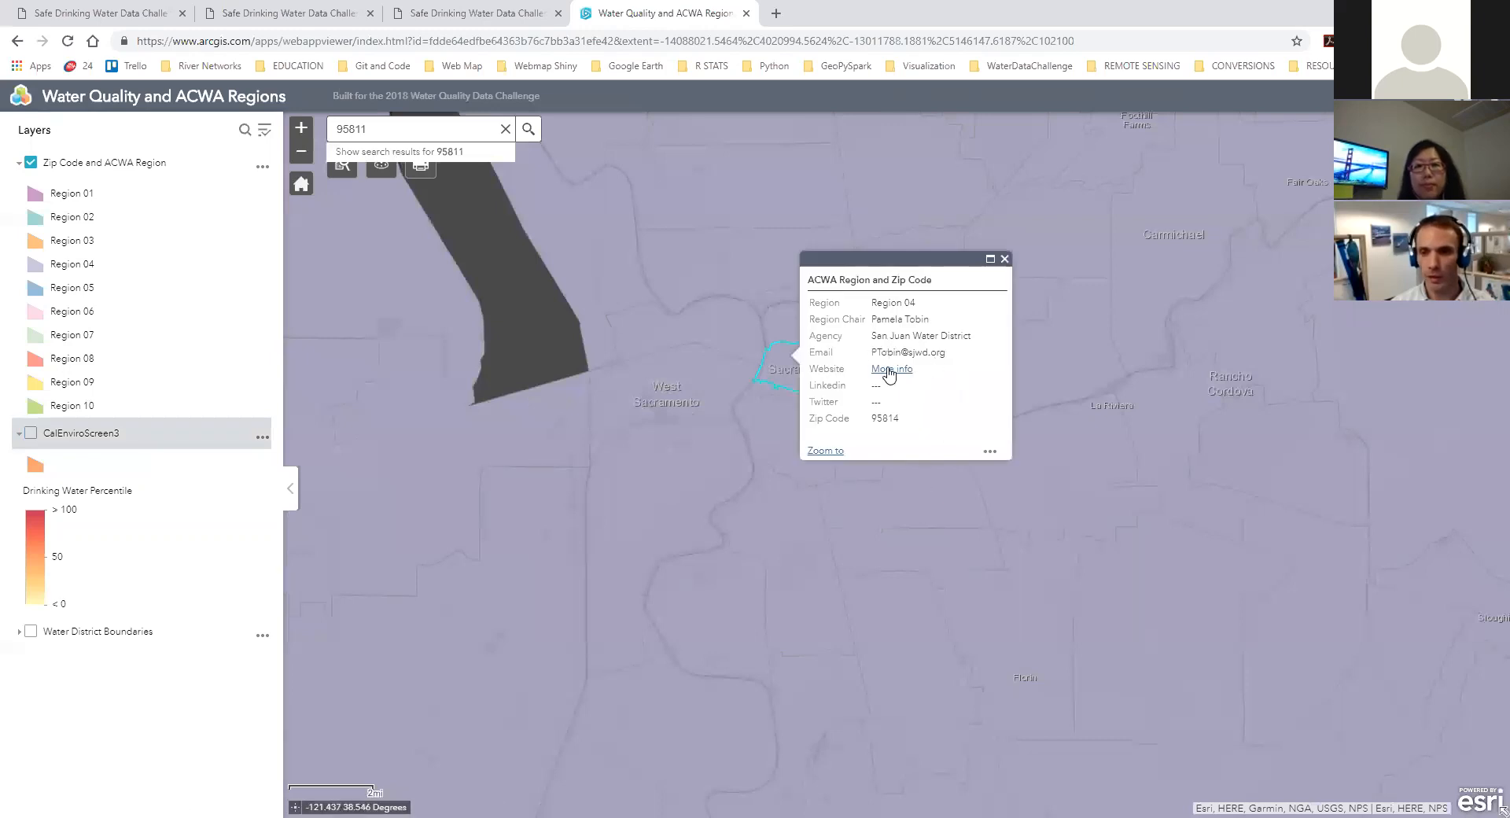
left_click(889, 369)
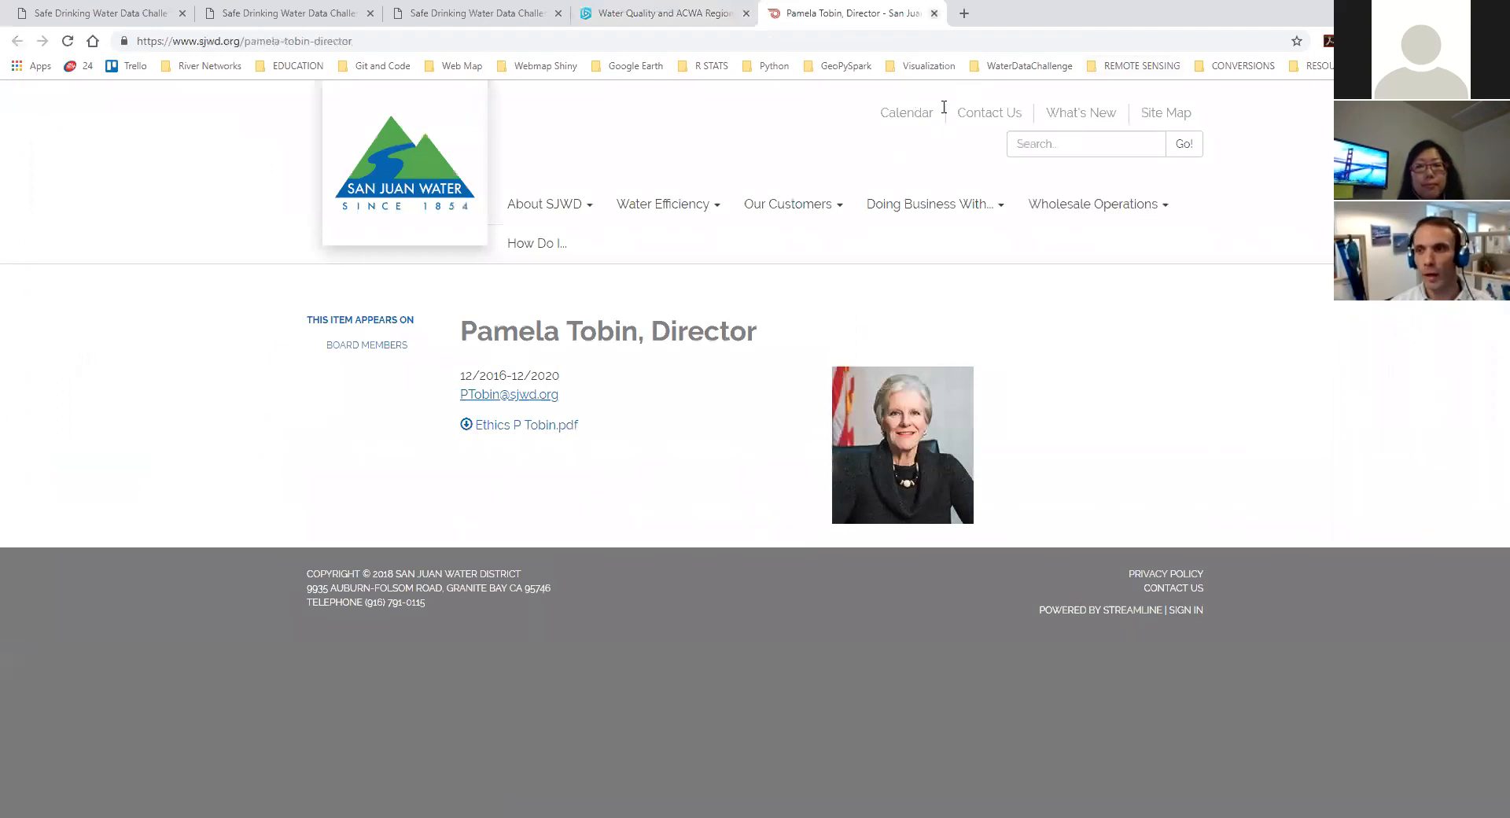
- Close the San Juan Water District board member page, returning to the challenge site map
left_click(660, 13)
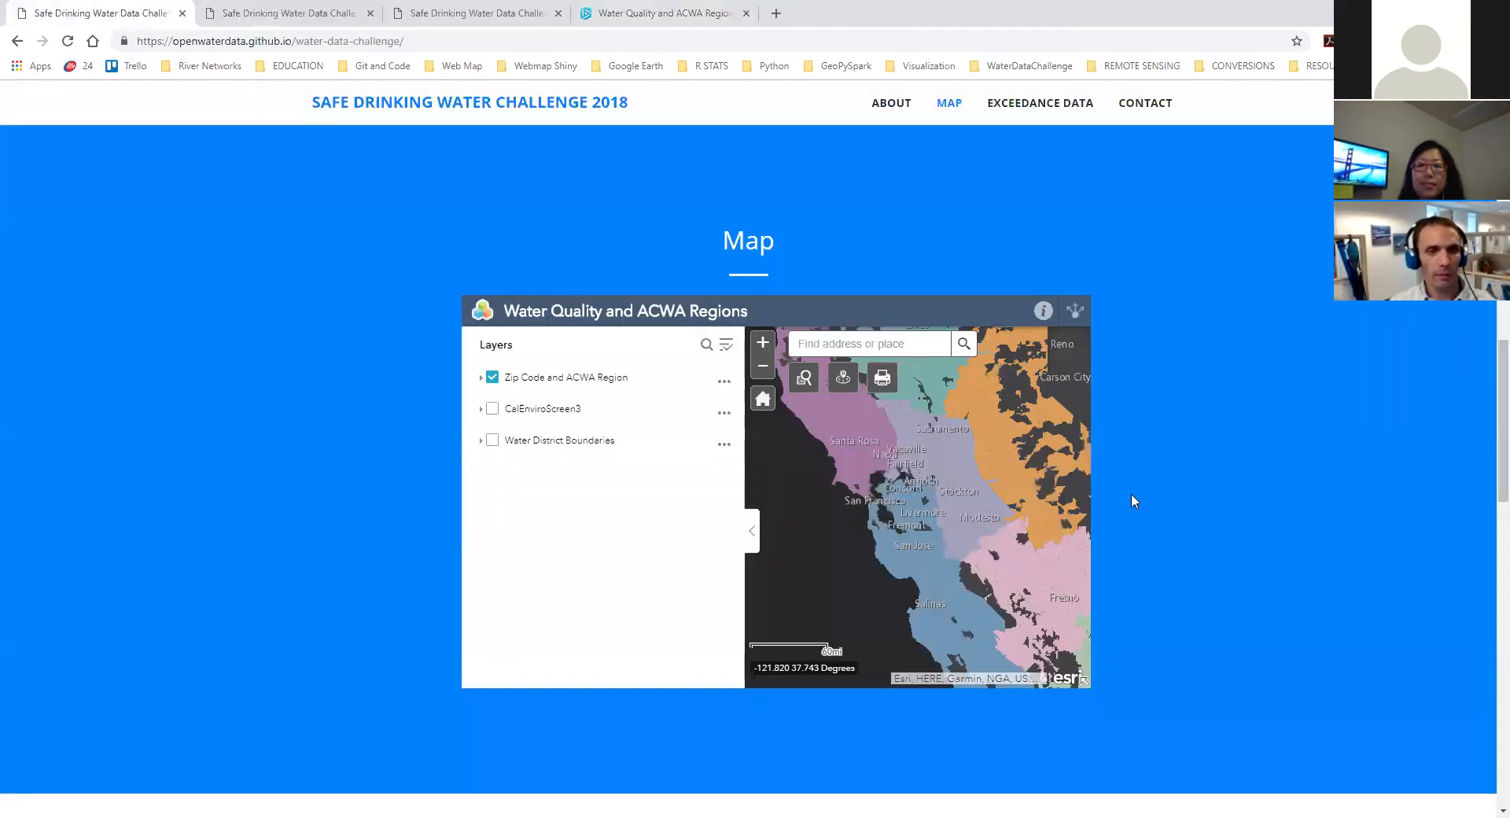
- Show 25 entries in the Water Quality Exceedances table and search it for 'berk', then 'west'
scroll("down", 3)
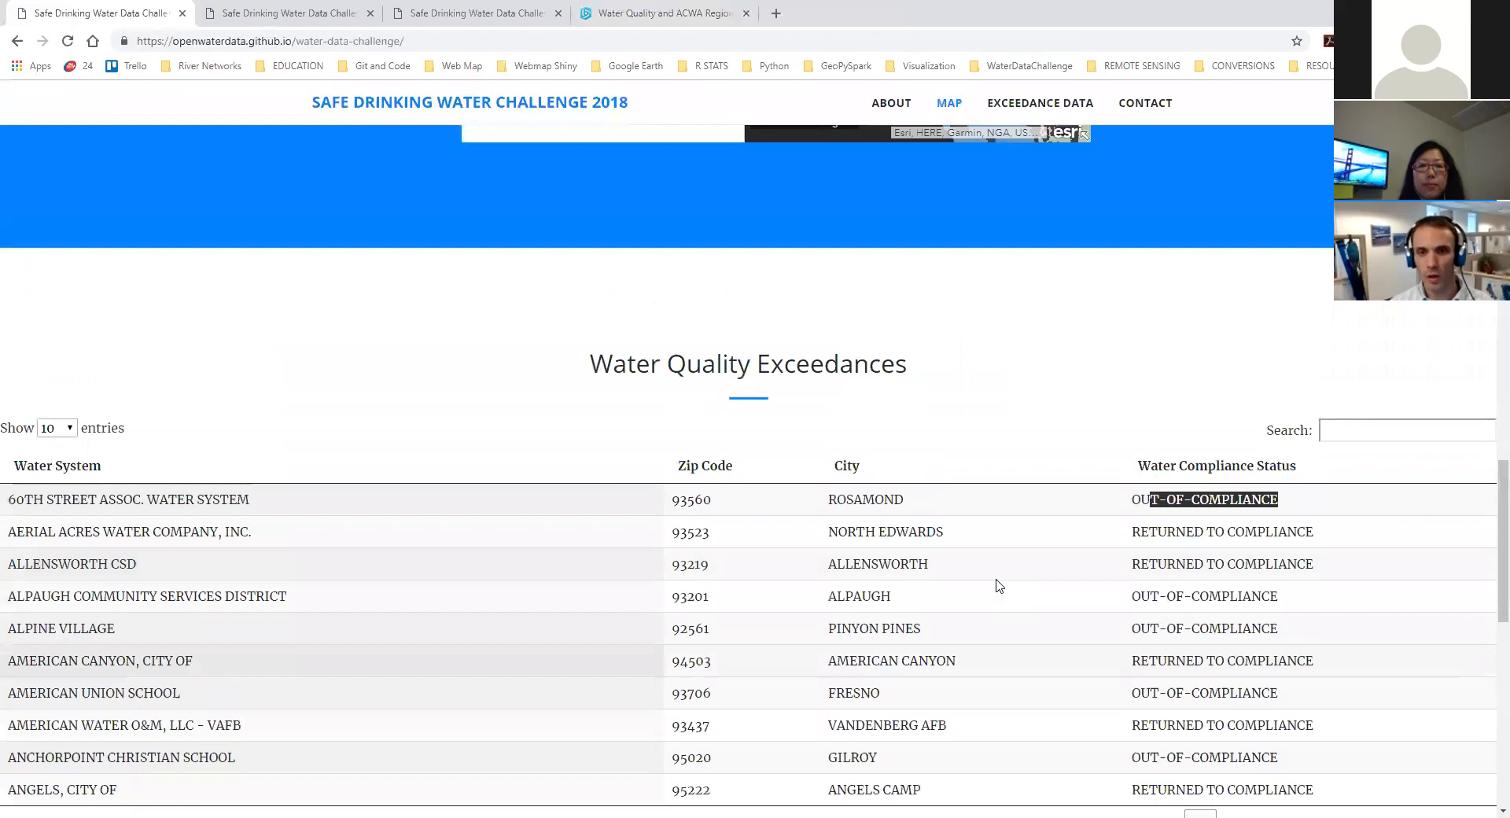
scroll("down", 3)
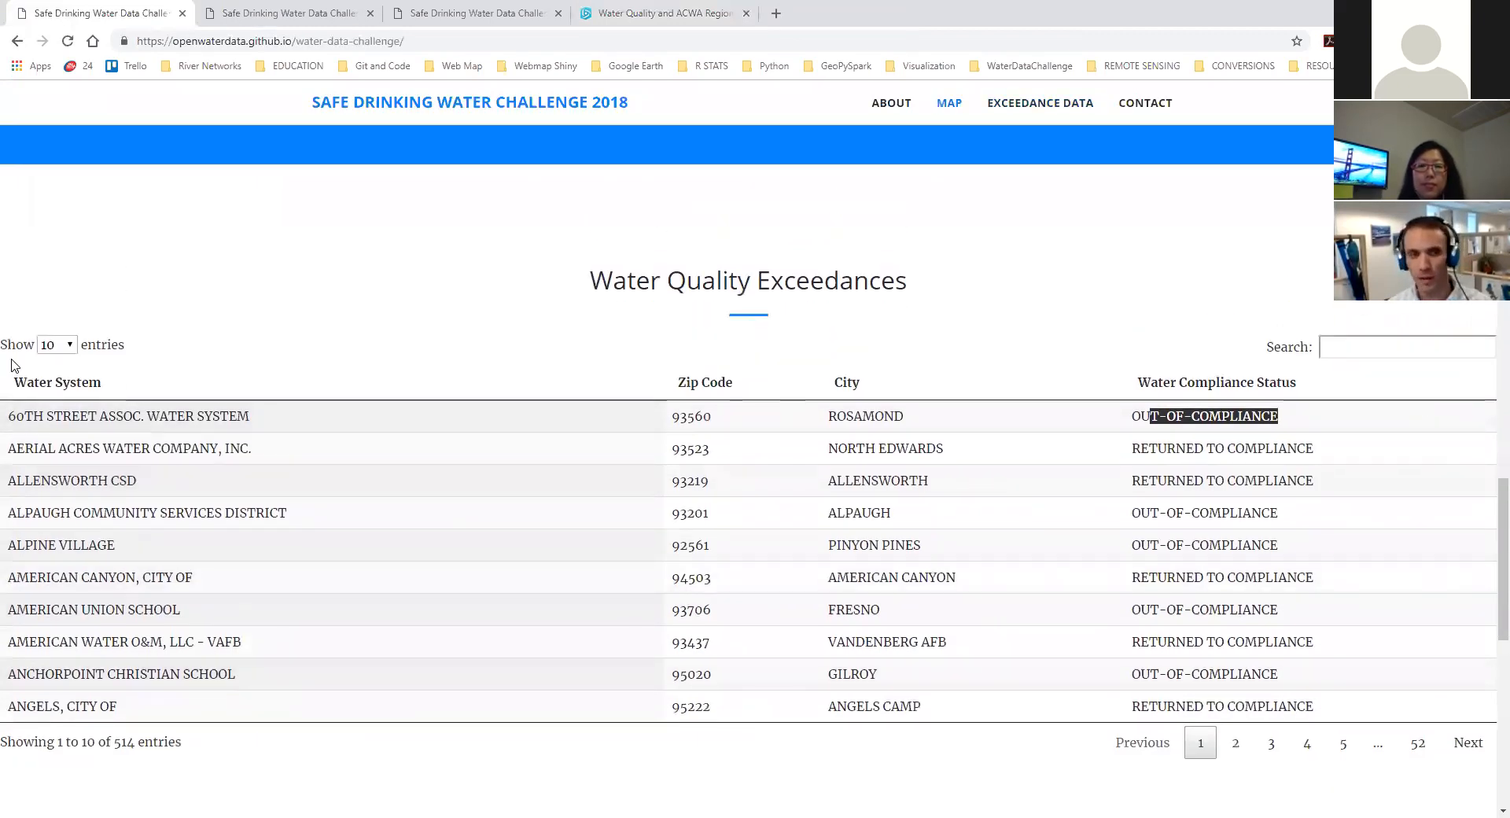
left_click(56, 318)
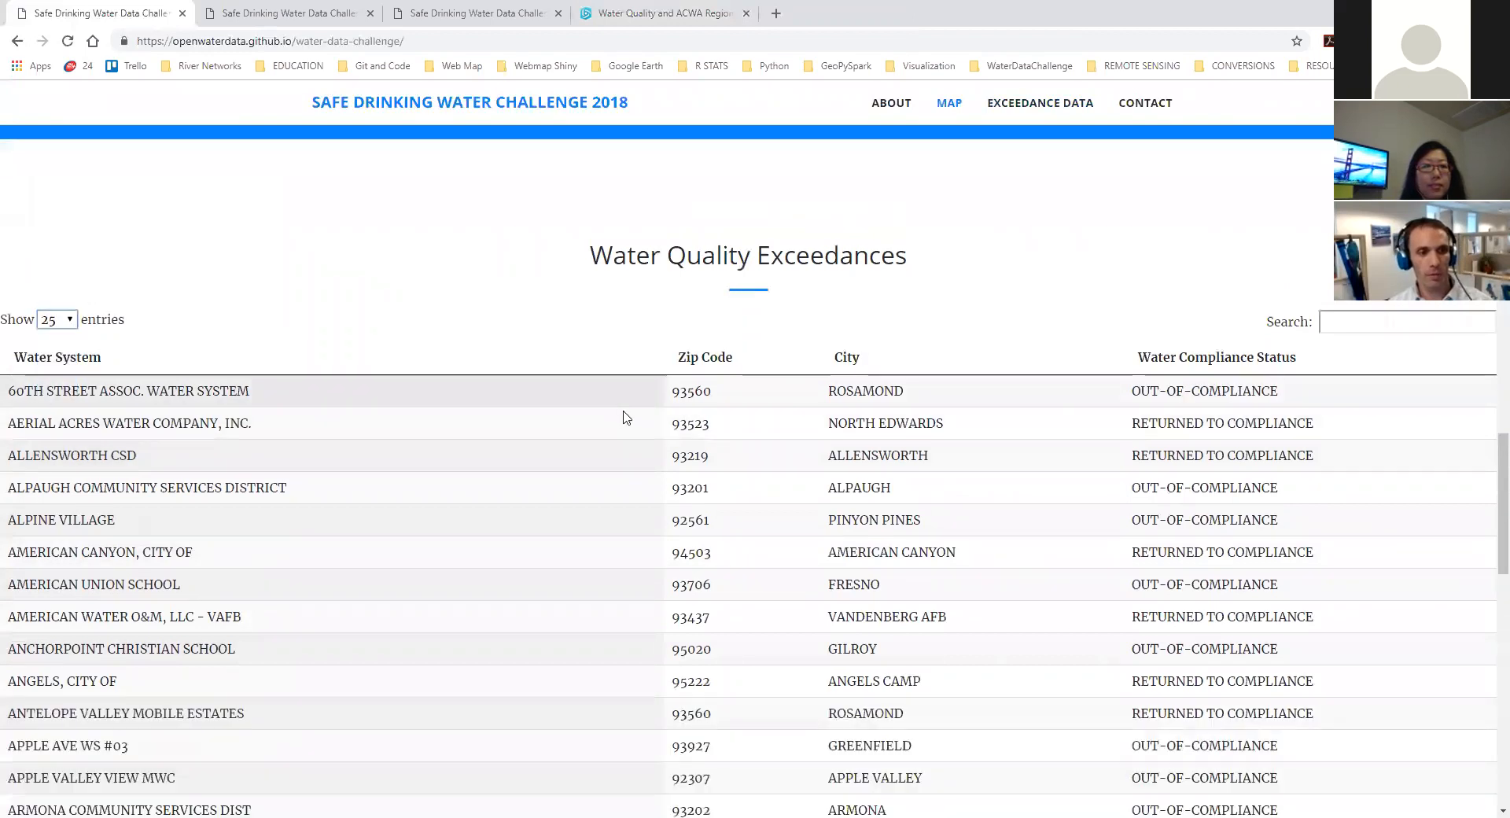
scroll("up", 3)
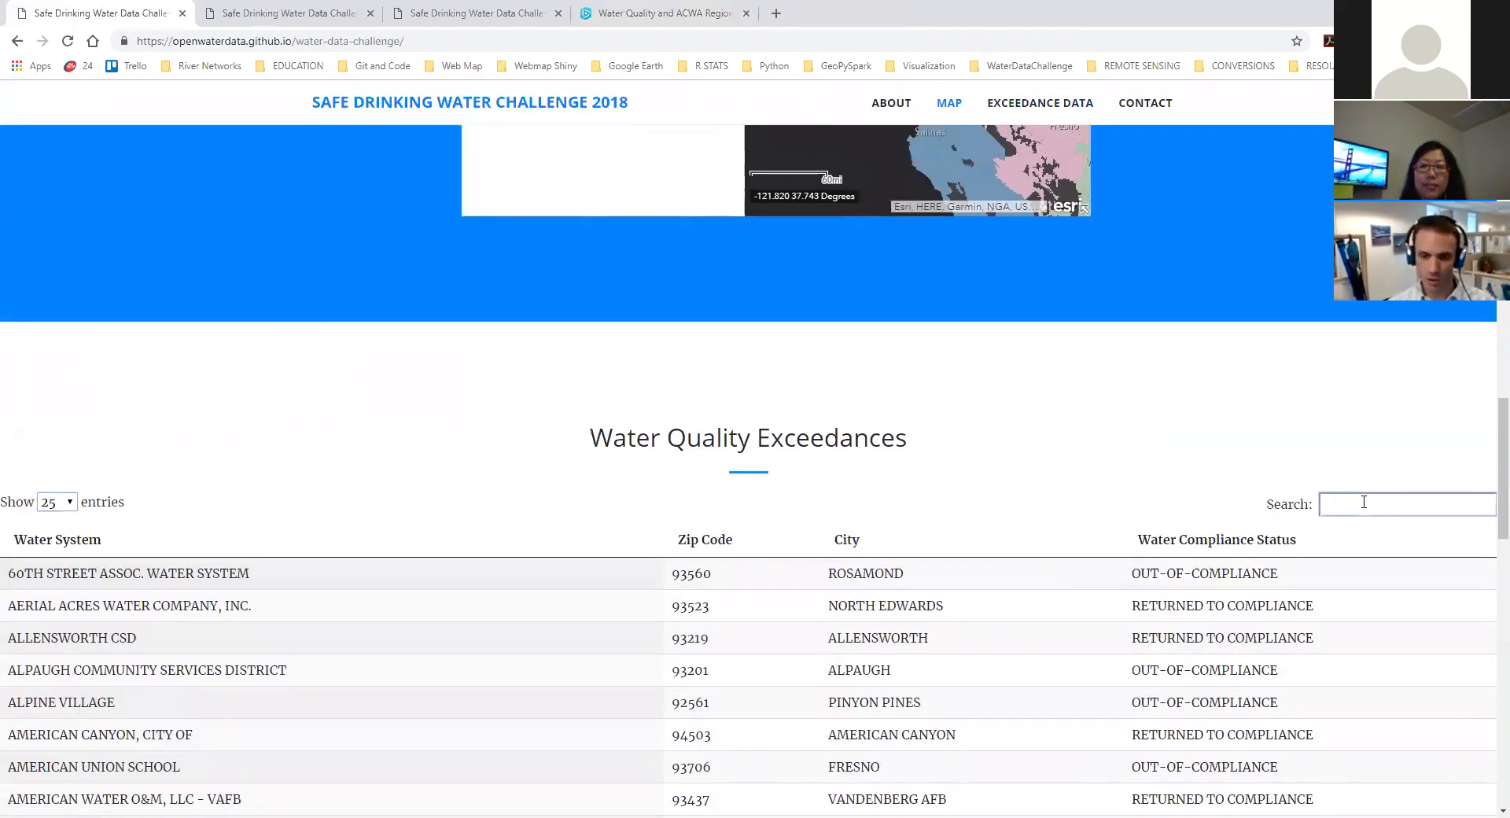
type("berk")
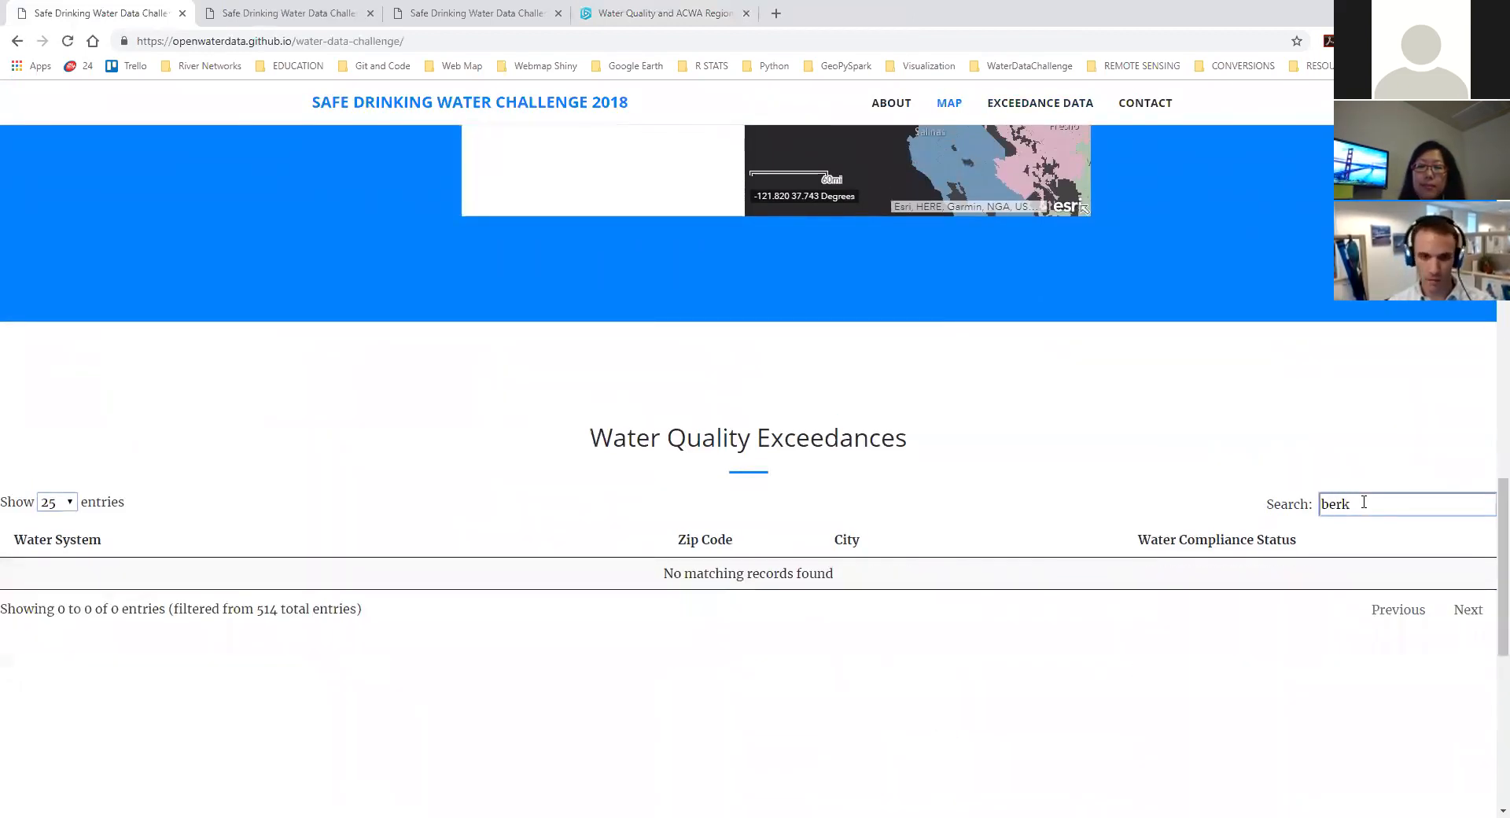
type("west")
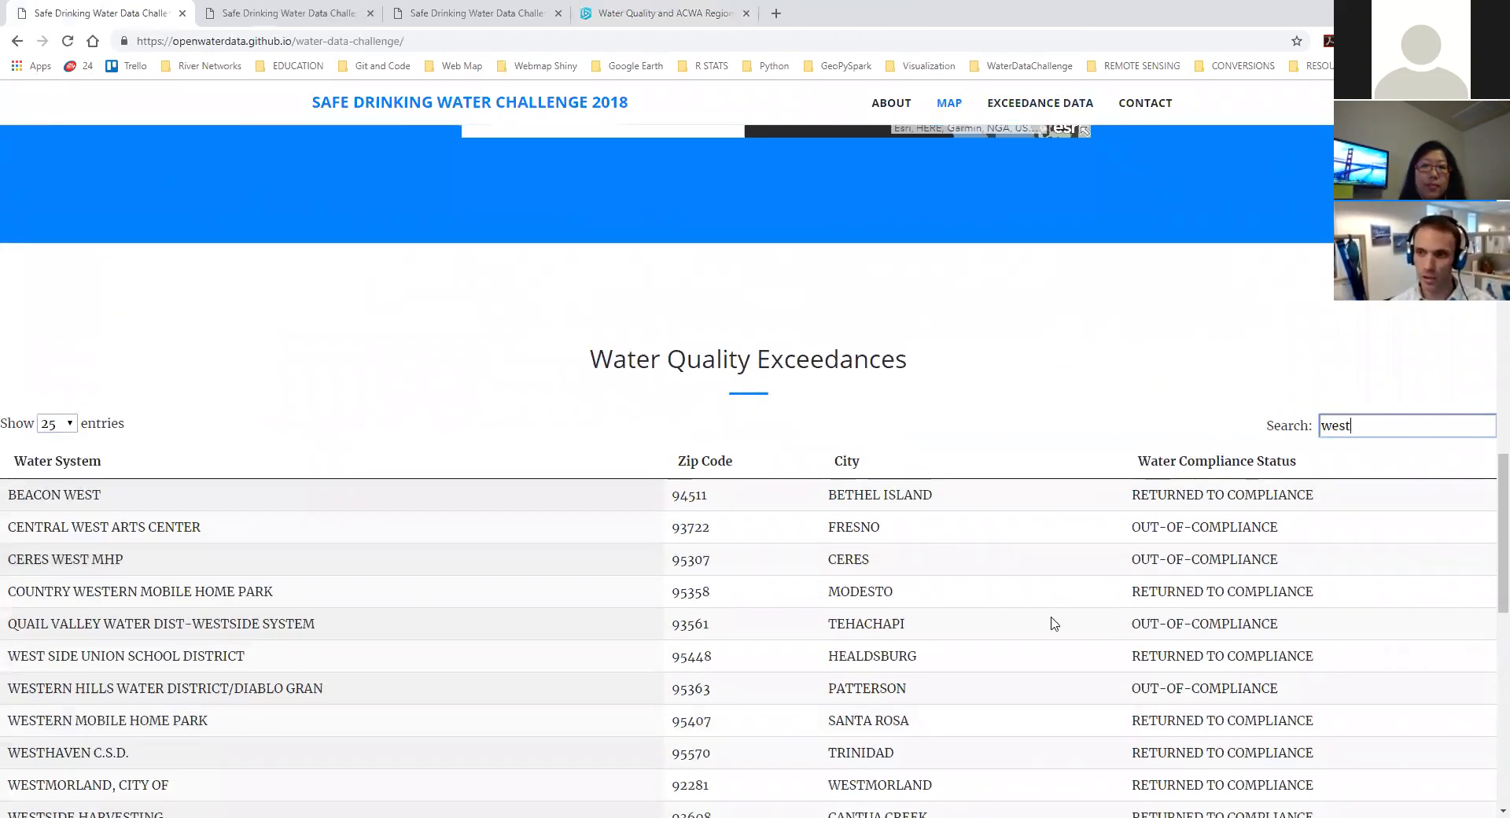
mouse_move(644, 479)
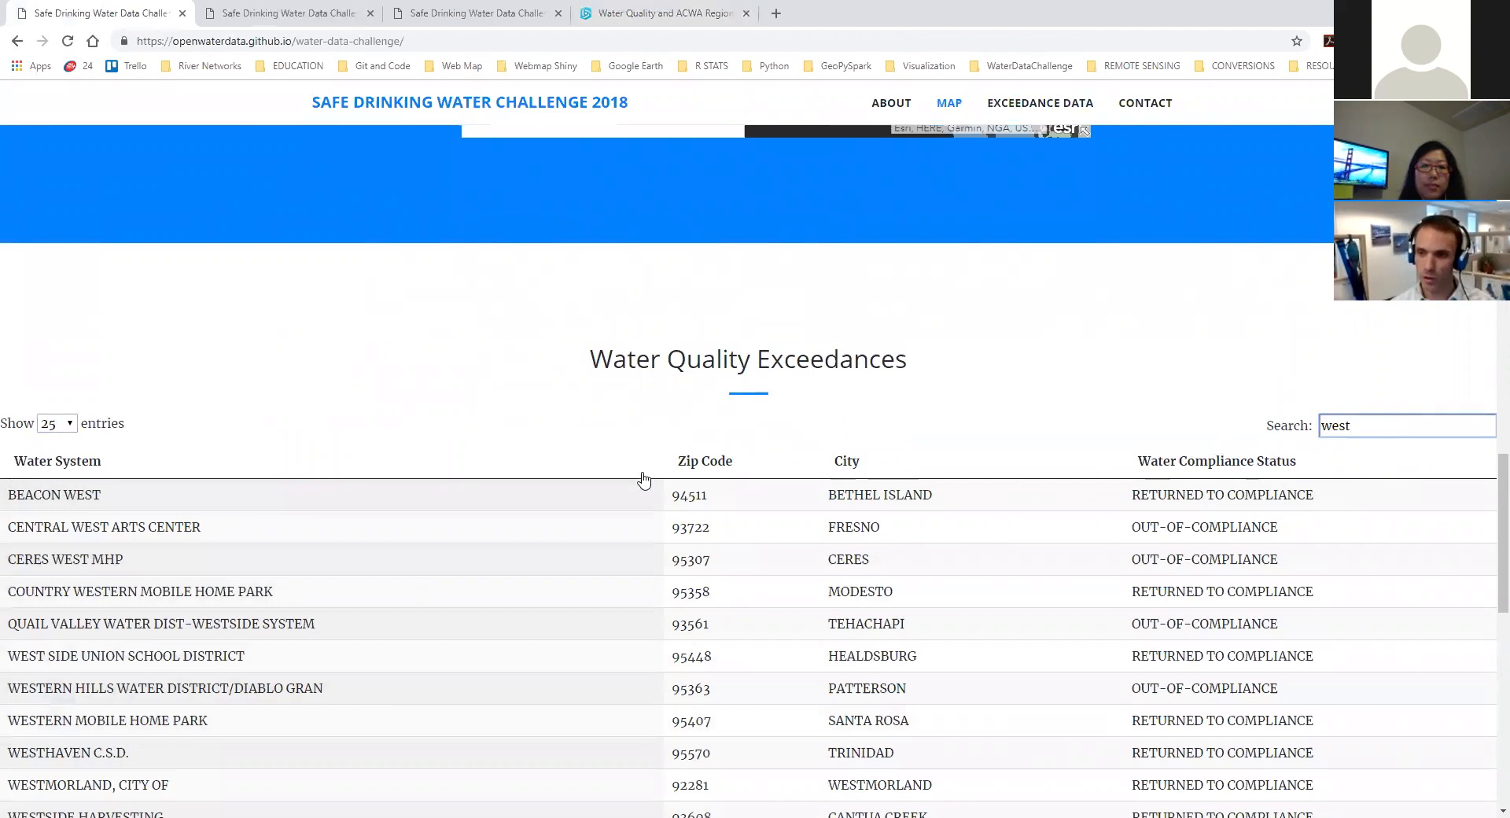
mouse_move(1317, 701)
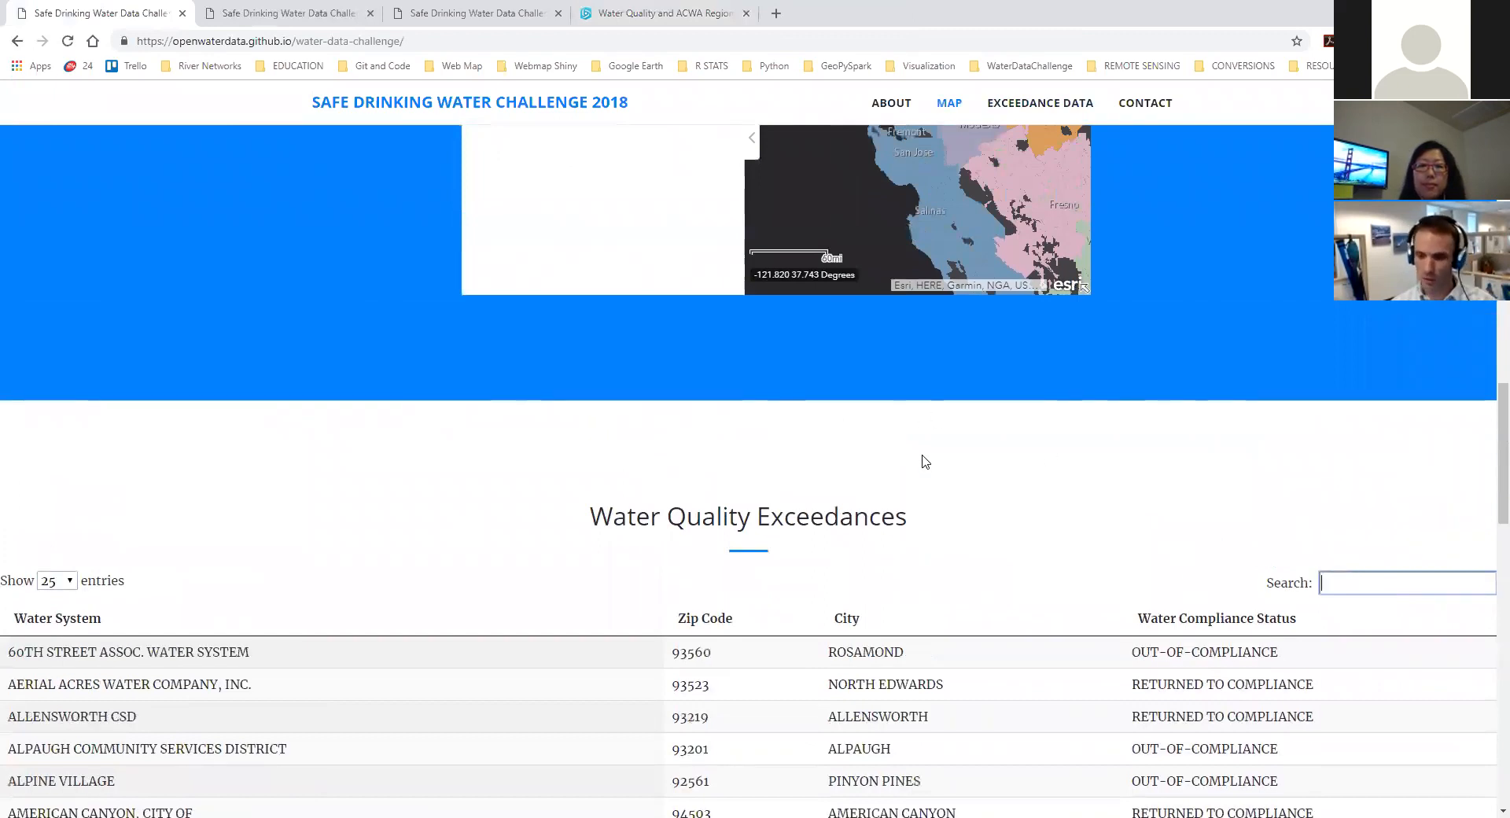
- Visit the site's Contact section, then follow the Download on GitHub link
left_click(1145, 103)
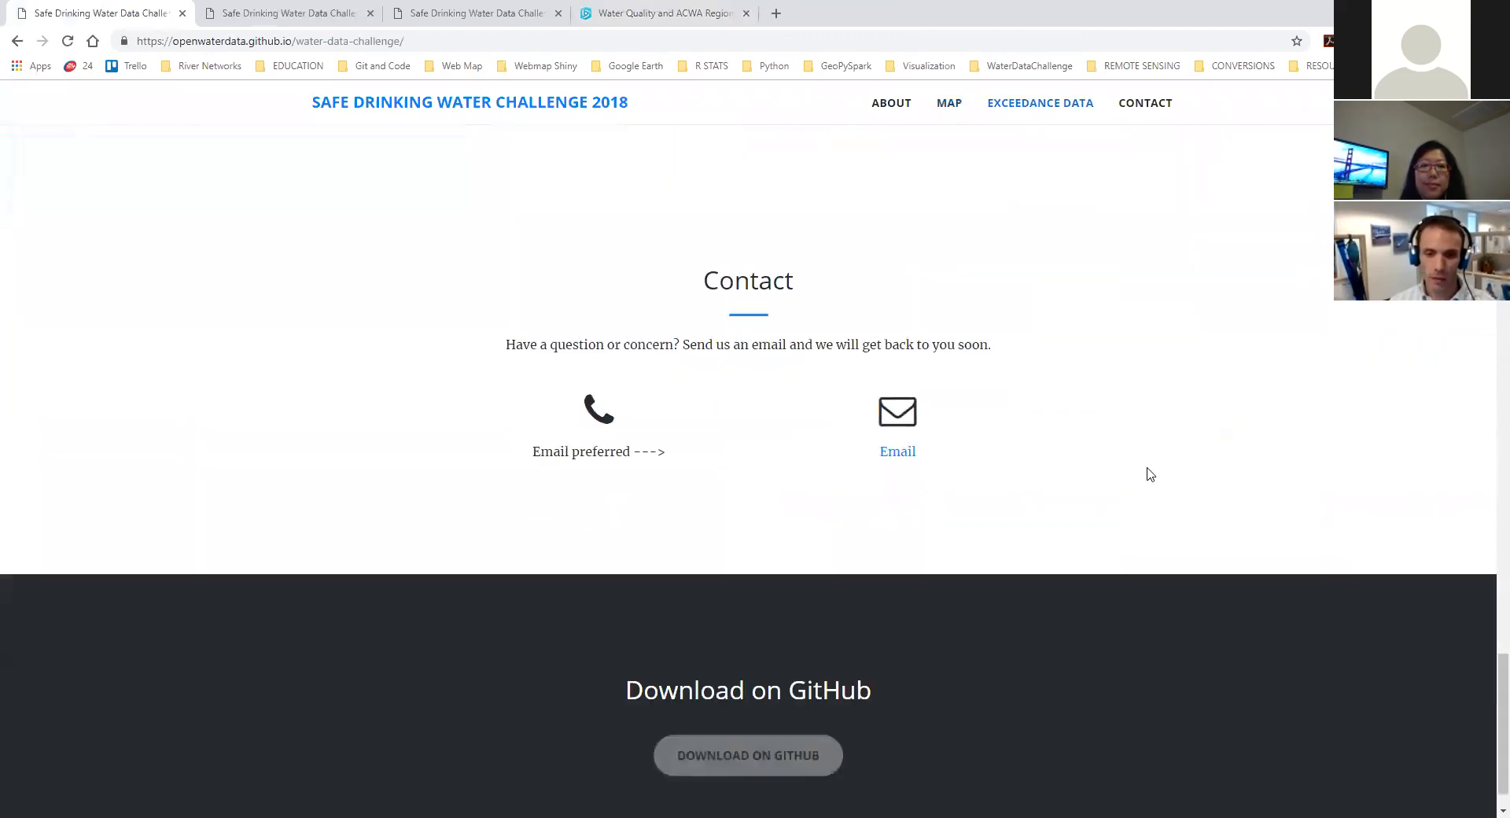
mouse_move(747, 744)
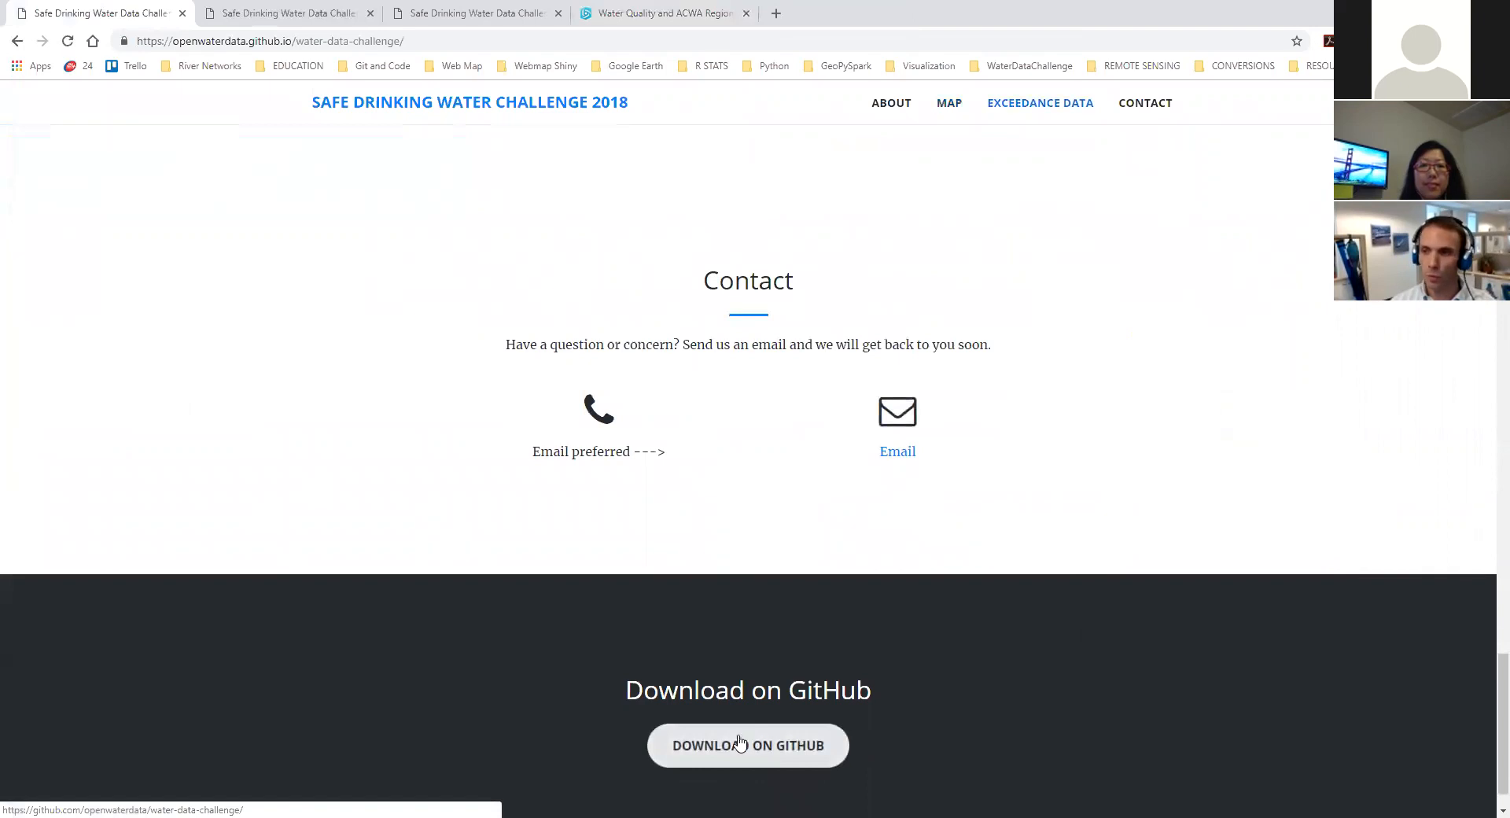
left_click(1039, 103)
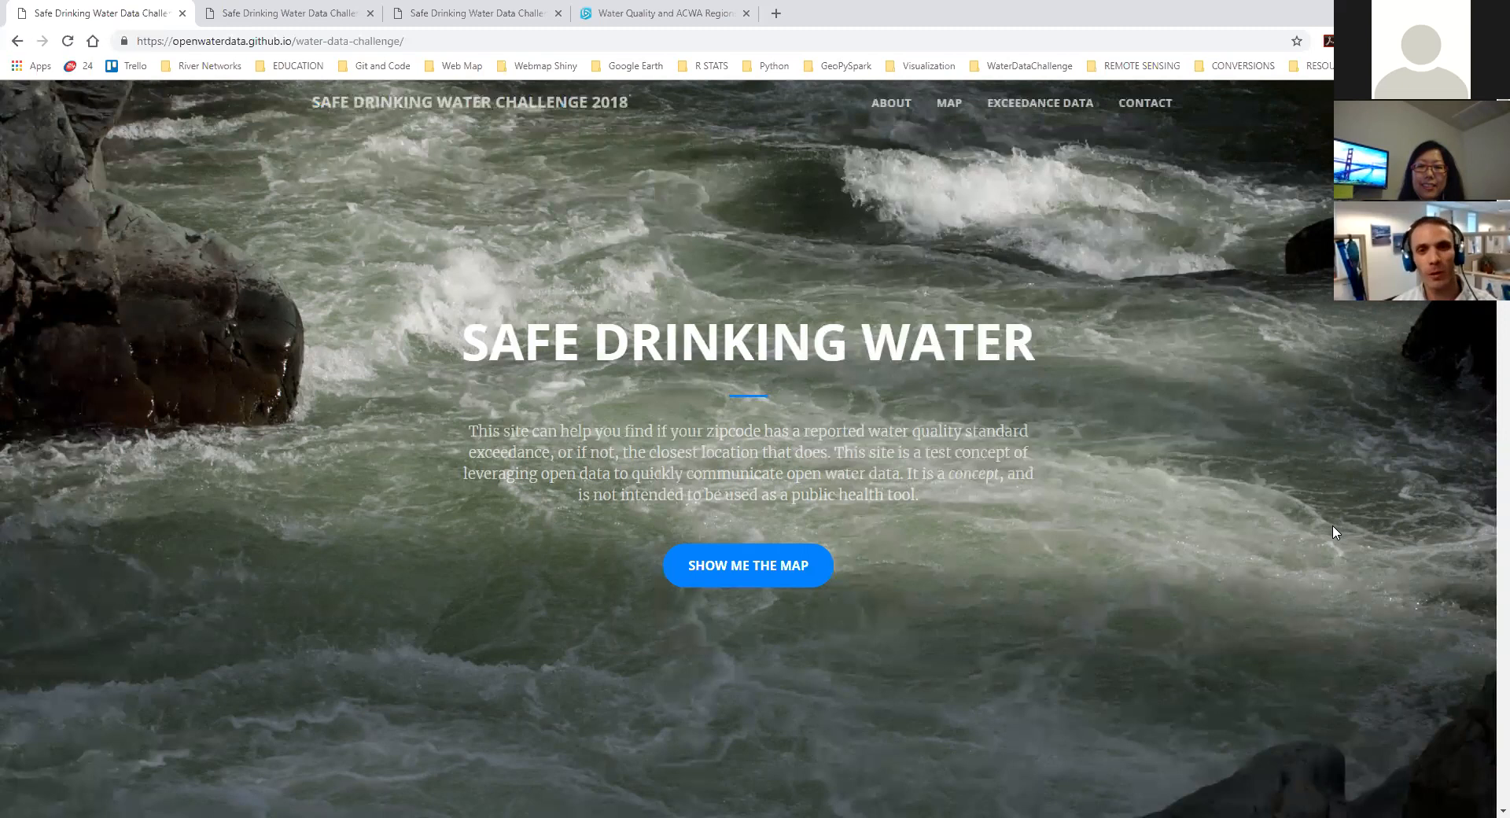
mouse_move(1195, 564)
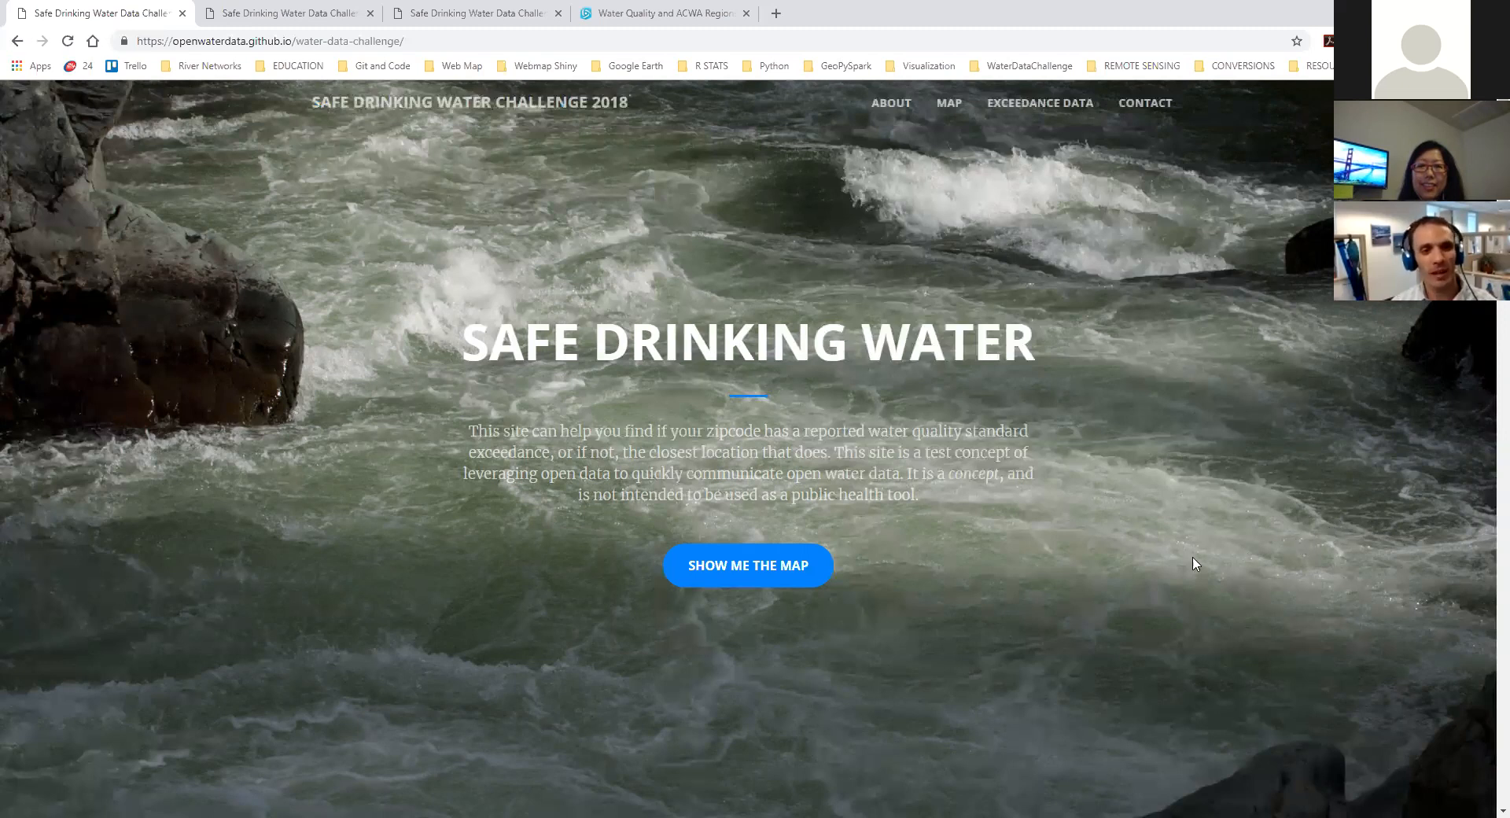
mouse_move(1185, 509)
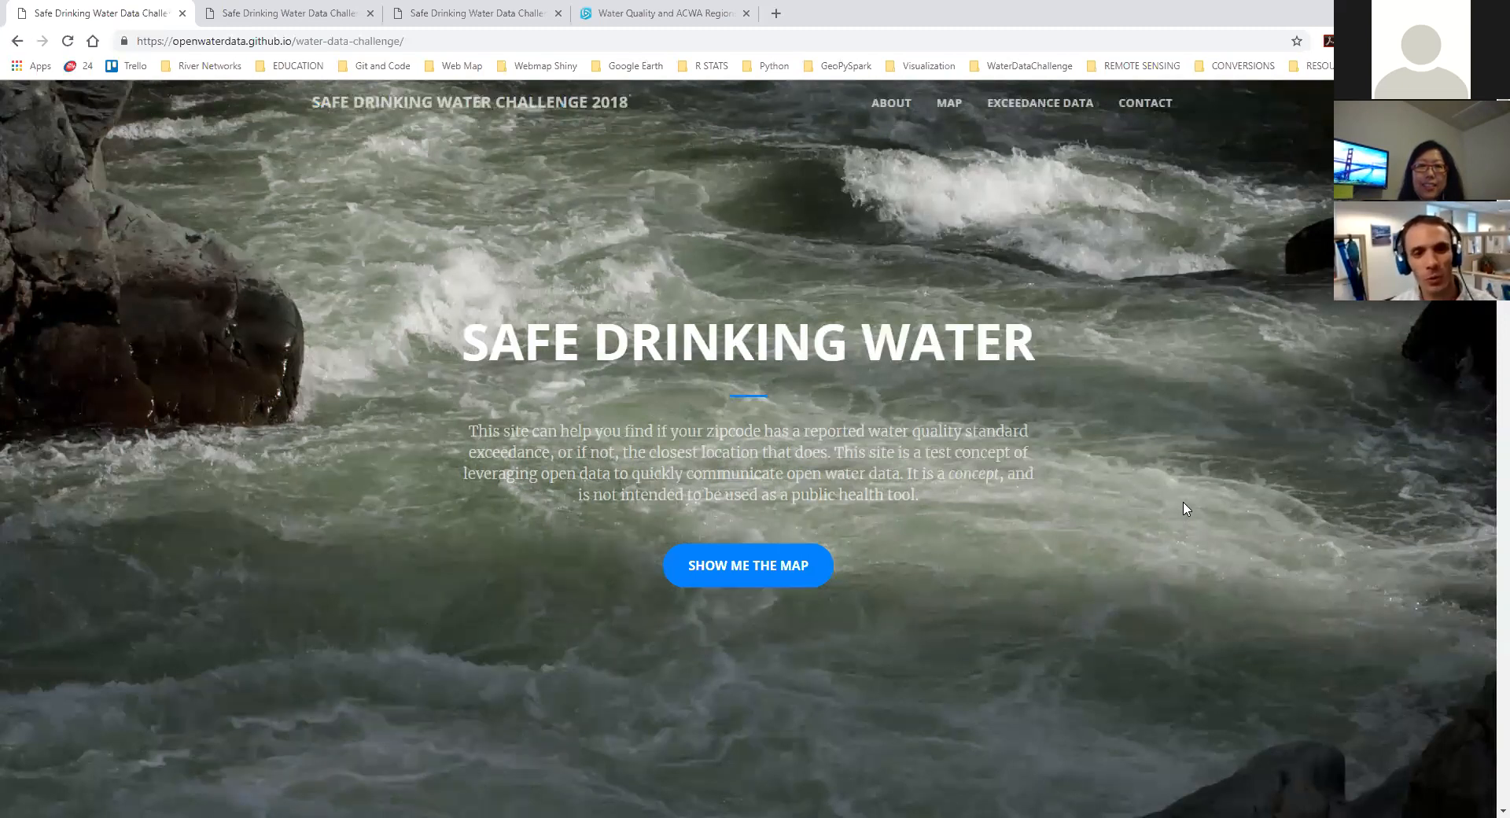
mouse_move(1164, 499)
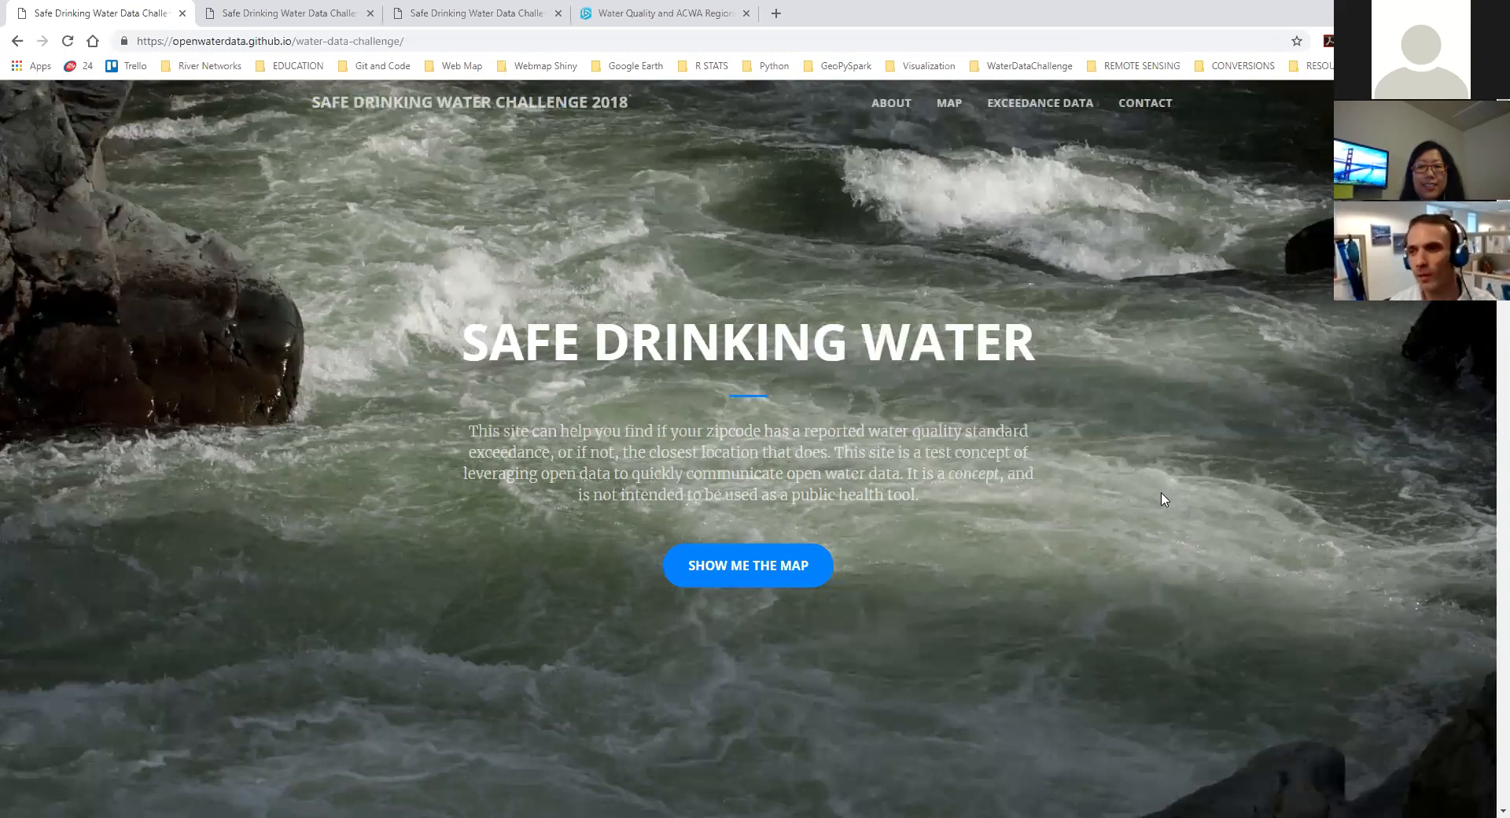